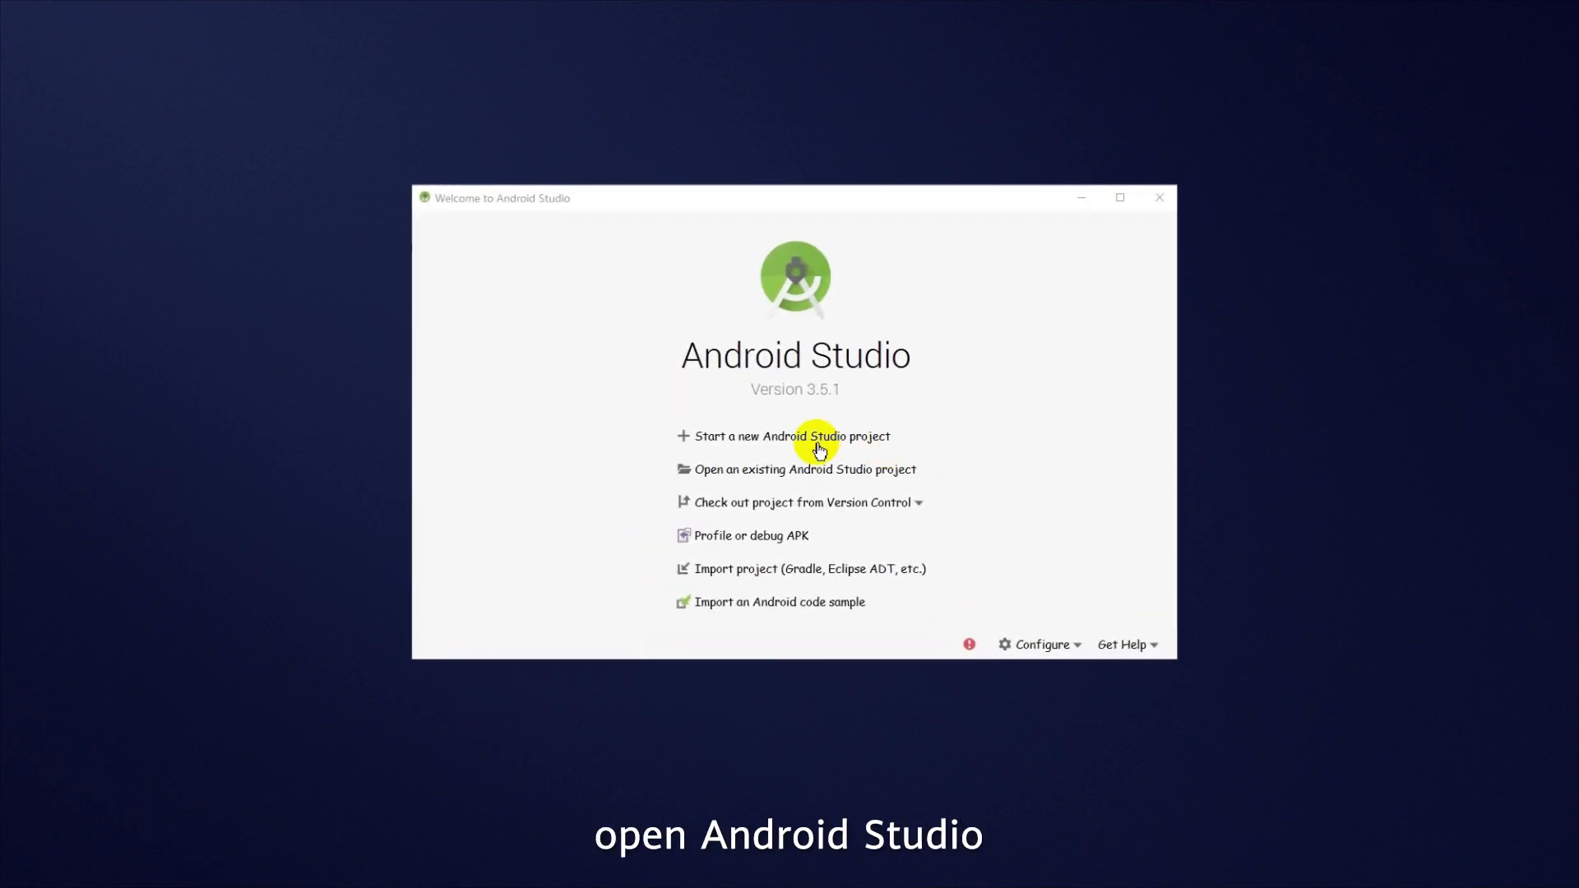
# - Create a new Empty Activity Java project named PushKitDemo with package com.huawei.dtse.pushkitdemo
pyautogui.click(794, 436)
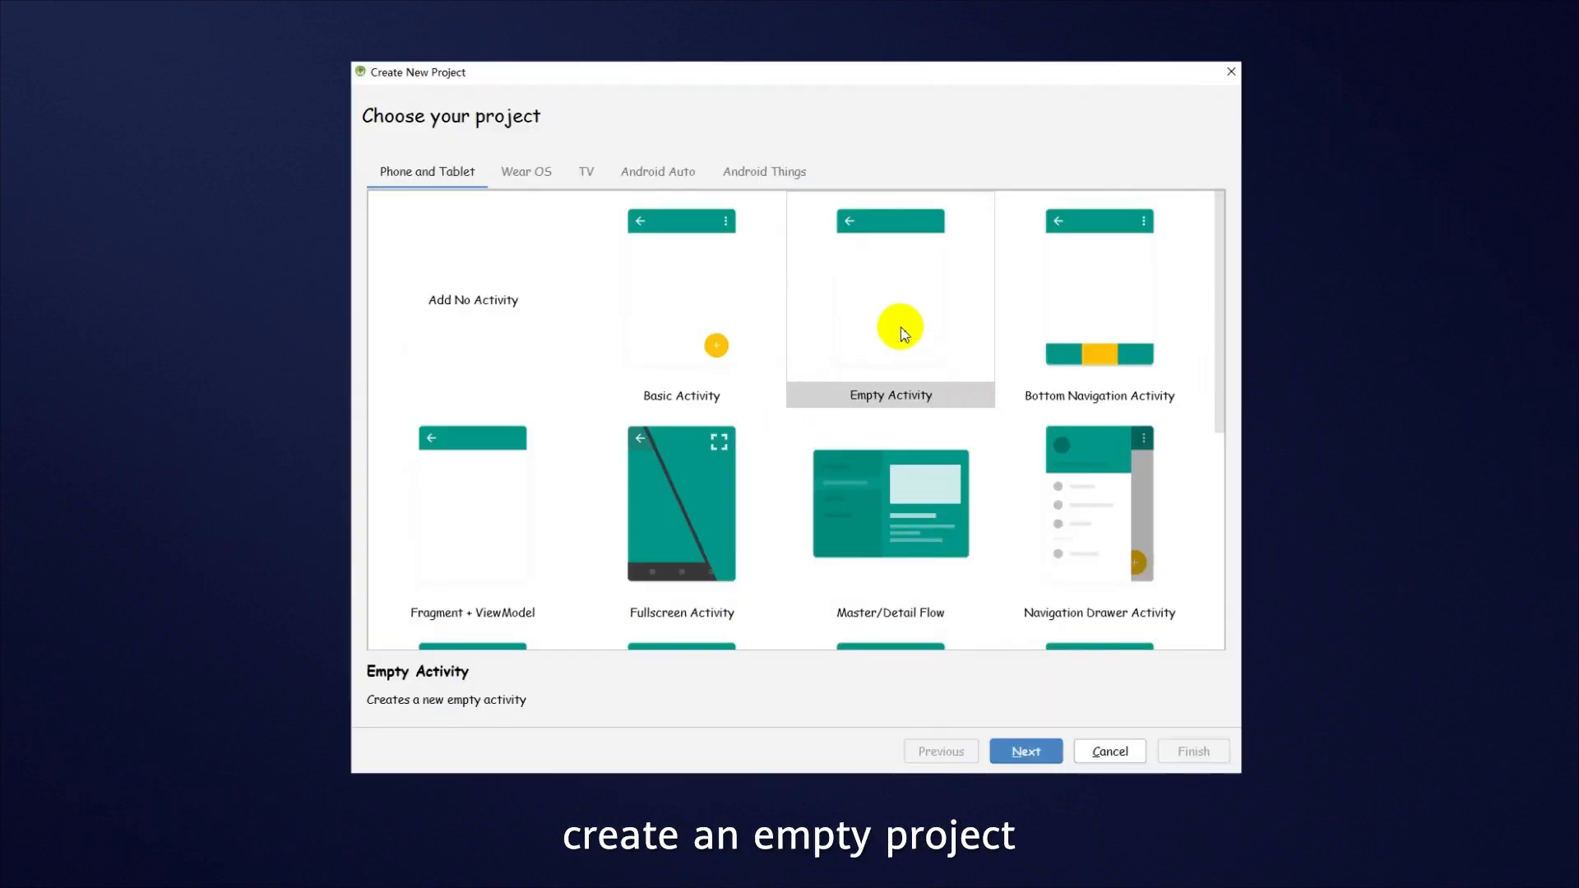
pyautogui.click(1024, 750)
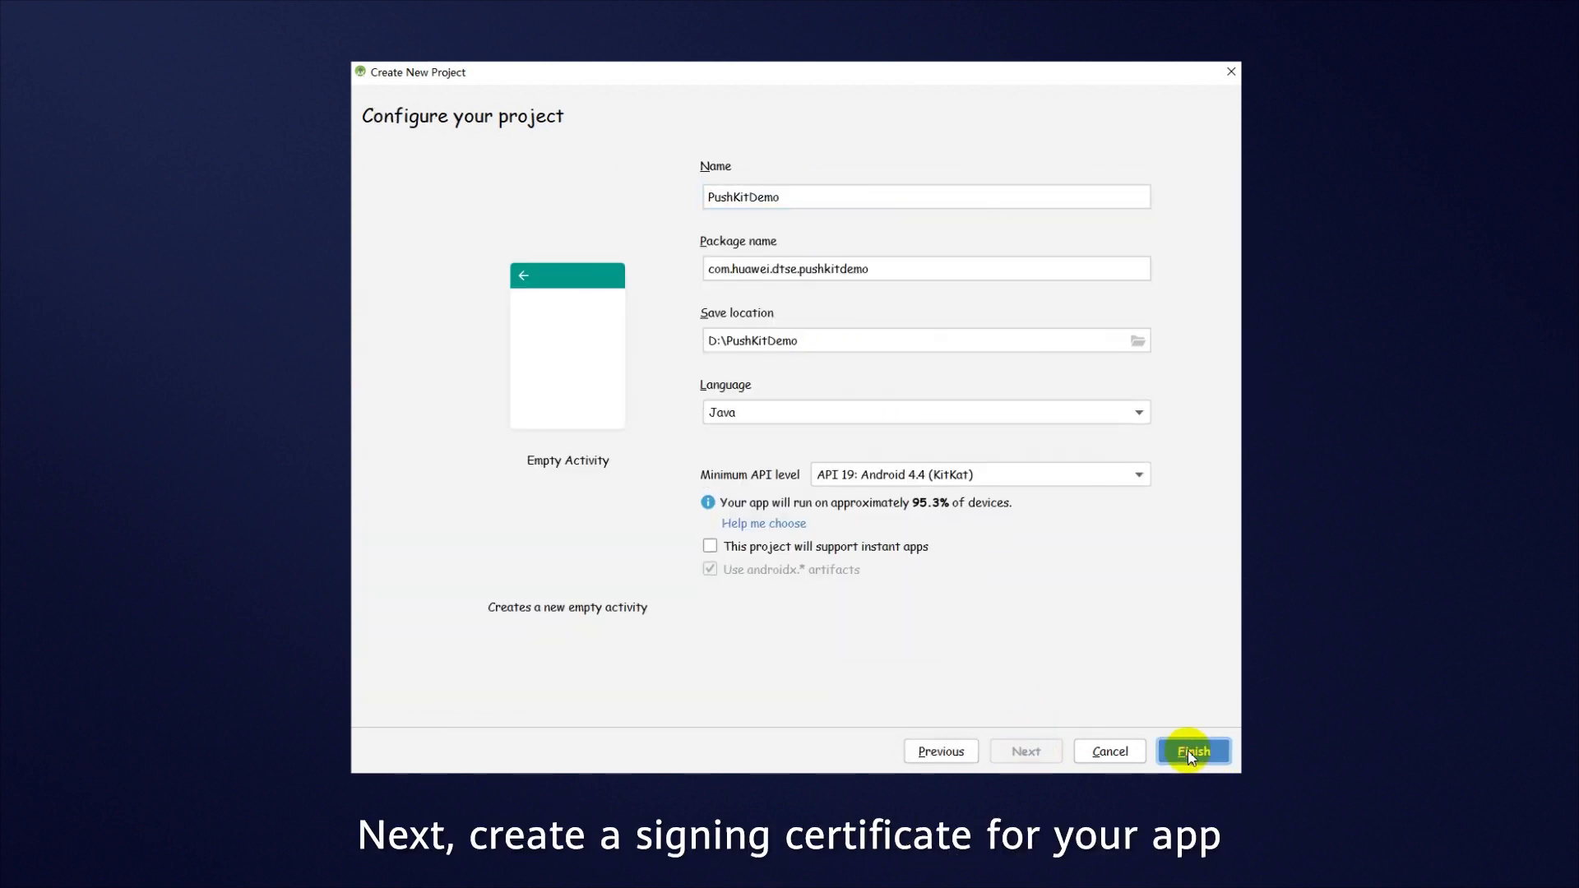
pyautogui.click(1193, 750)
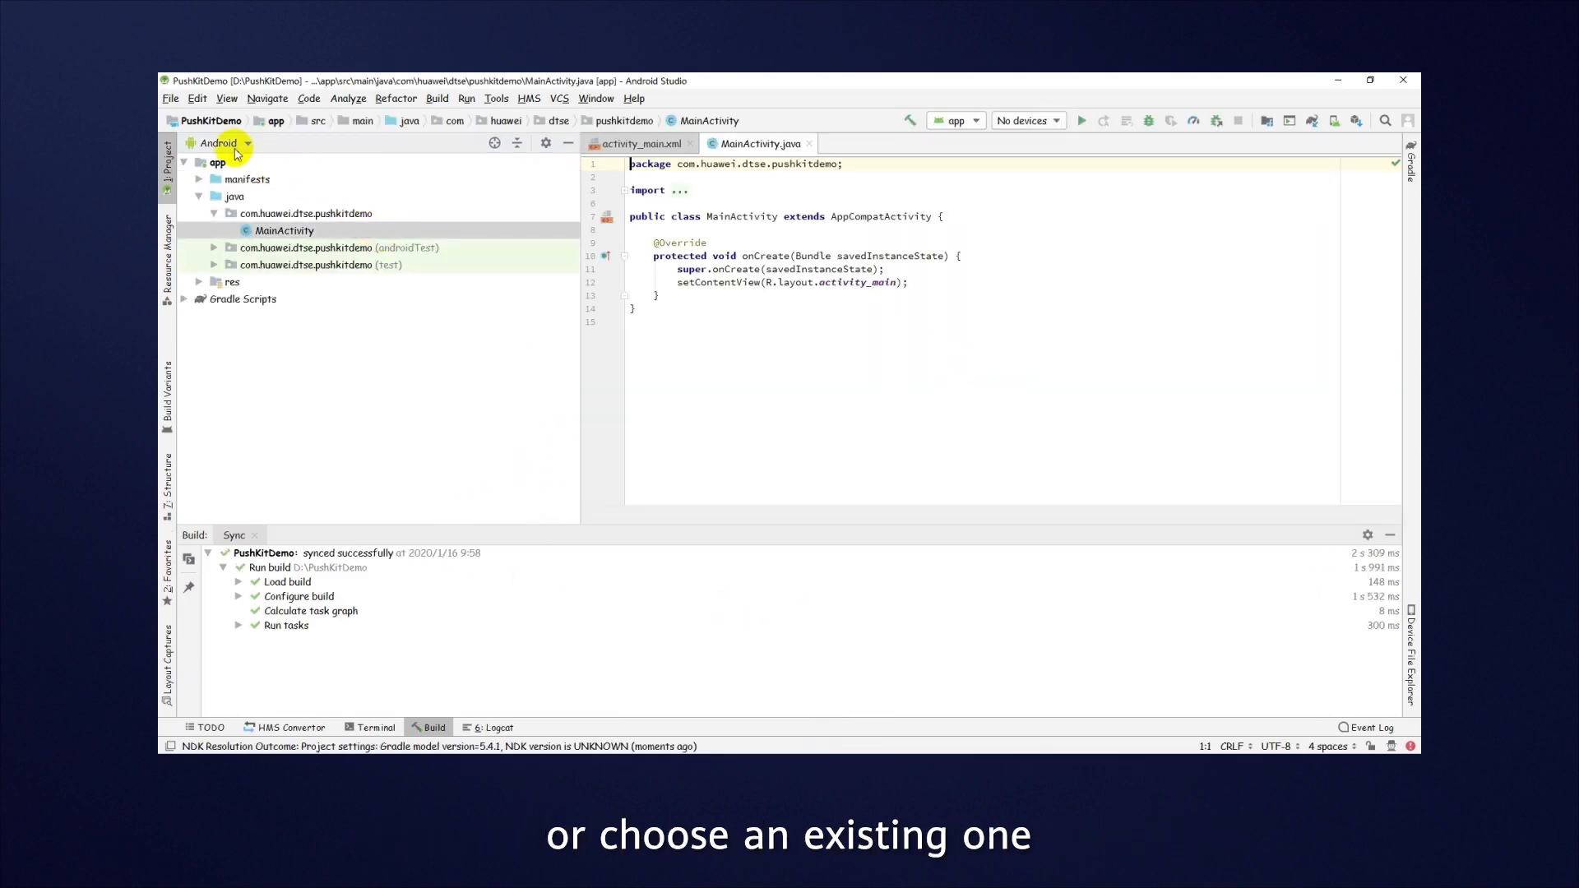
# - Start Generate Signed APK and create a new keystore.jks signing certificate with alias key
pyautogui.click(437, 97)
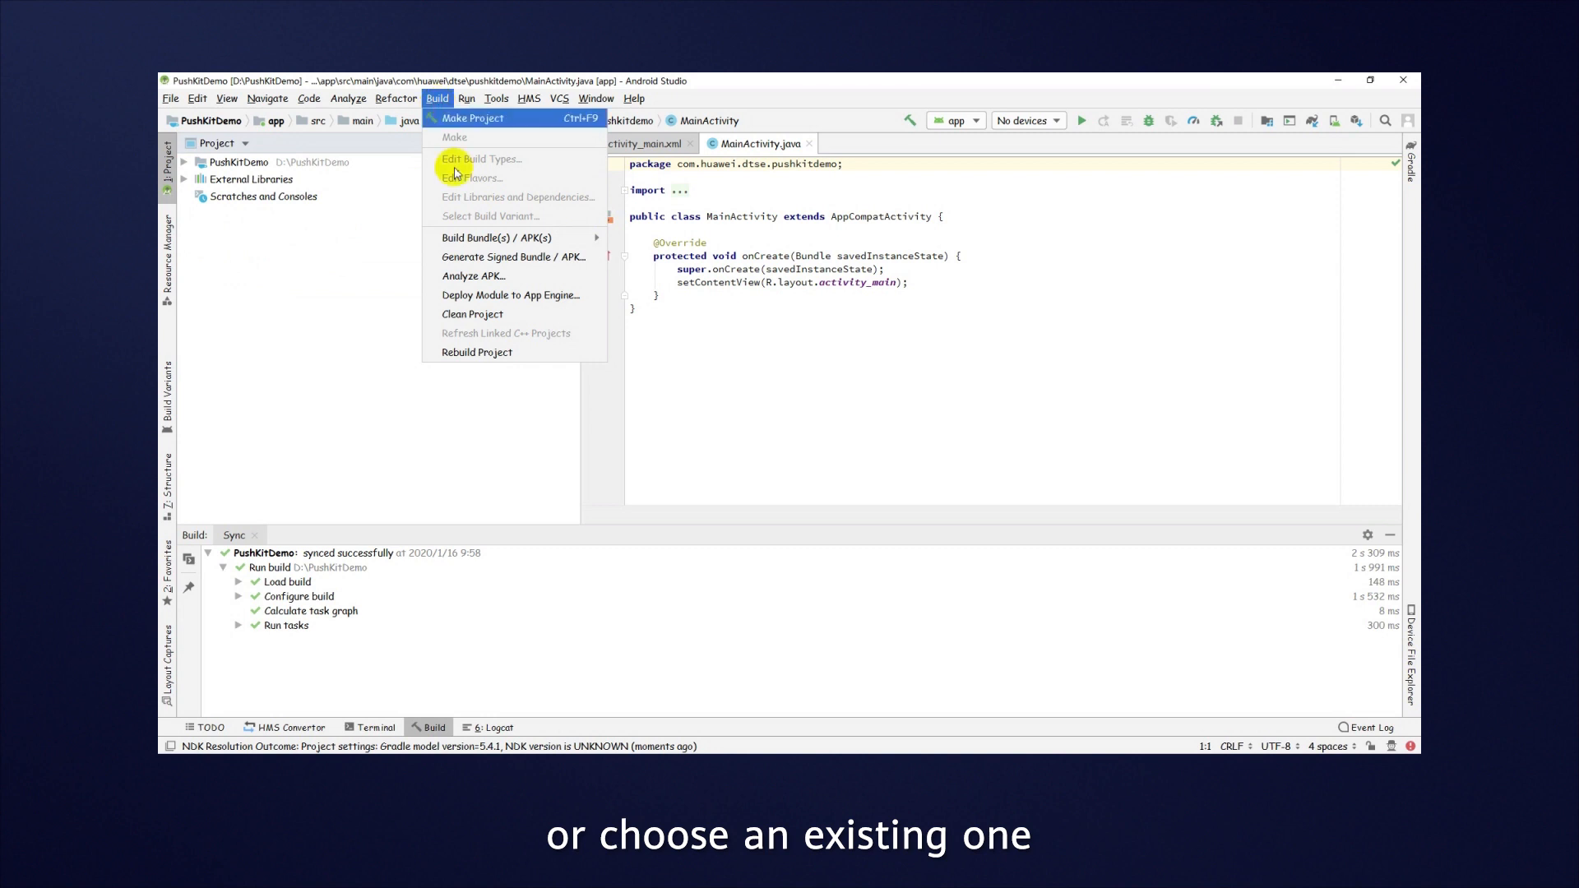
pyautogui.click(513, 256)
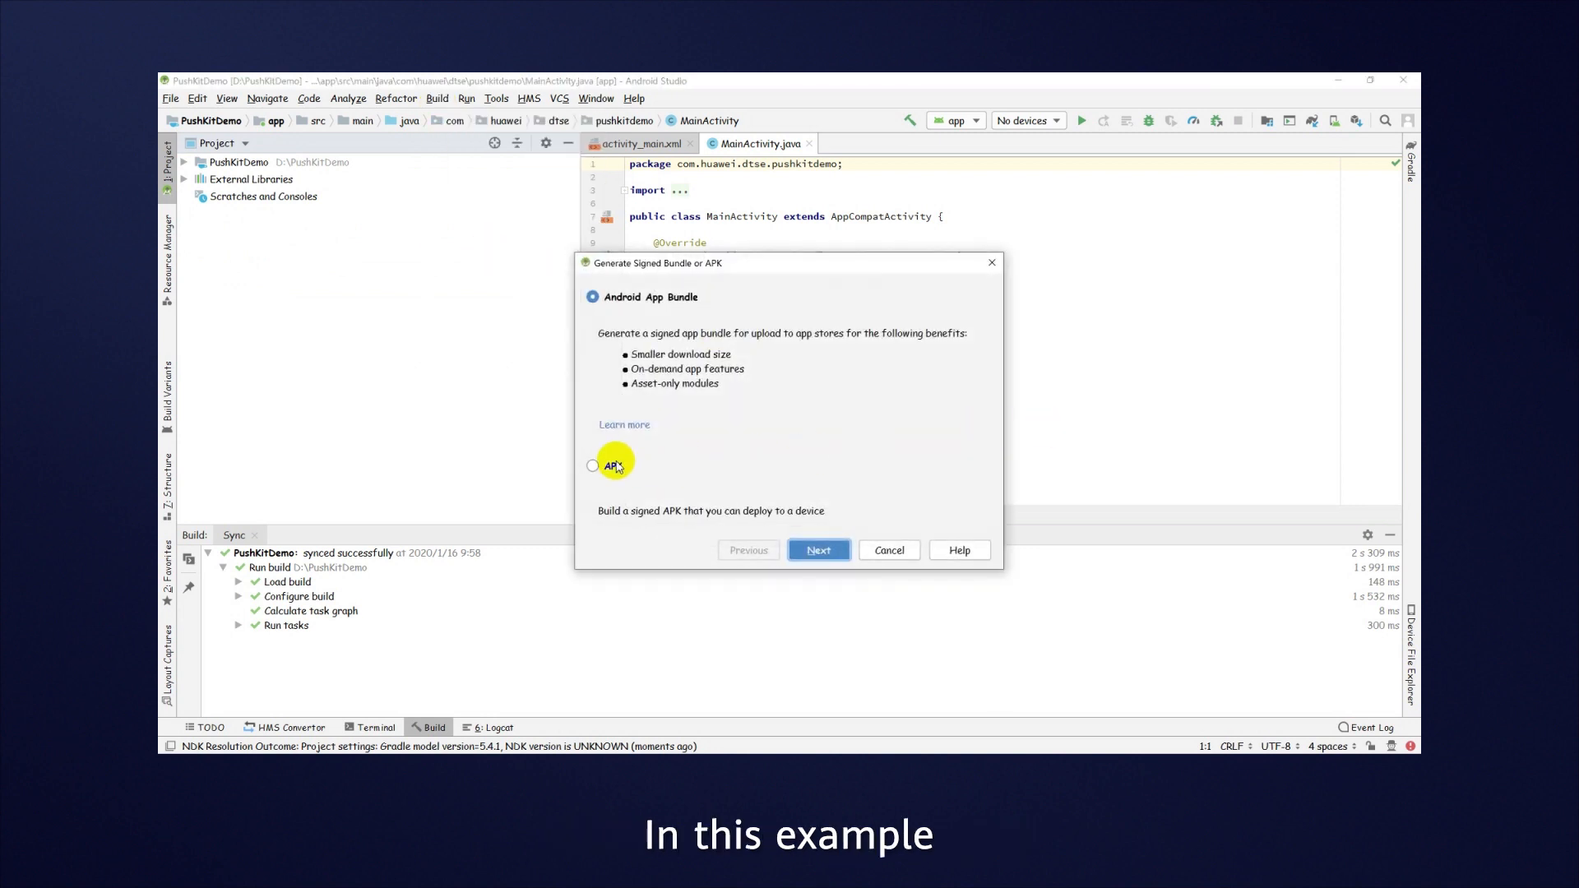
pyautogui.click(818, 550)
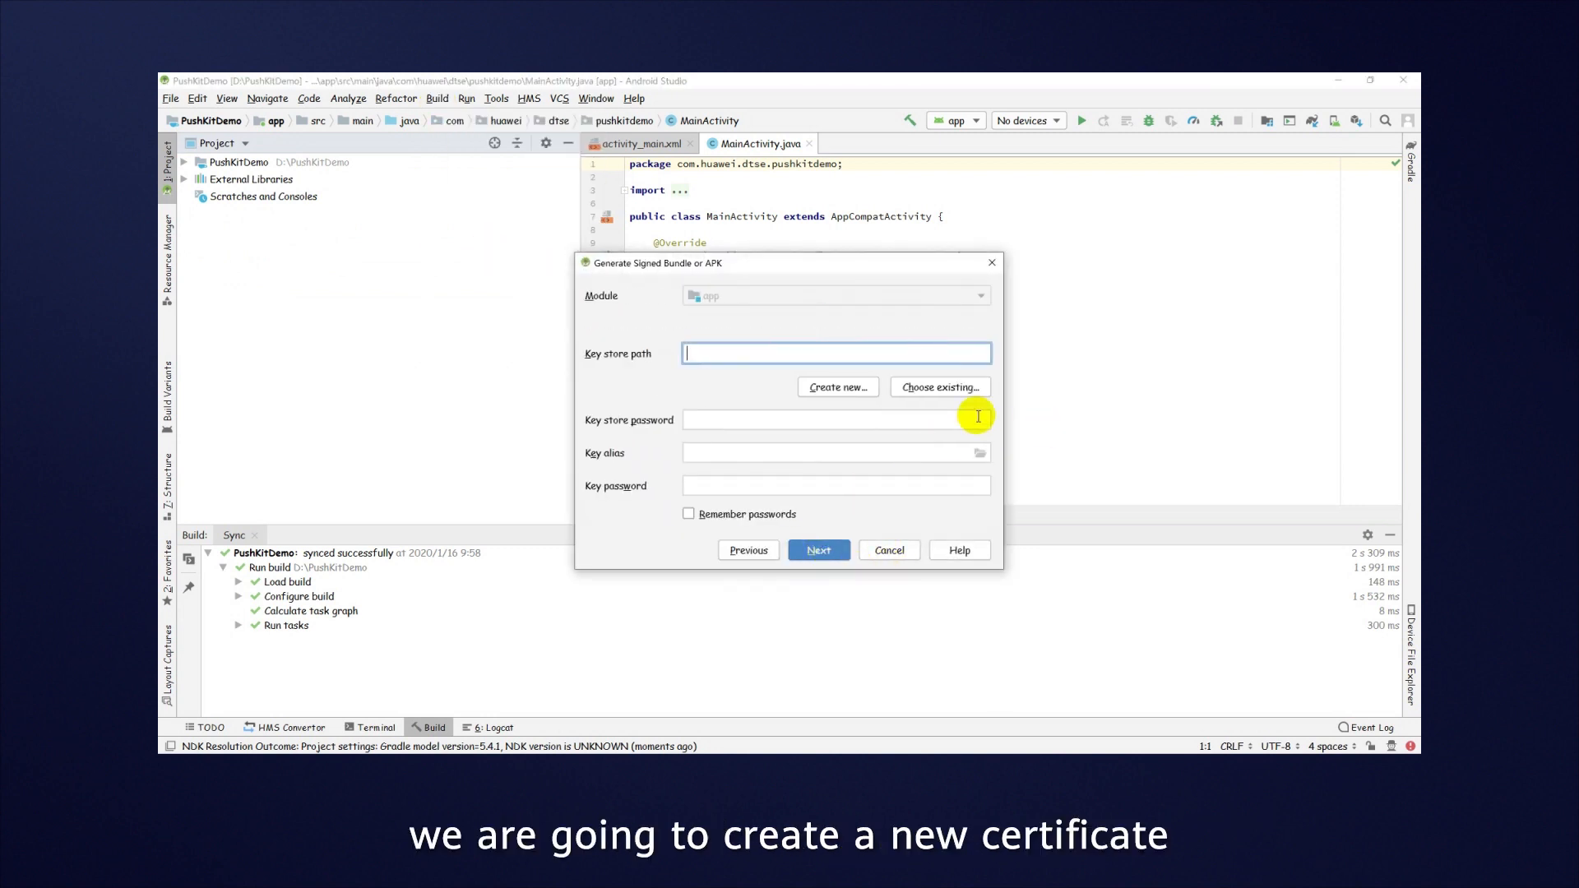
pyautogui.click(835, 387)
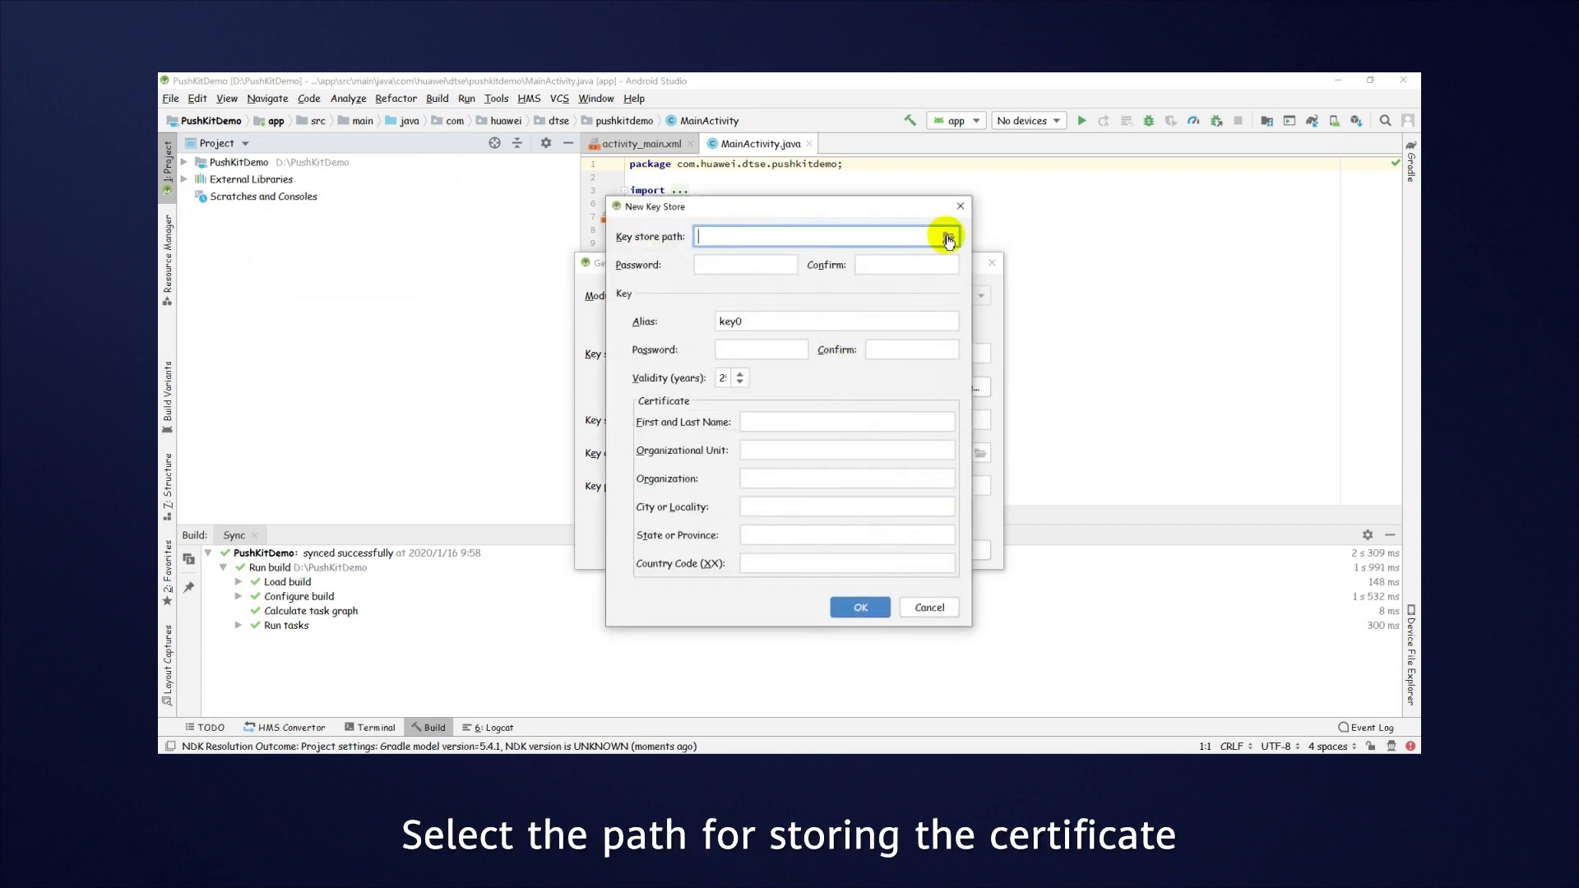
pyautogui.click(946, 237)
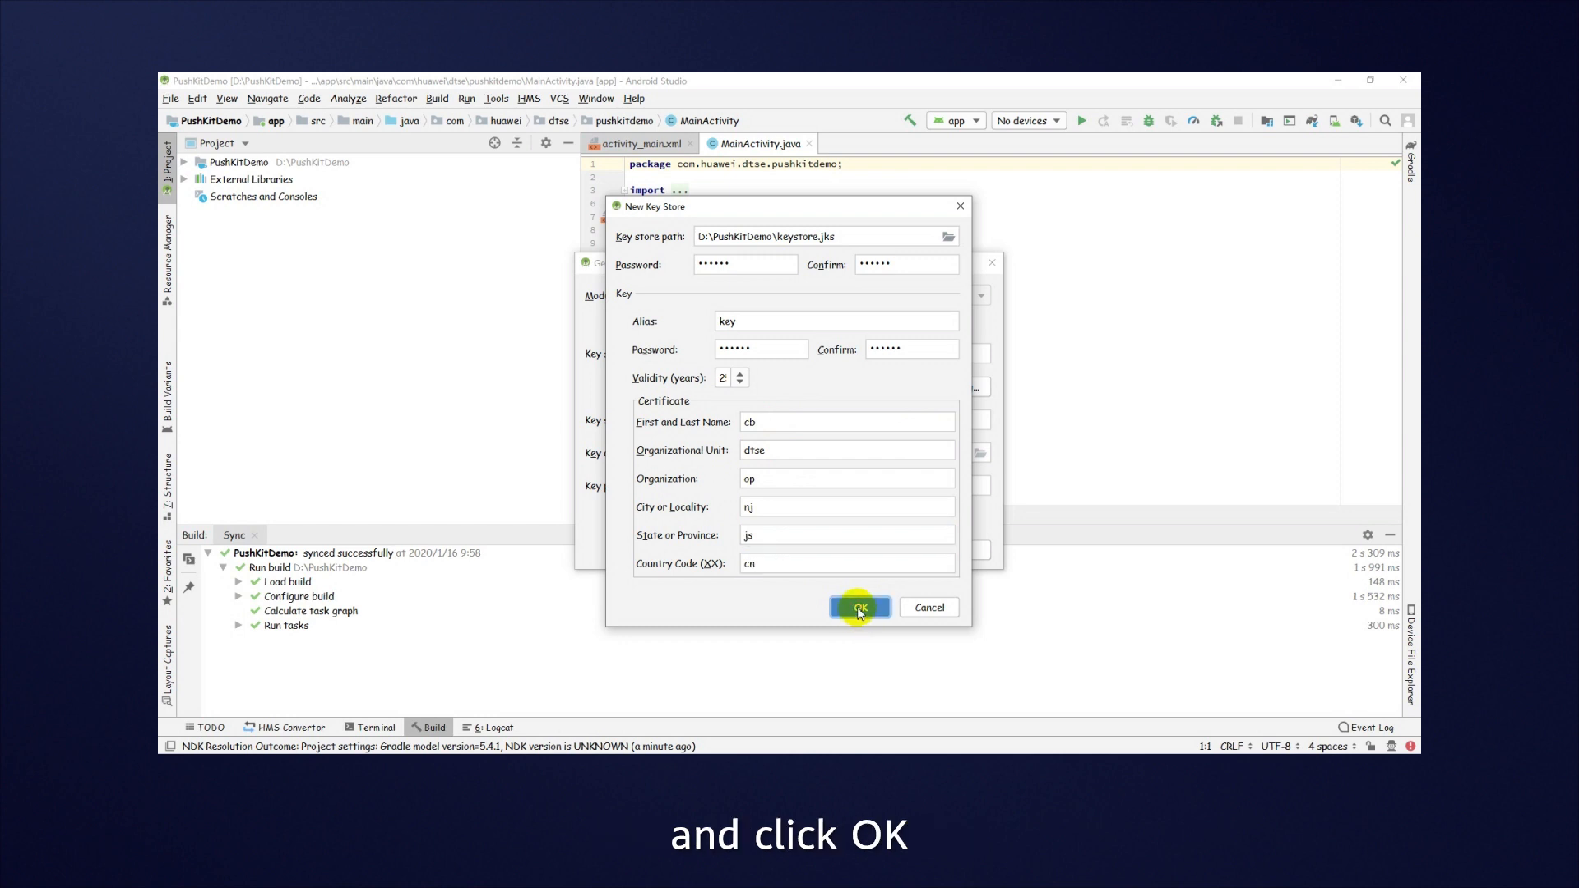
pyautogui.click(858, 607)
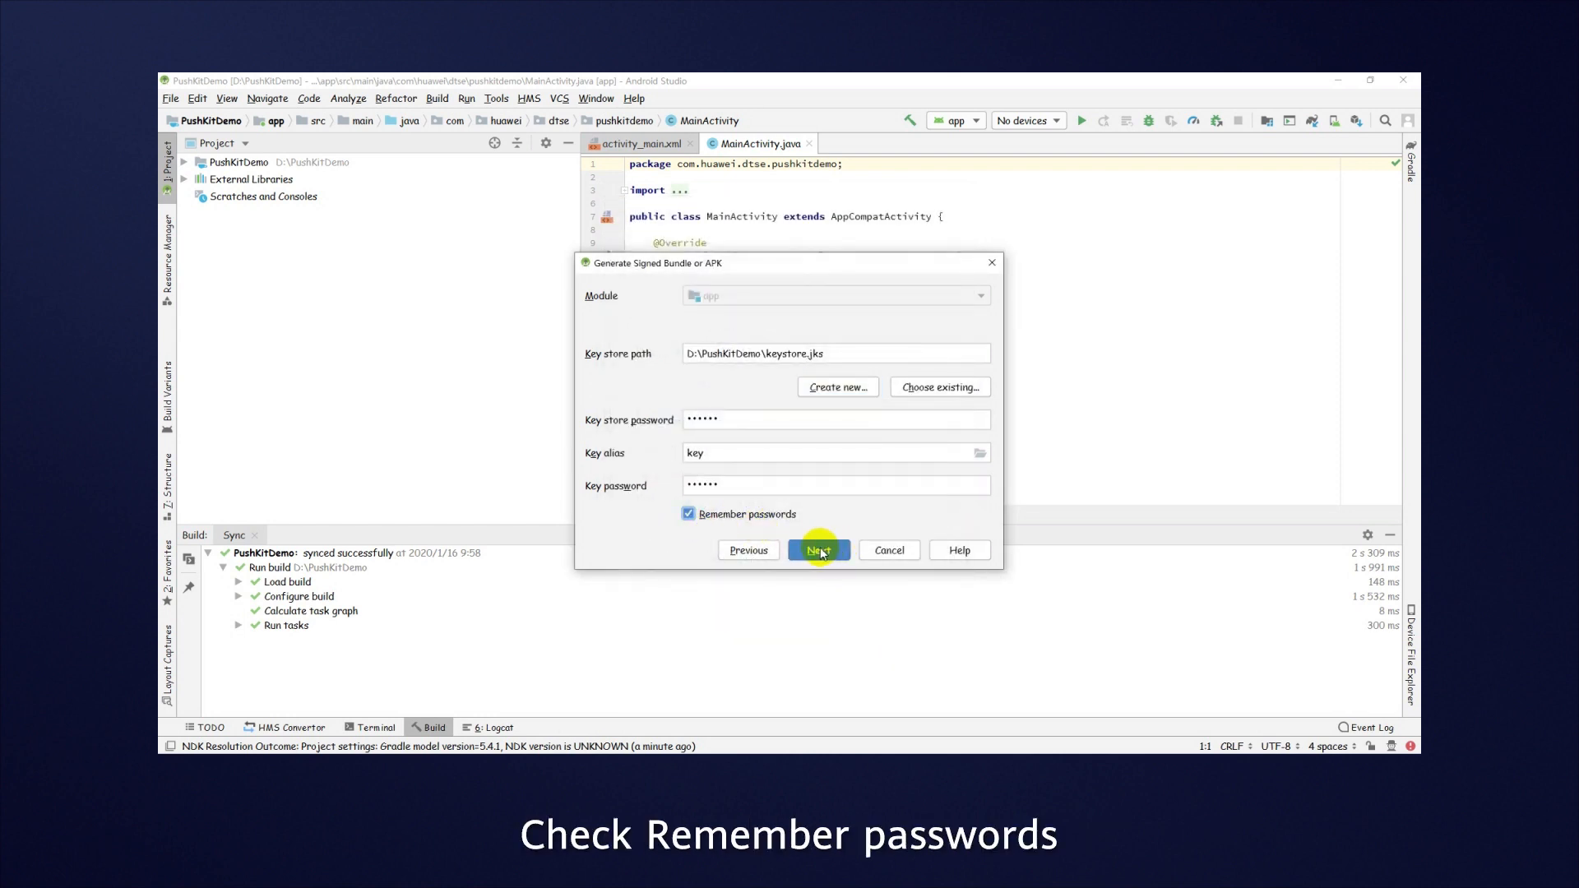
# - Build the signed APK for the debug variant with V2 signing using the new keystore
pyautogui.click(819, 549)
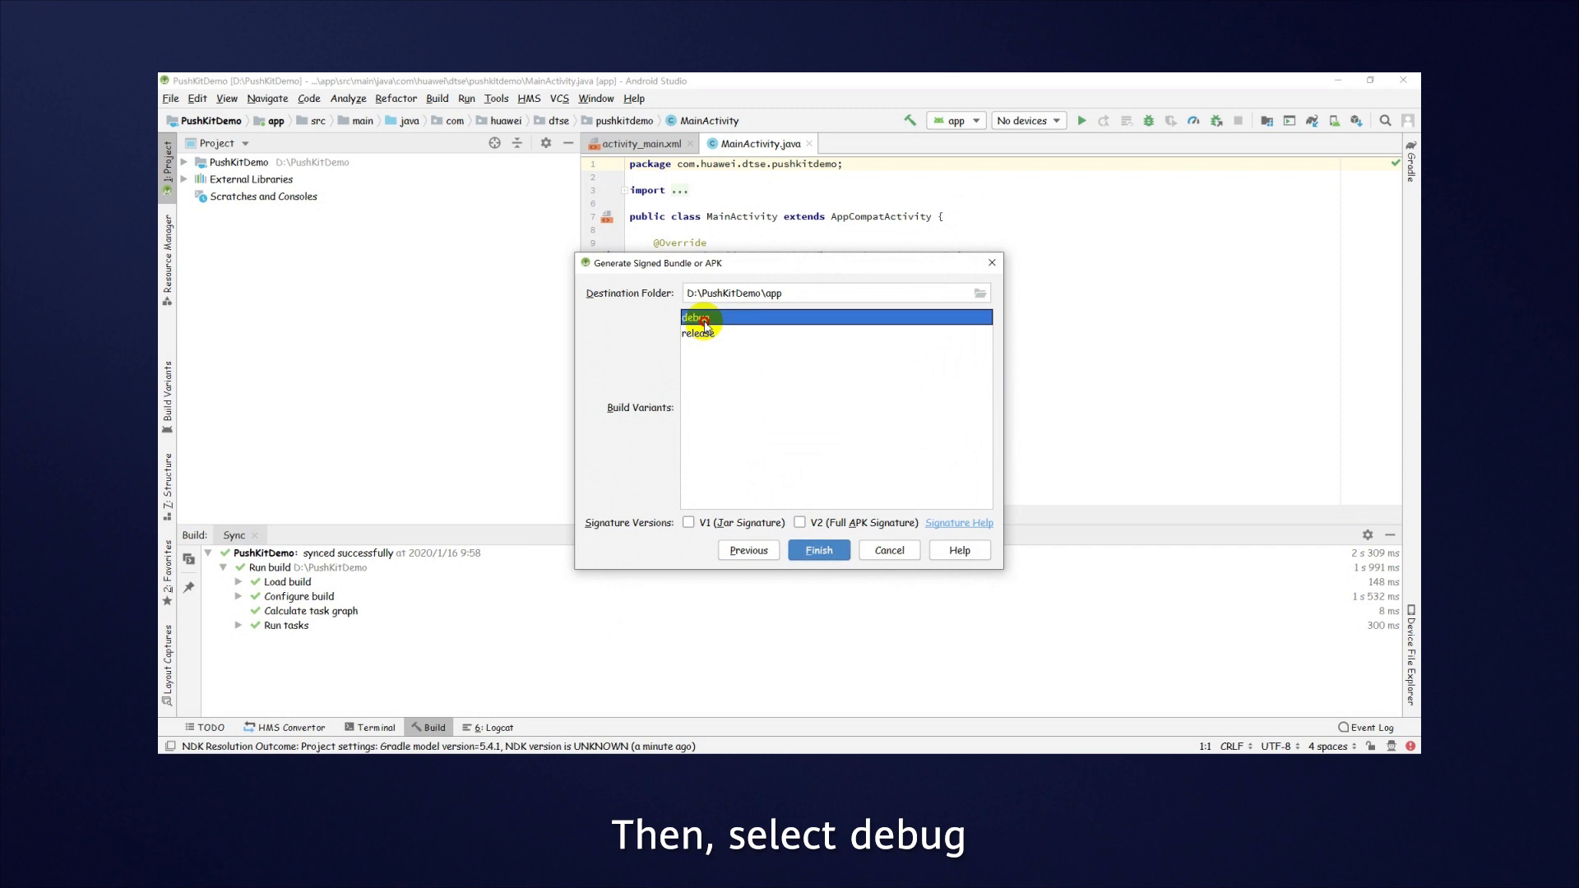
pyautogui.click(799, 521)
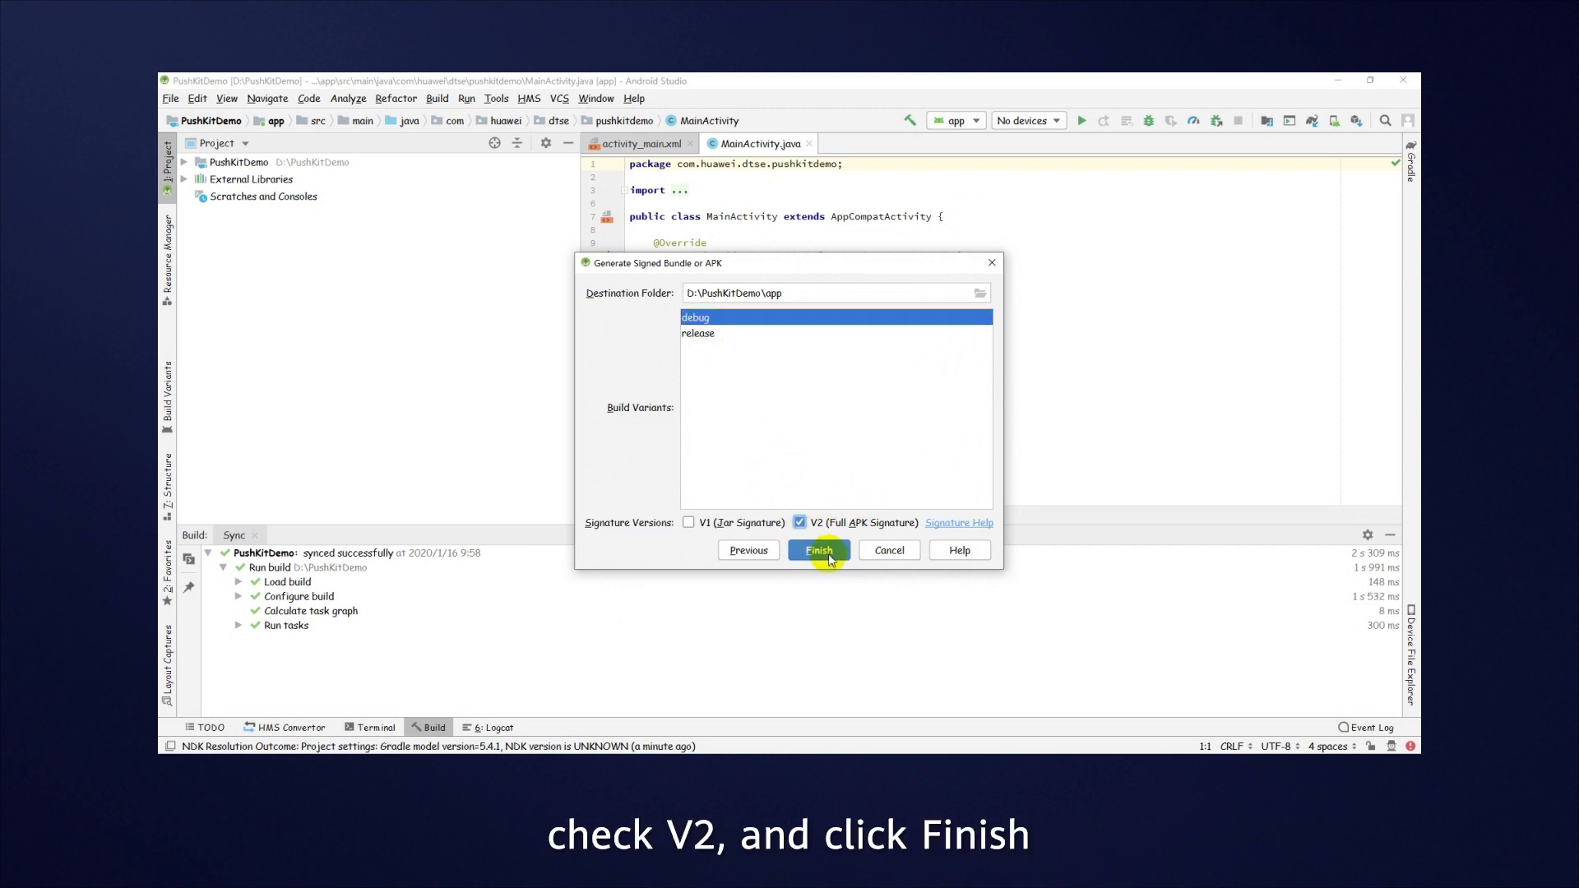
pyautogui.click(818, 550)
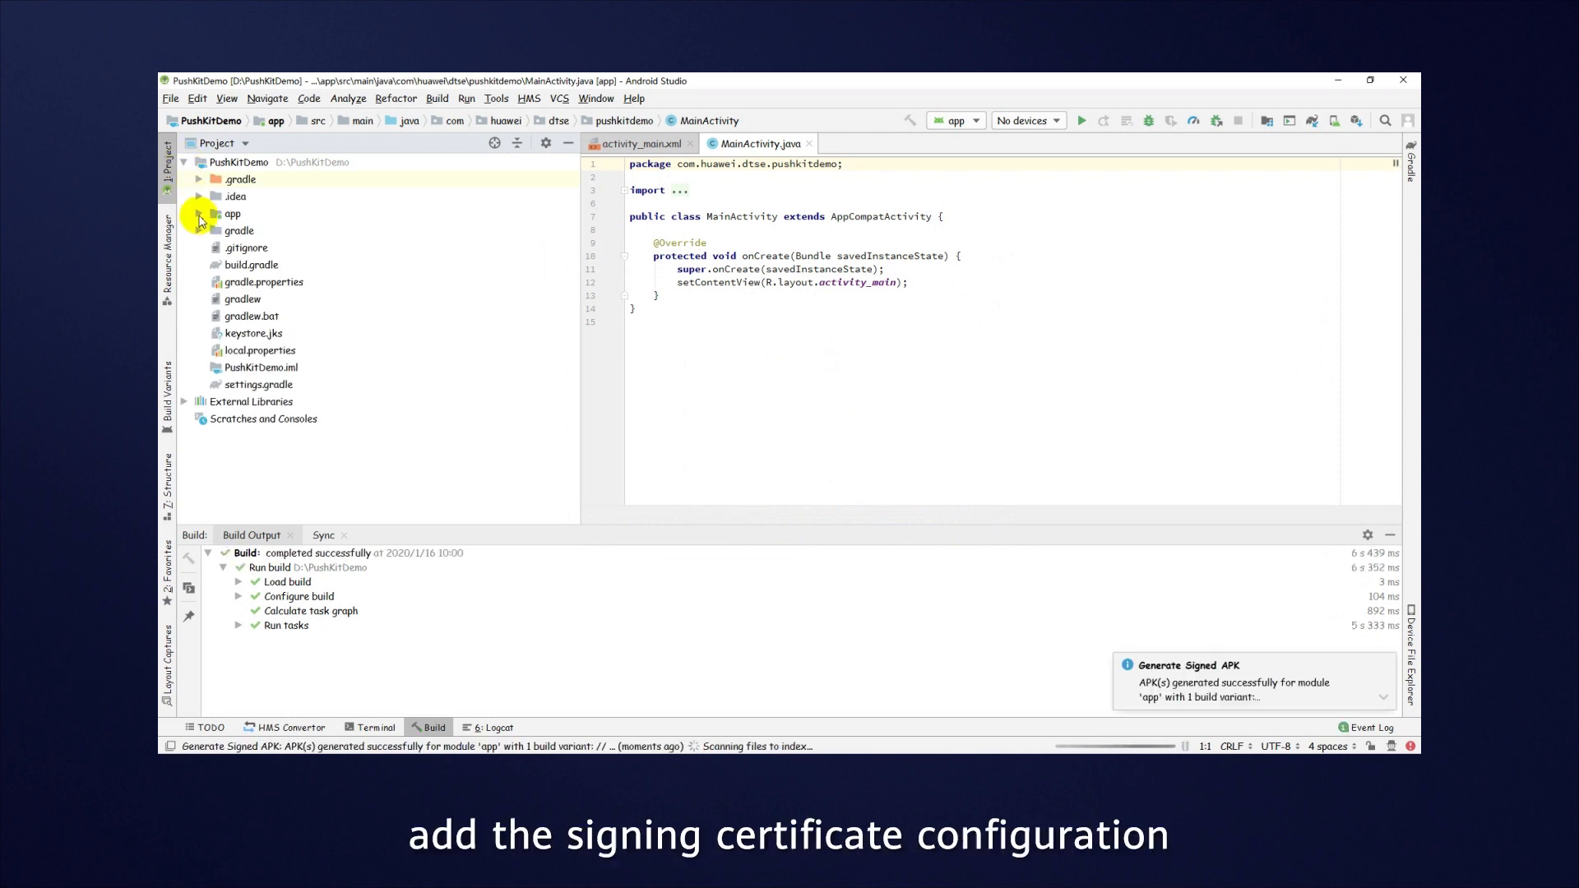
# - Add a release signingConfig for keystore.jks to the app module's build.gradle and sync Gradle
pyautogui.click(199, 213)
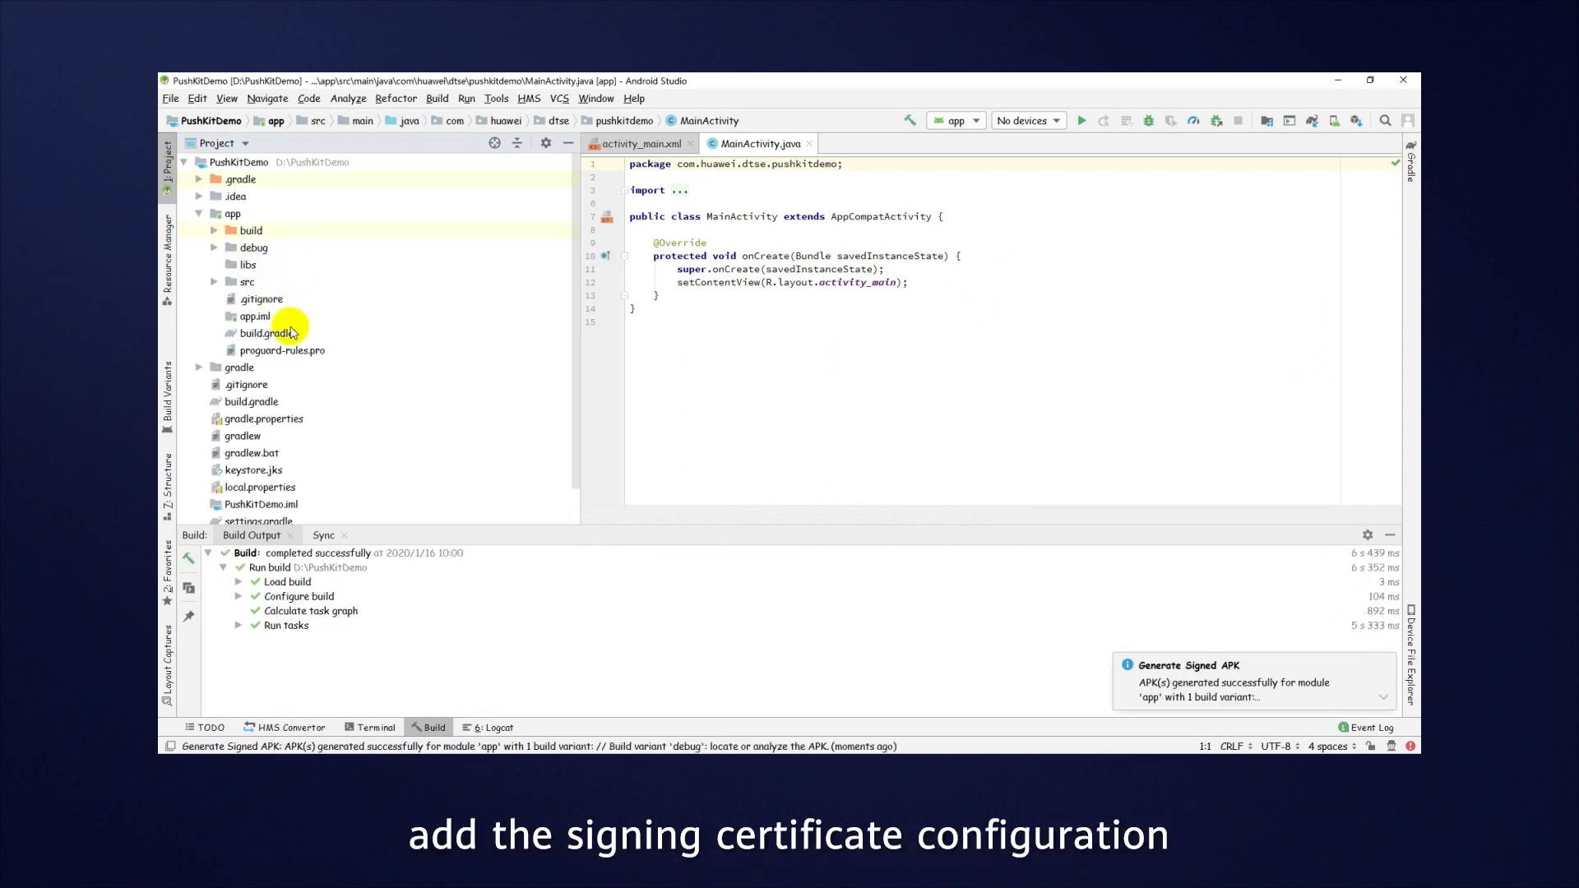
pyautogui.doubleClick(254, 332)
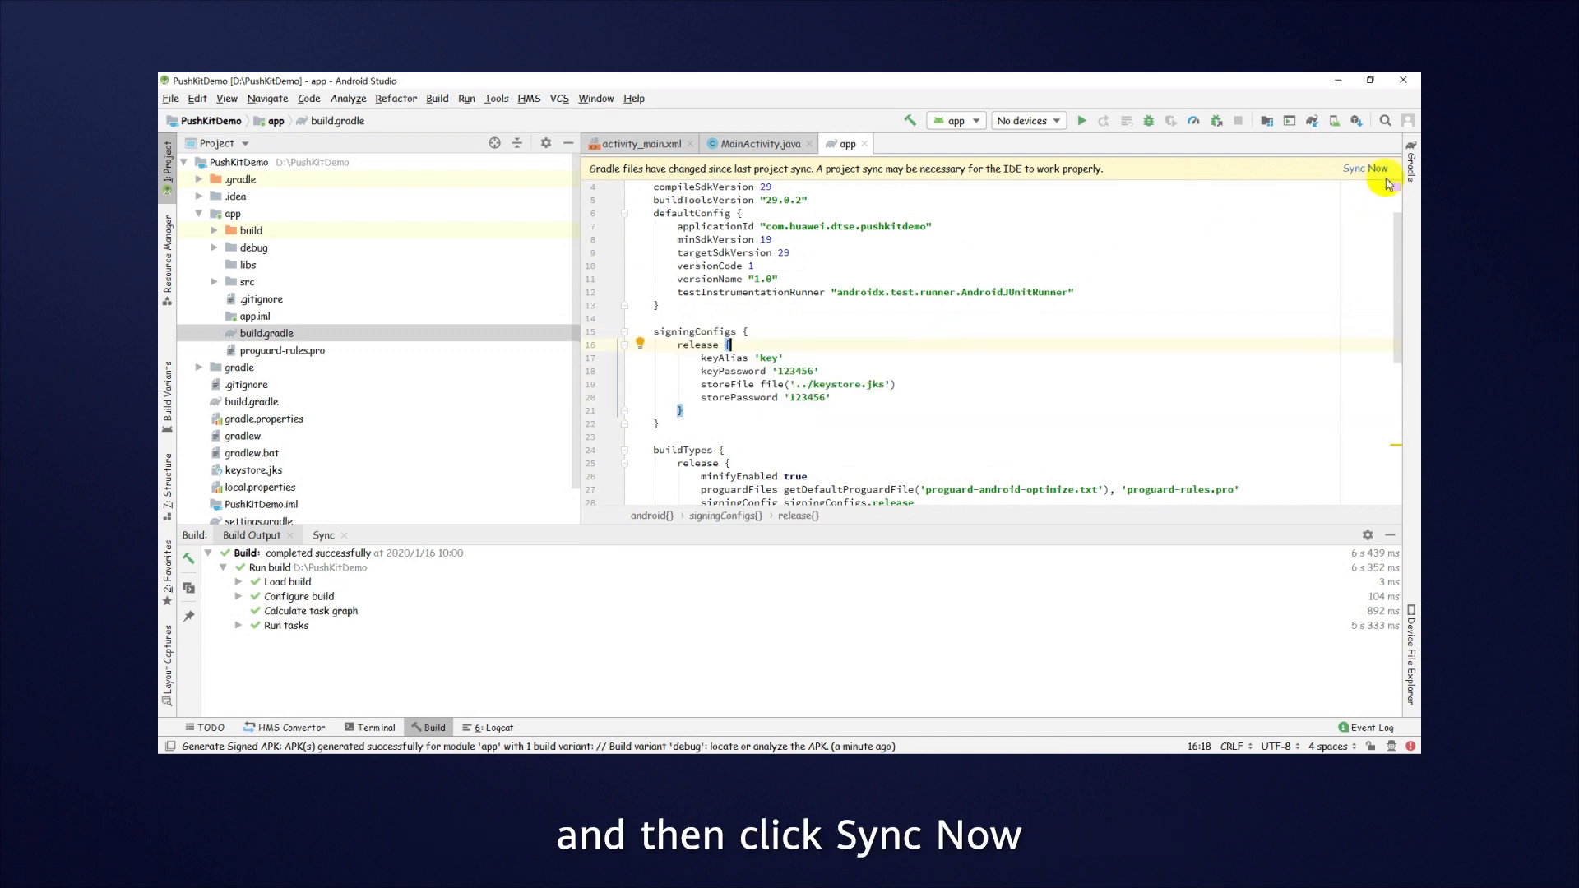
pyautogui.click(1365, 167)
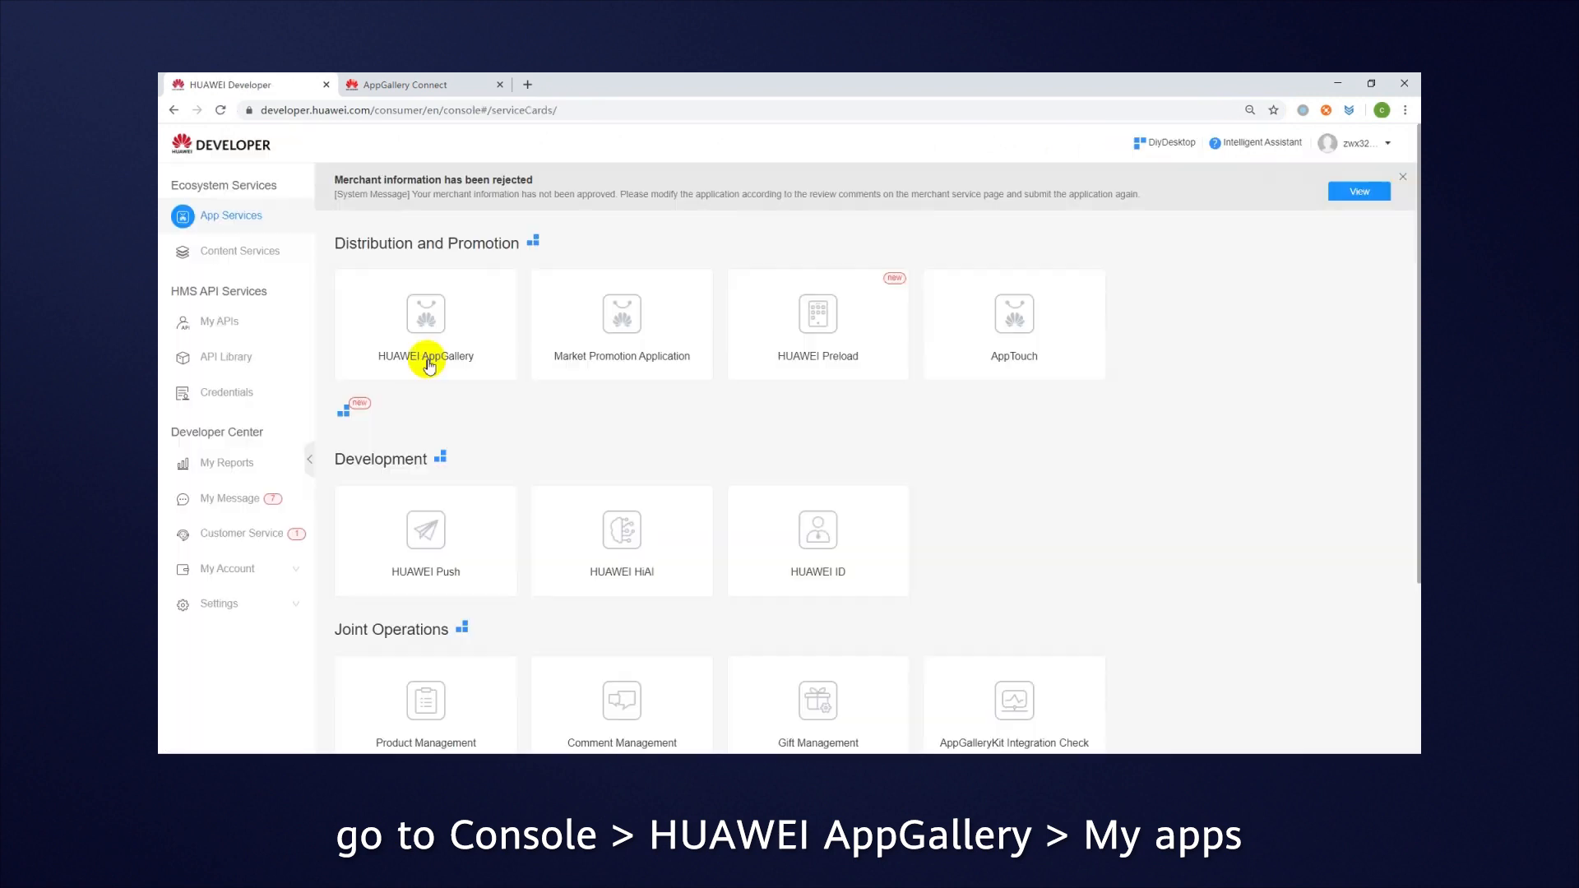
# - Create a new Android app PushKitDemo in My apps, category App, default language English (US)
pyautogui.click(424, 324)
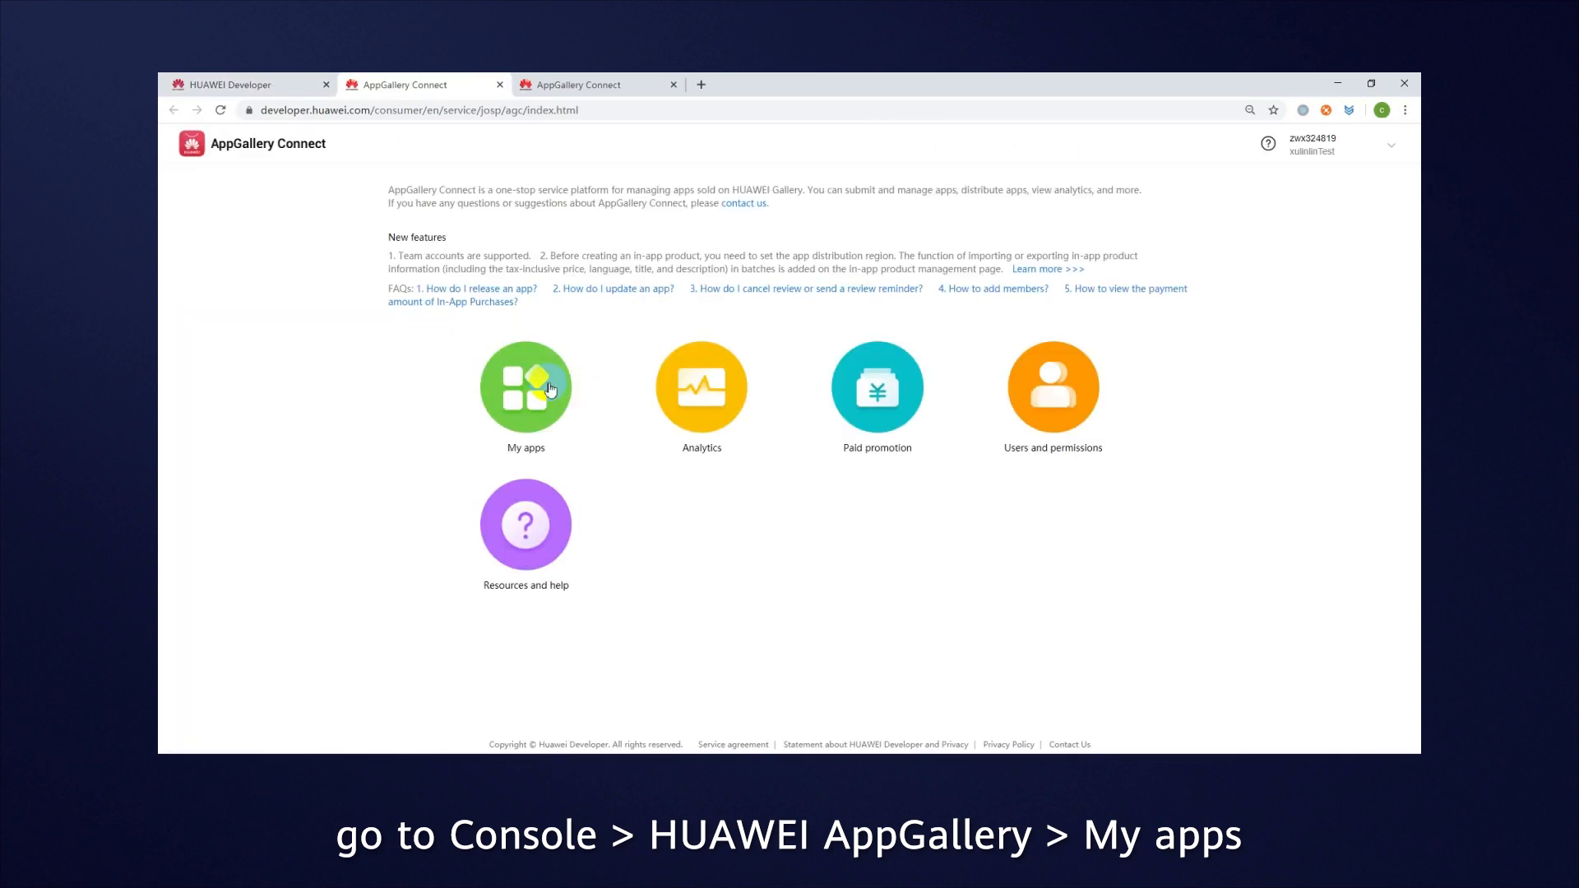
pyautogui.click(525, 385)
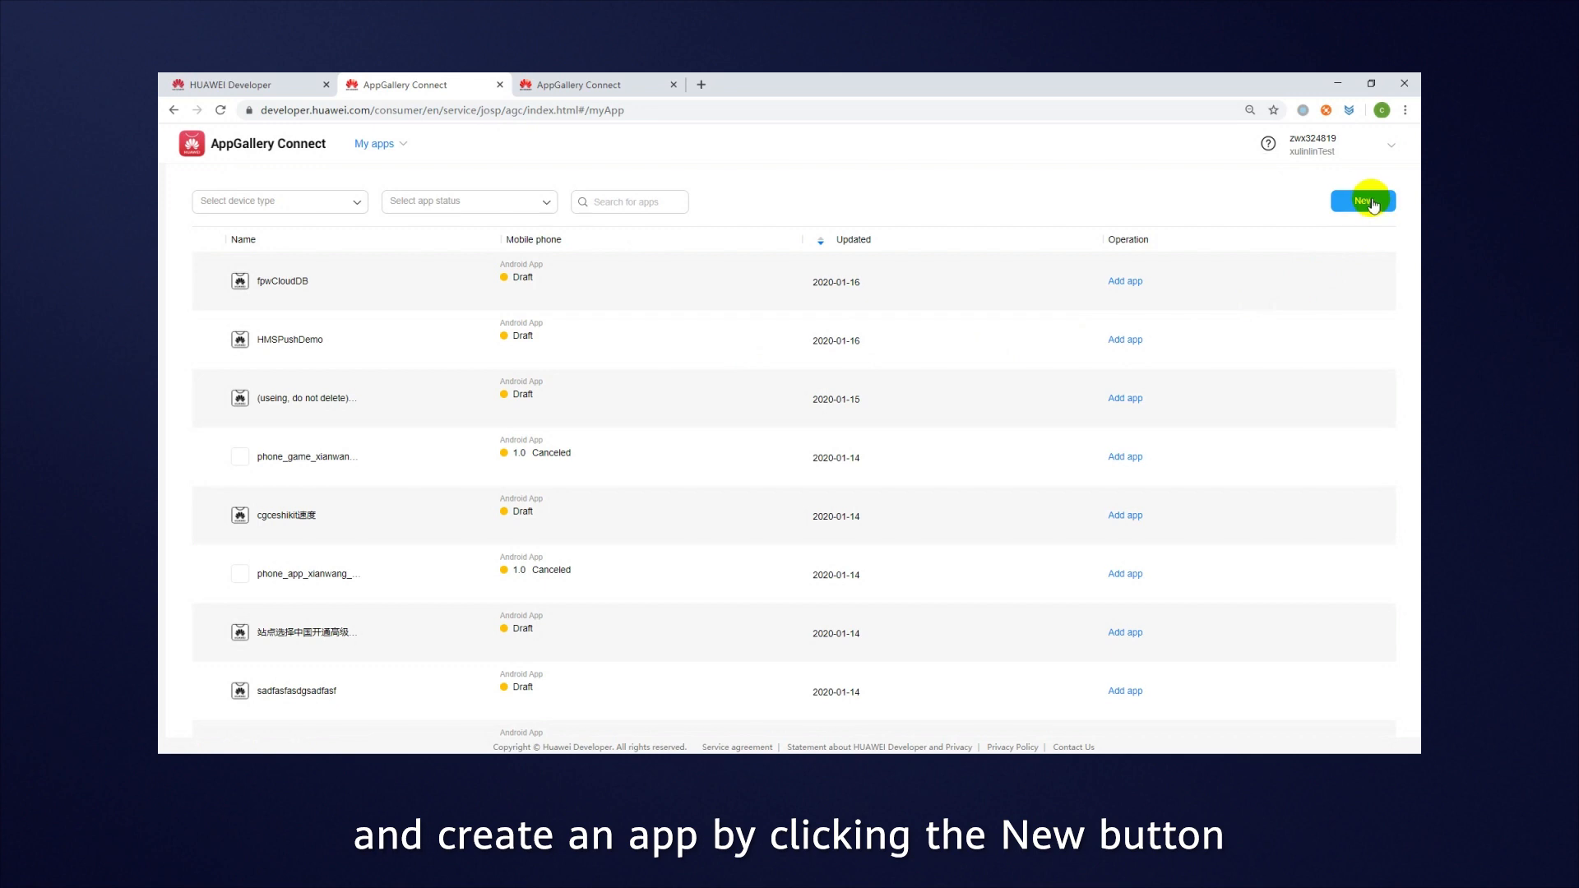
pyautogui.click(1363, 200)
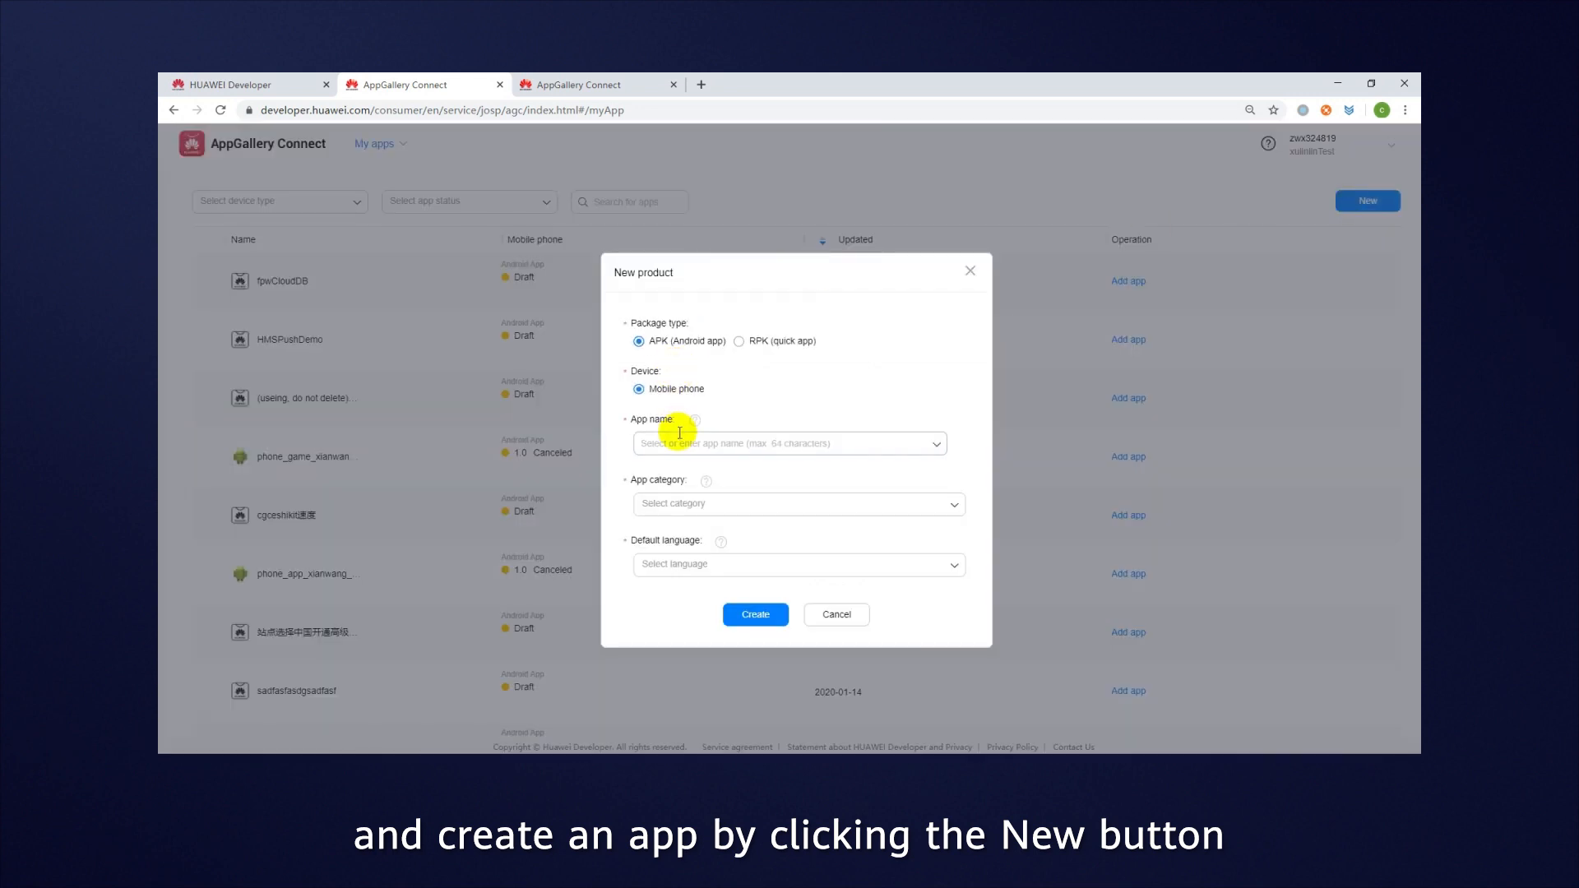
pyautogui.click(796, 503)
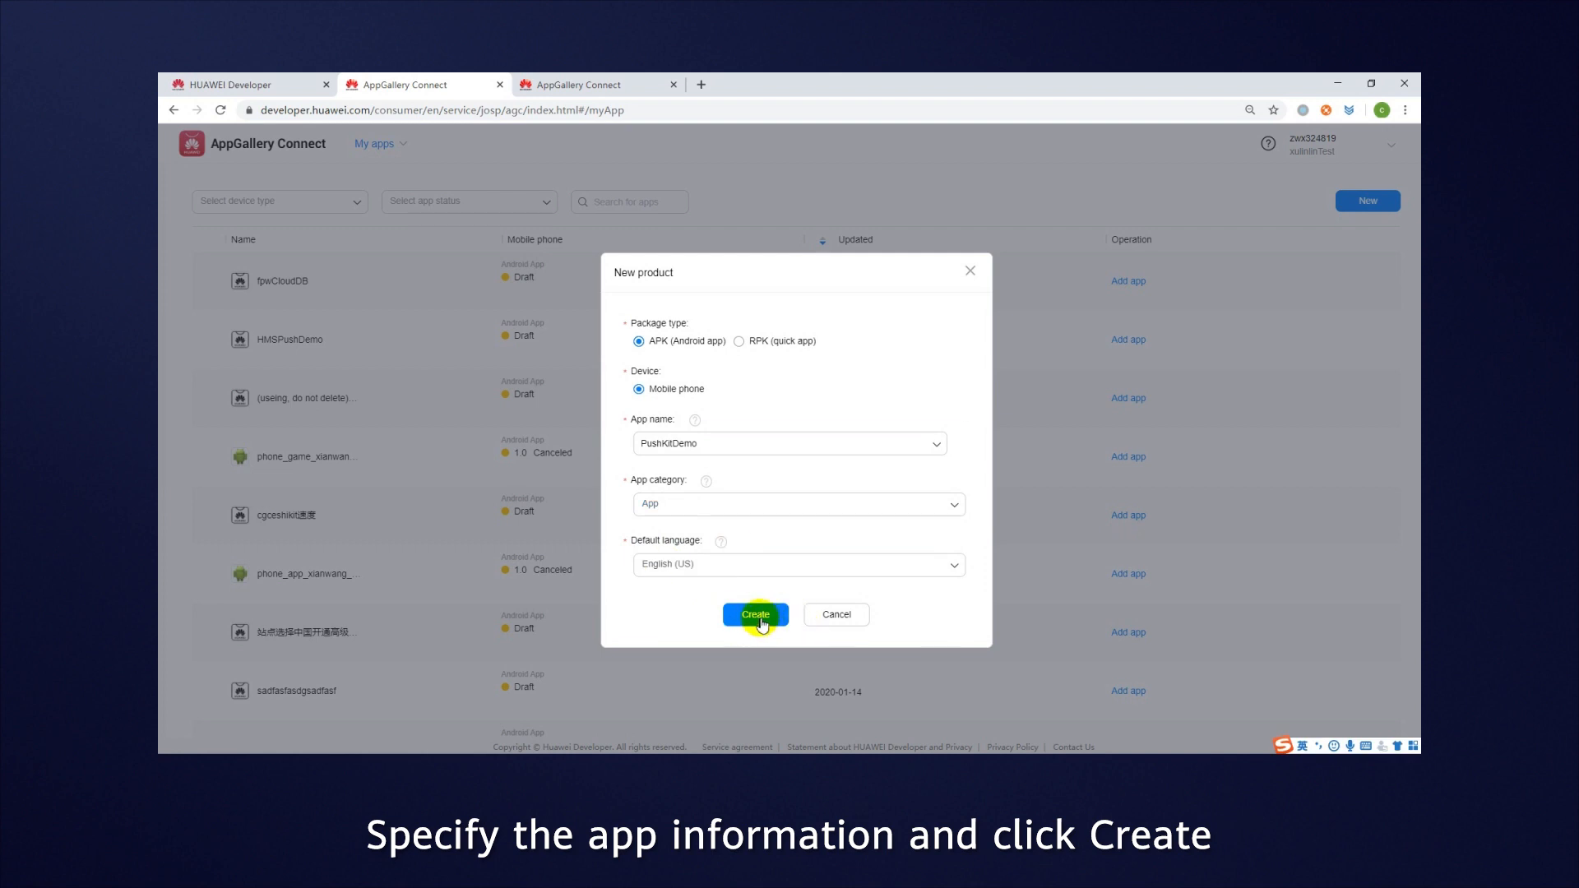
pyautogui.click(755, 613)
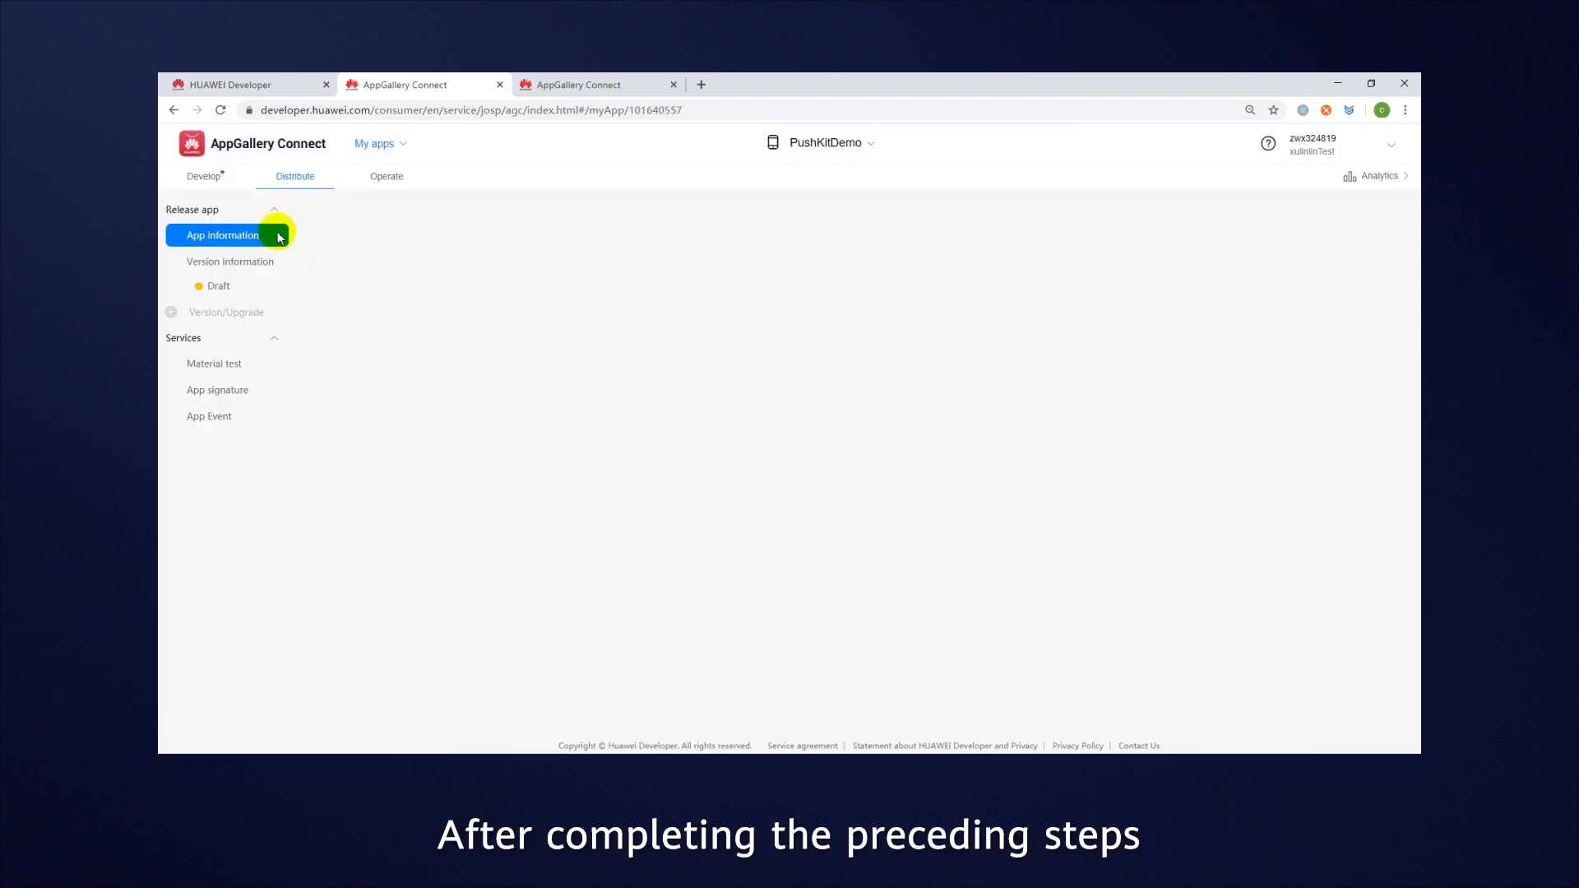
# - Save package name com.huawei.dtse.pushkitdemo manually and add release regions with Germany for storage
pyautogui.click(204, 176)
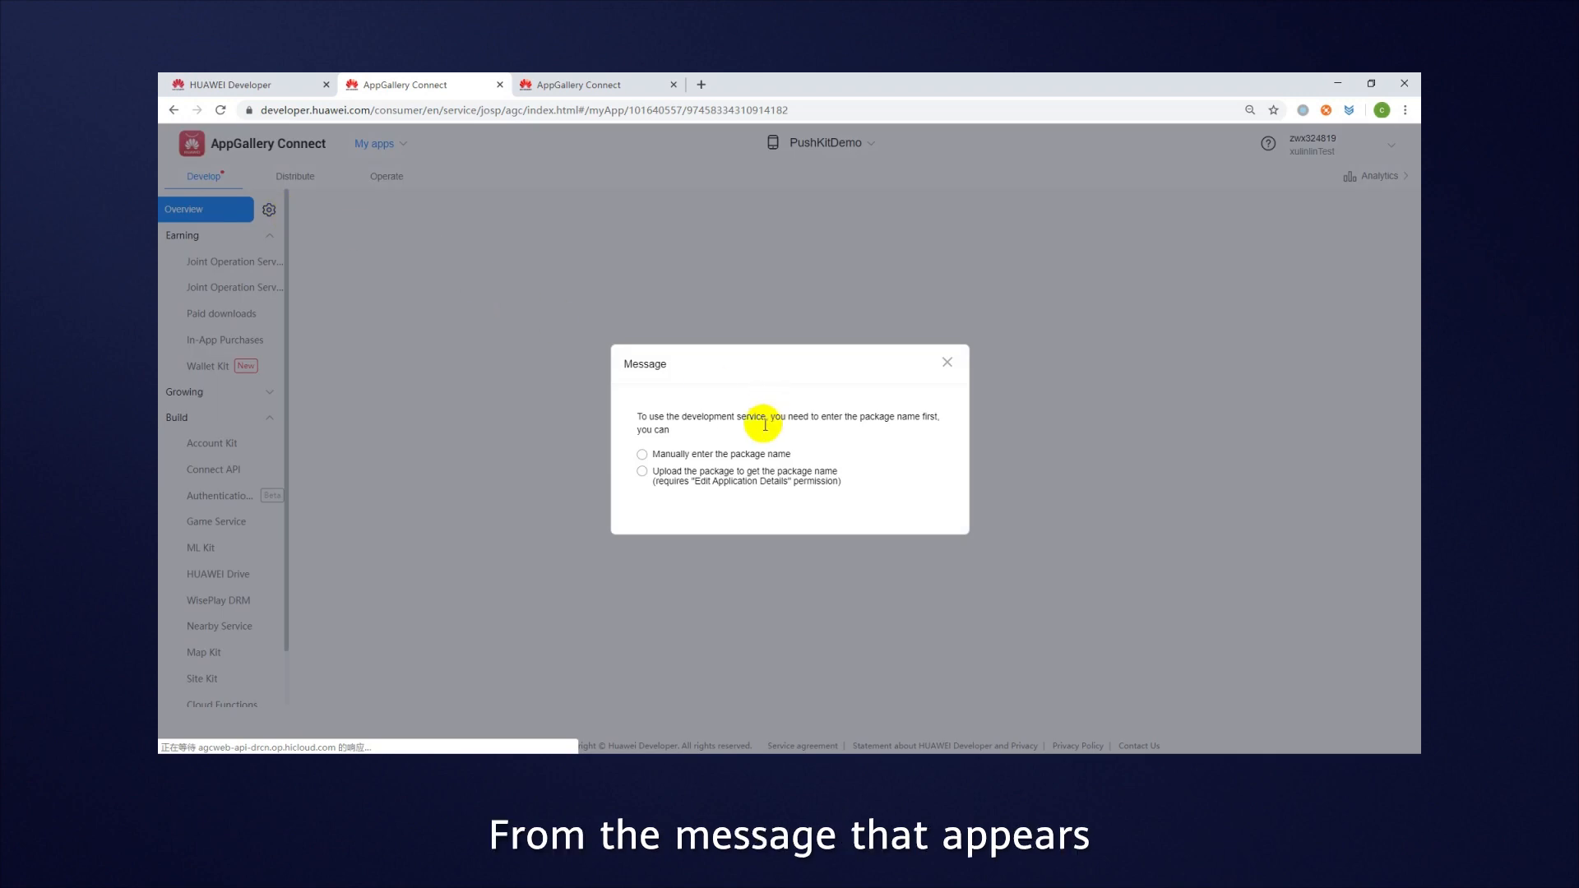
pyautogui.click(643, 410)
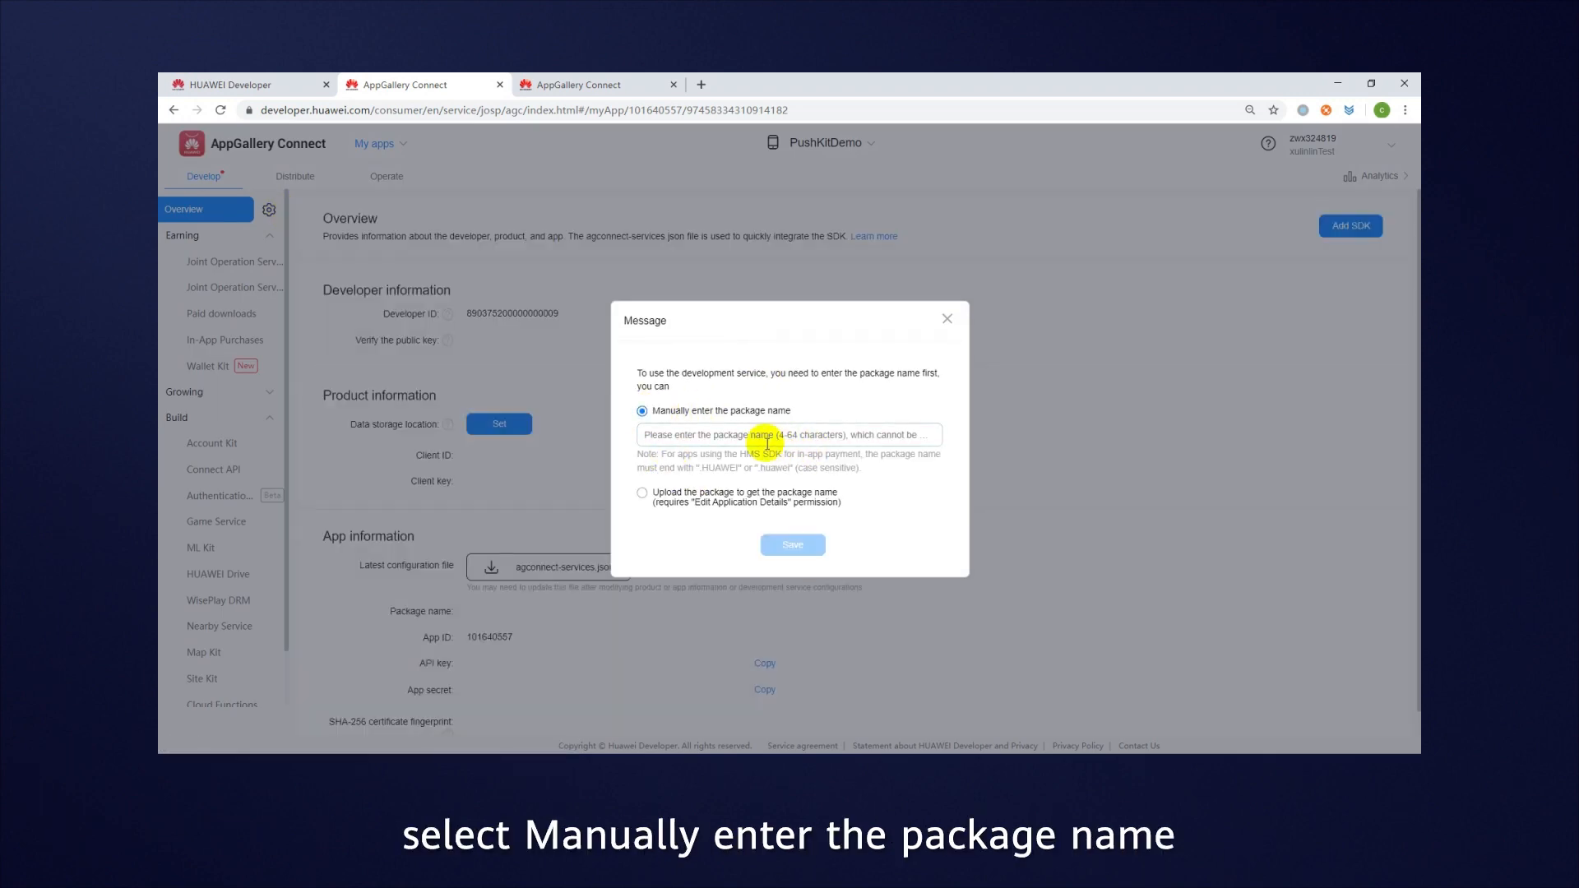
pyautogui.write('com.huawei.dtse.pushkitdemo')
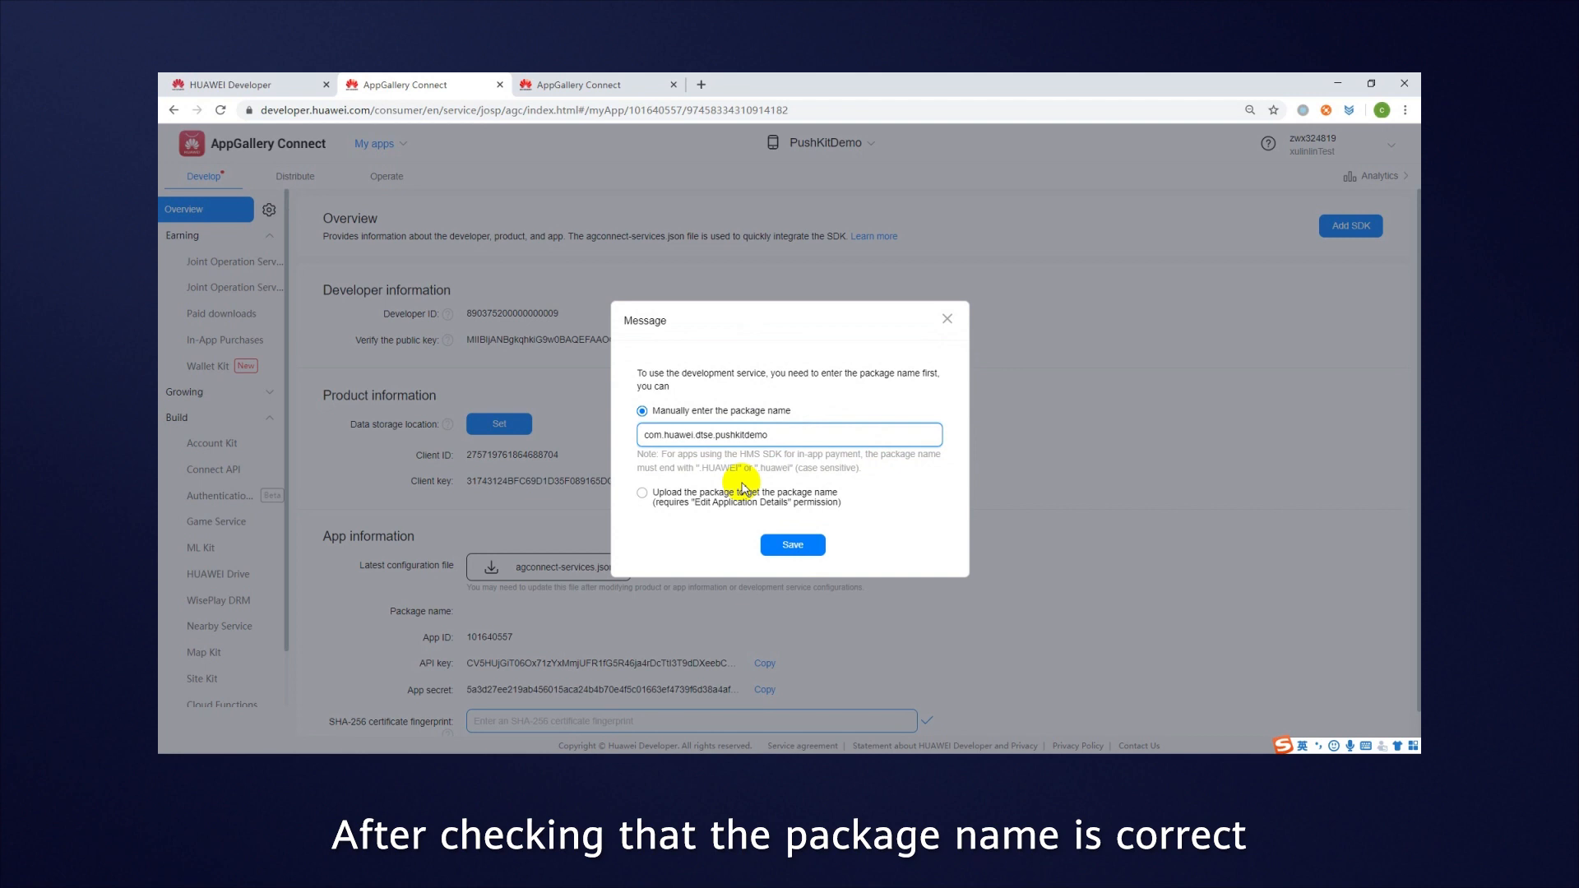
pyautogui.click(791, 544)
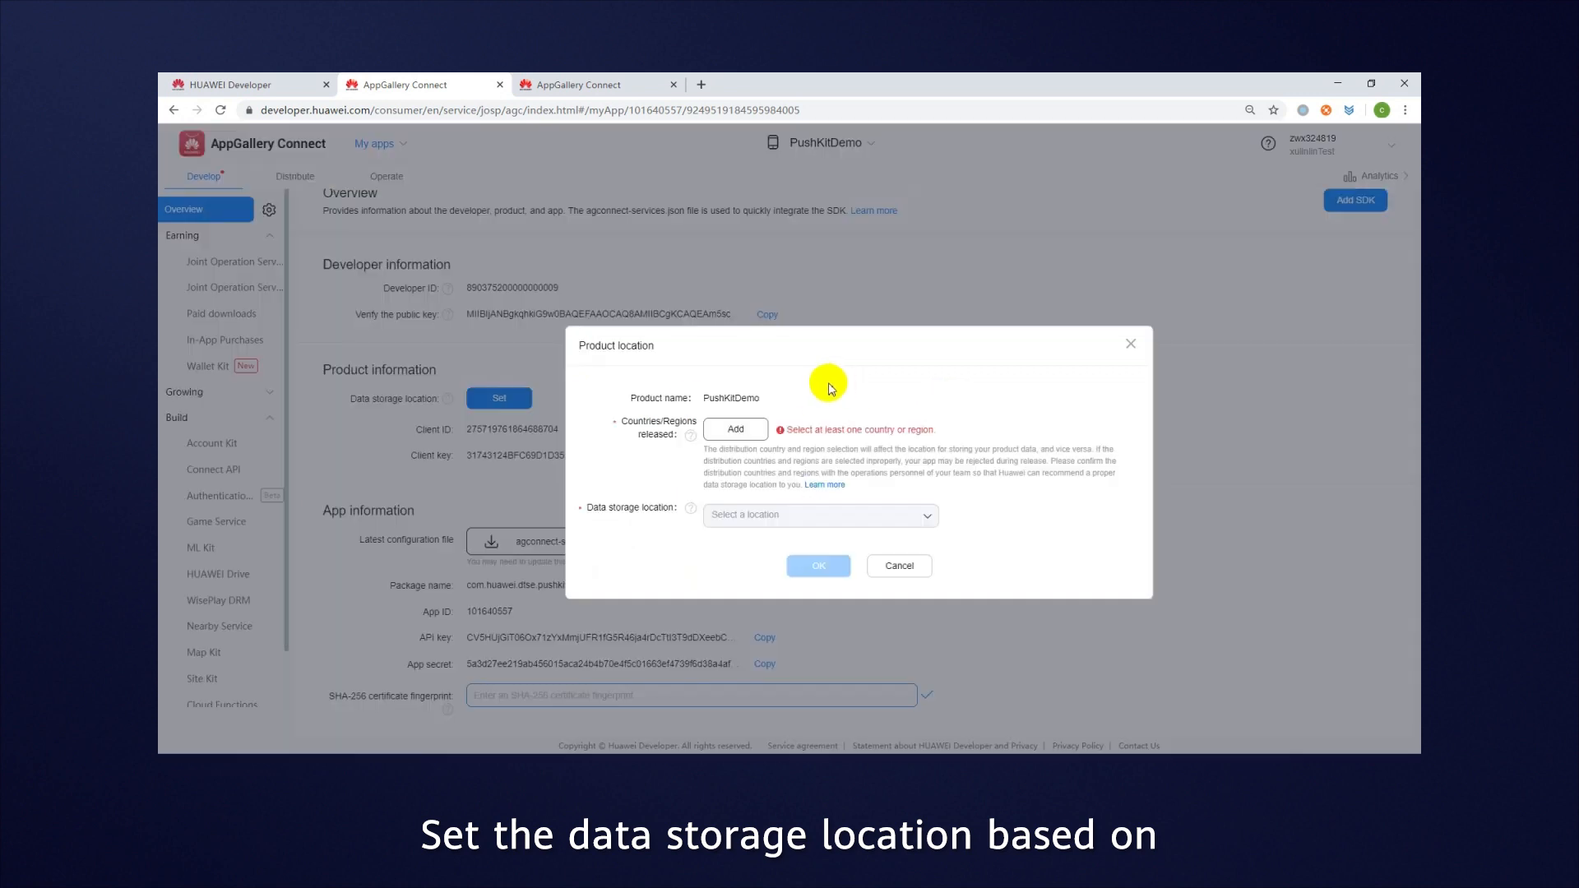
pyautogui.click(735, 428)
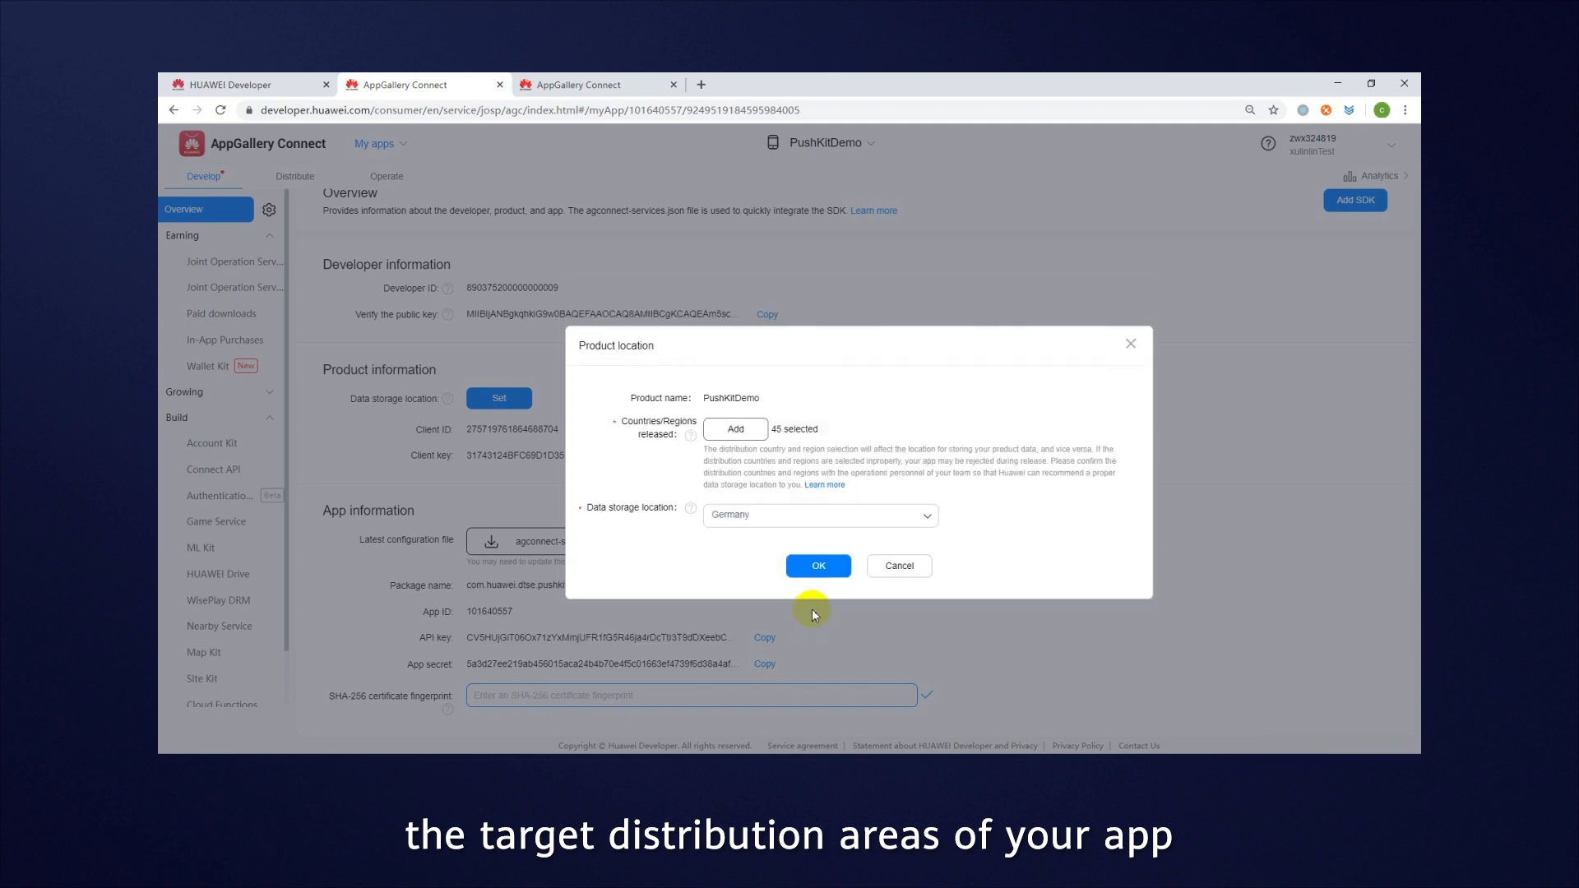
# - Confirm the product location and select the SHA-256 fingerprint from keytool's keystore.jks listing
pyautogui.click(817, 565)
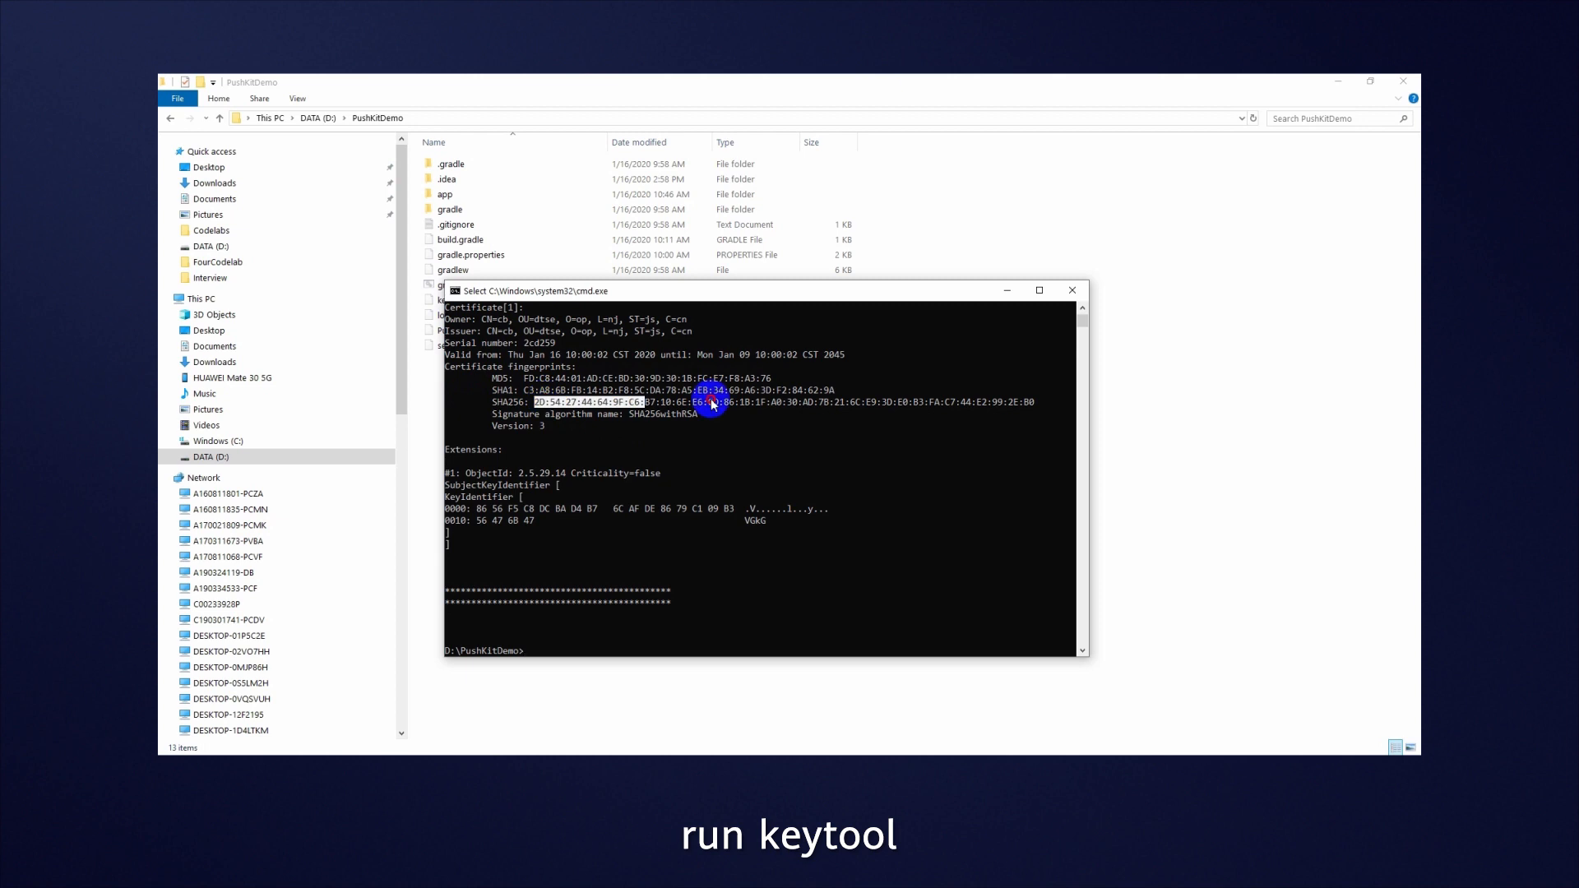
pyautogui.moveTo(715, 401); pyautogui.dragTo(1033, 401)
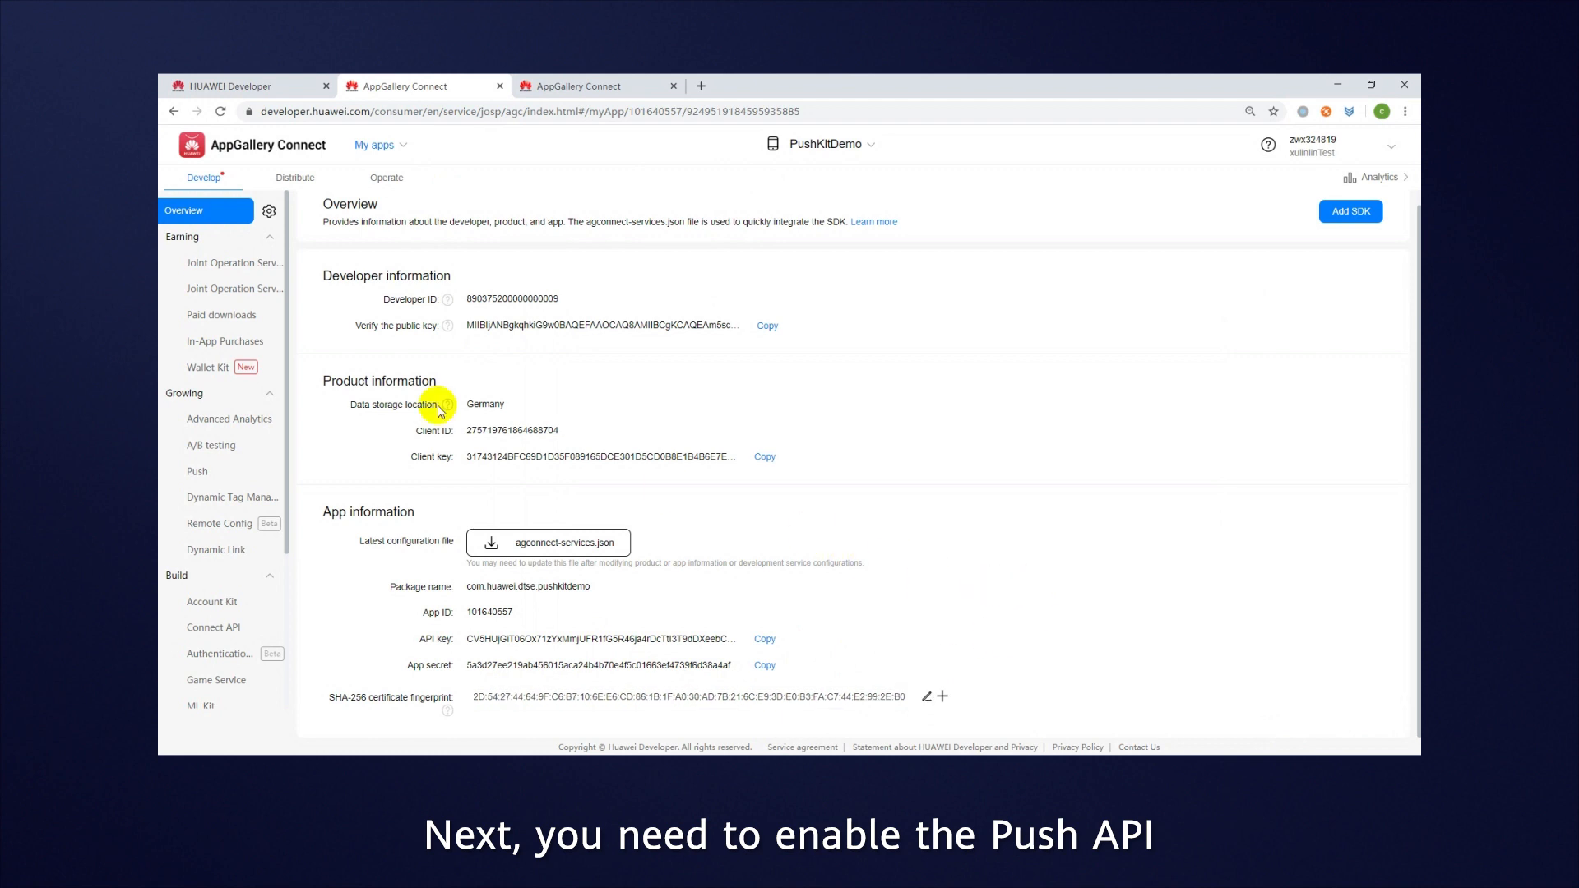
# - Enable the Push Kit service for PushKitDemo from the Manage APIs settings
pyautogui.click(268, 212)
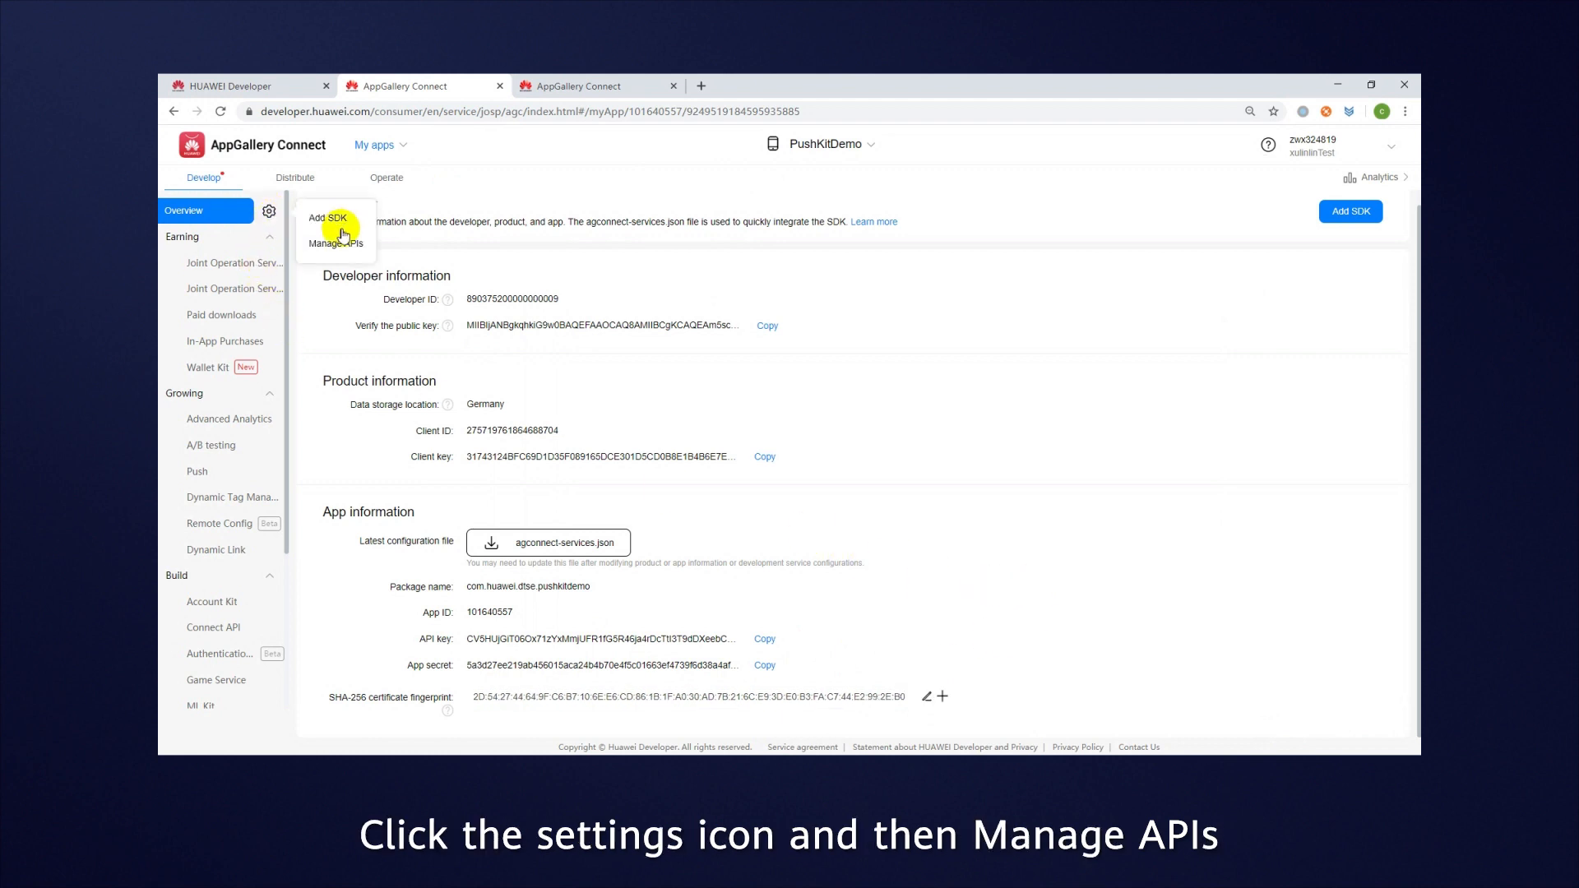
pyautogui.click(333, 243)
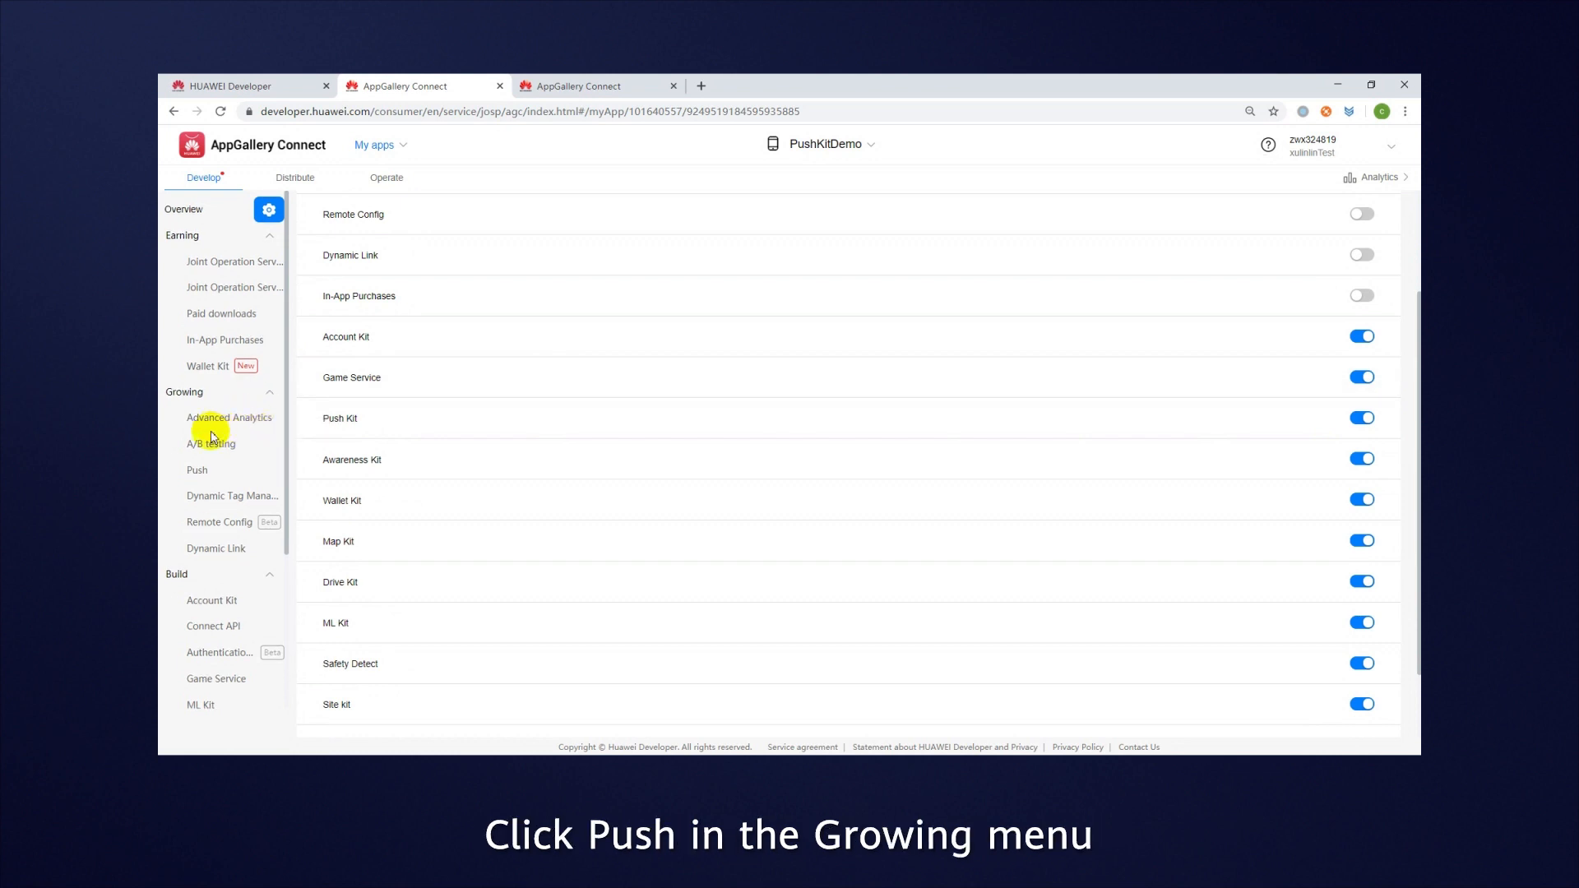
pyautogui.click(195, 469)
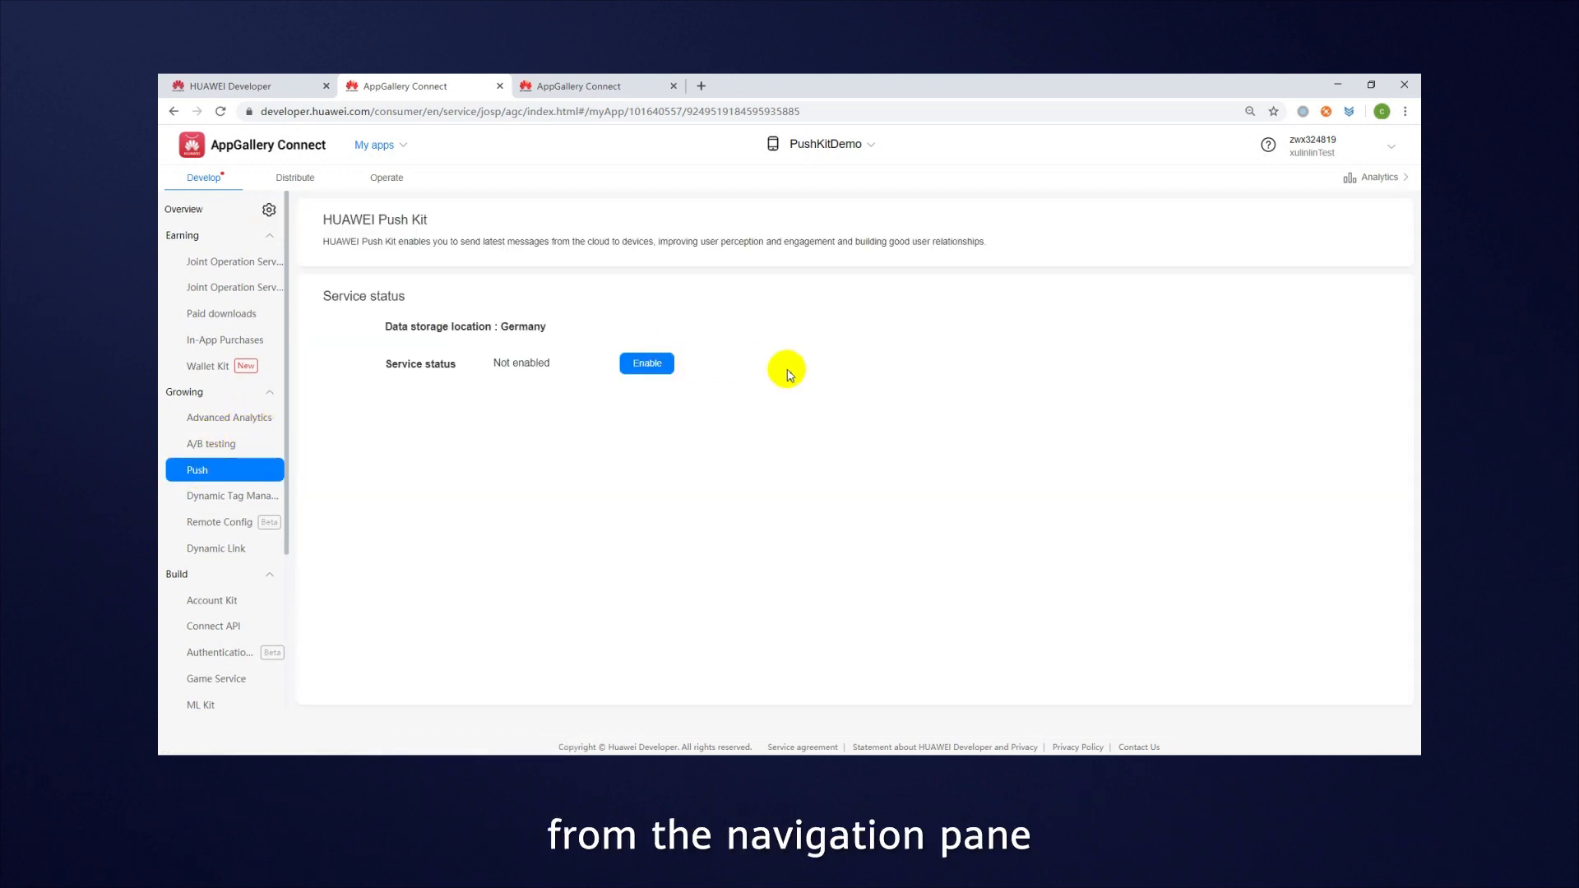
pyautogui.click(645, 364)
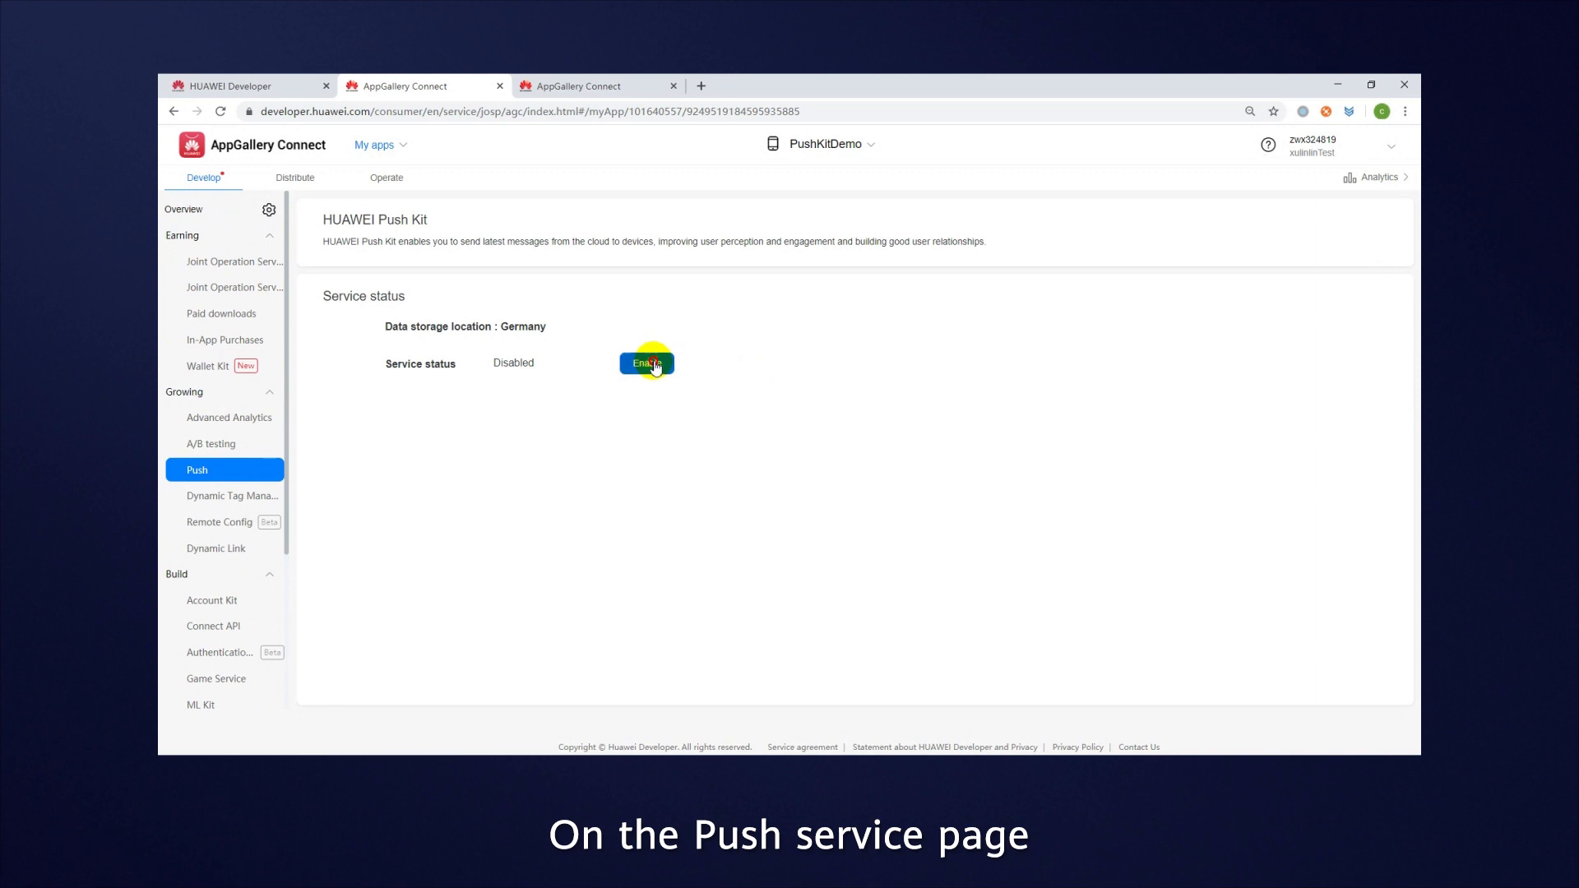
pyautogui.click(646, 363)
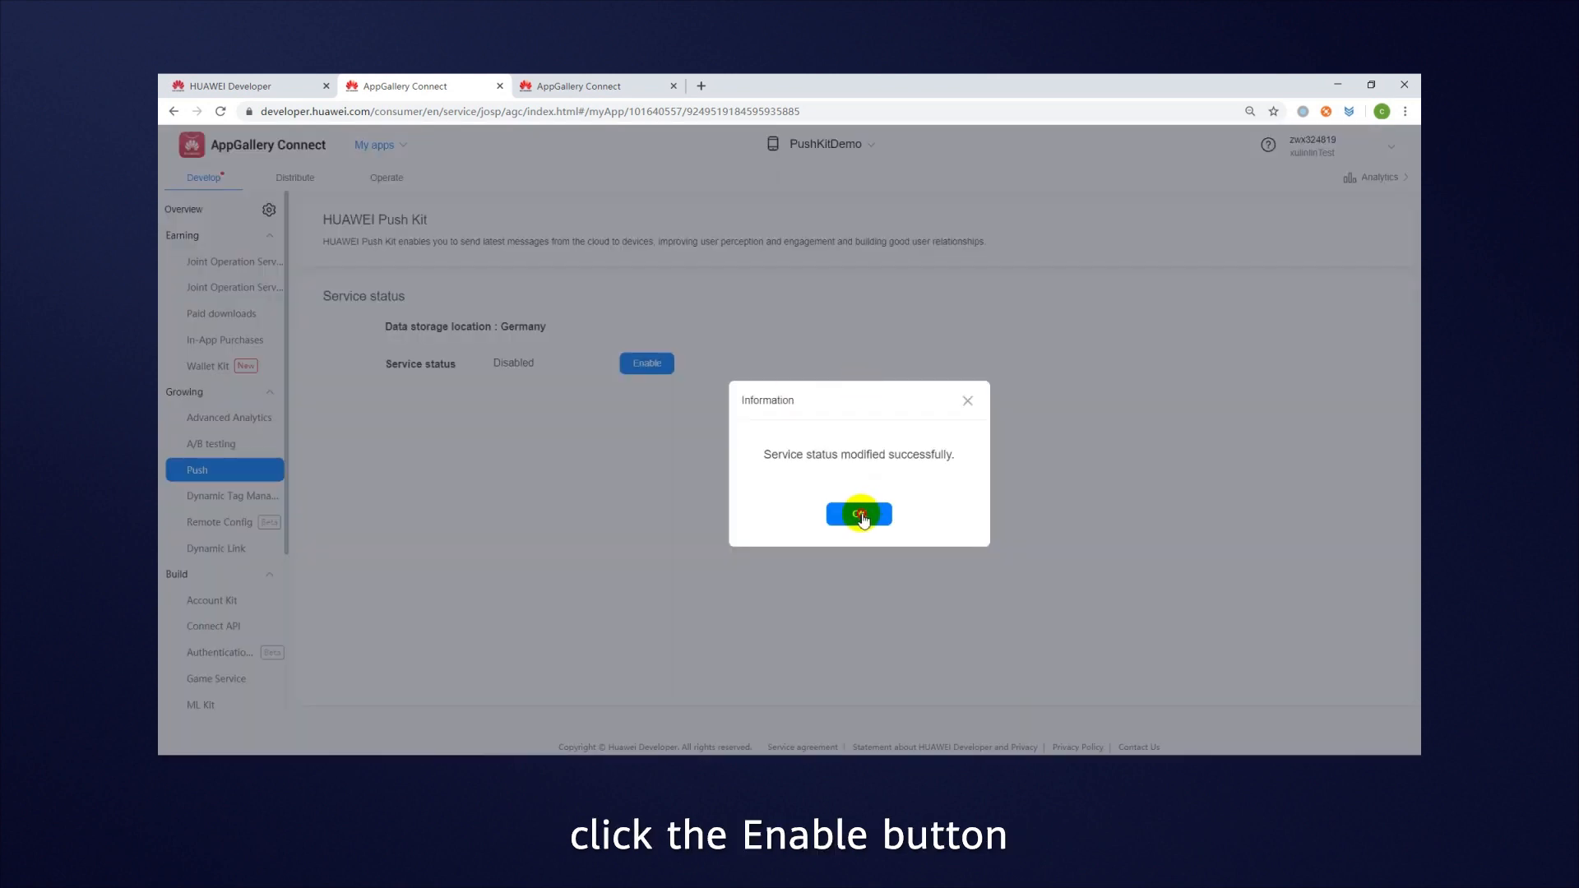
pyautogui.click(858, 515)
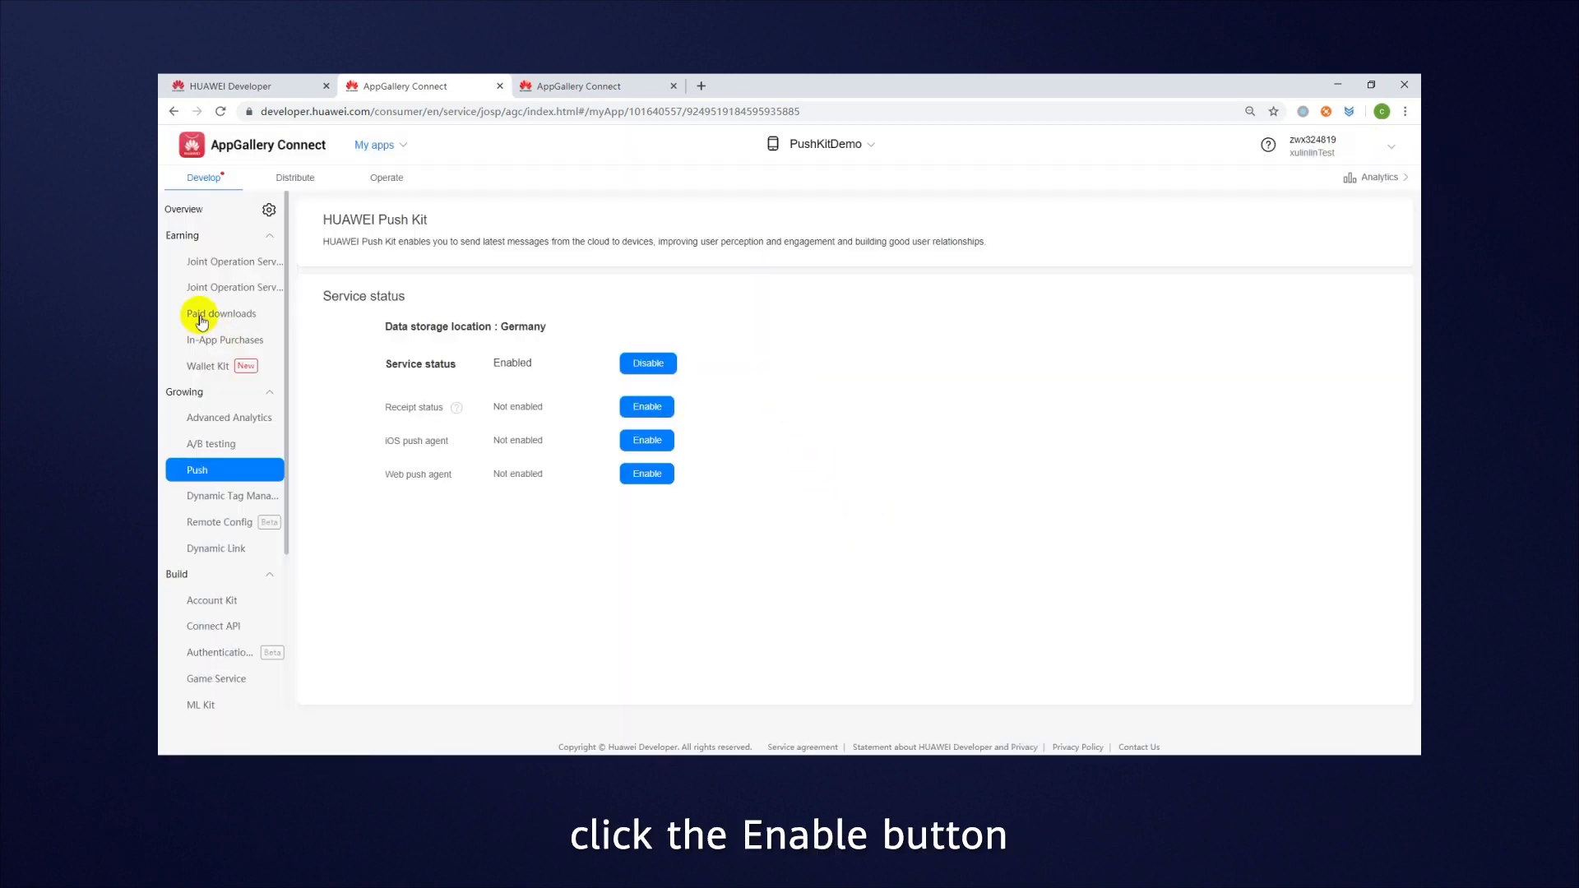
# - Download agconnect-services.json from the app's Develop overview
pyautogui.click(182, 208)
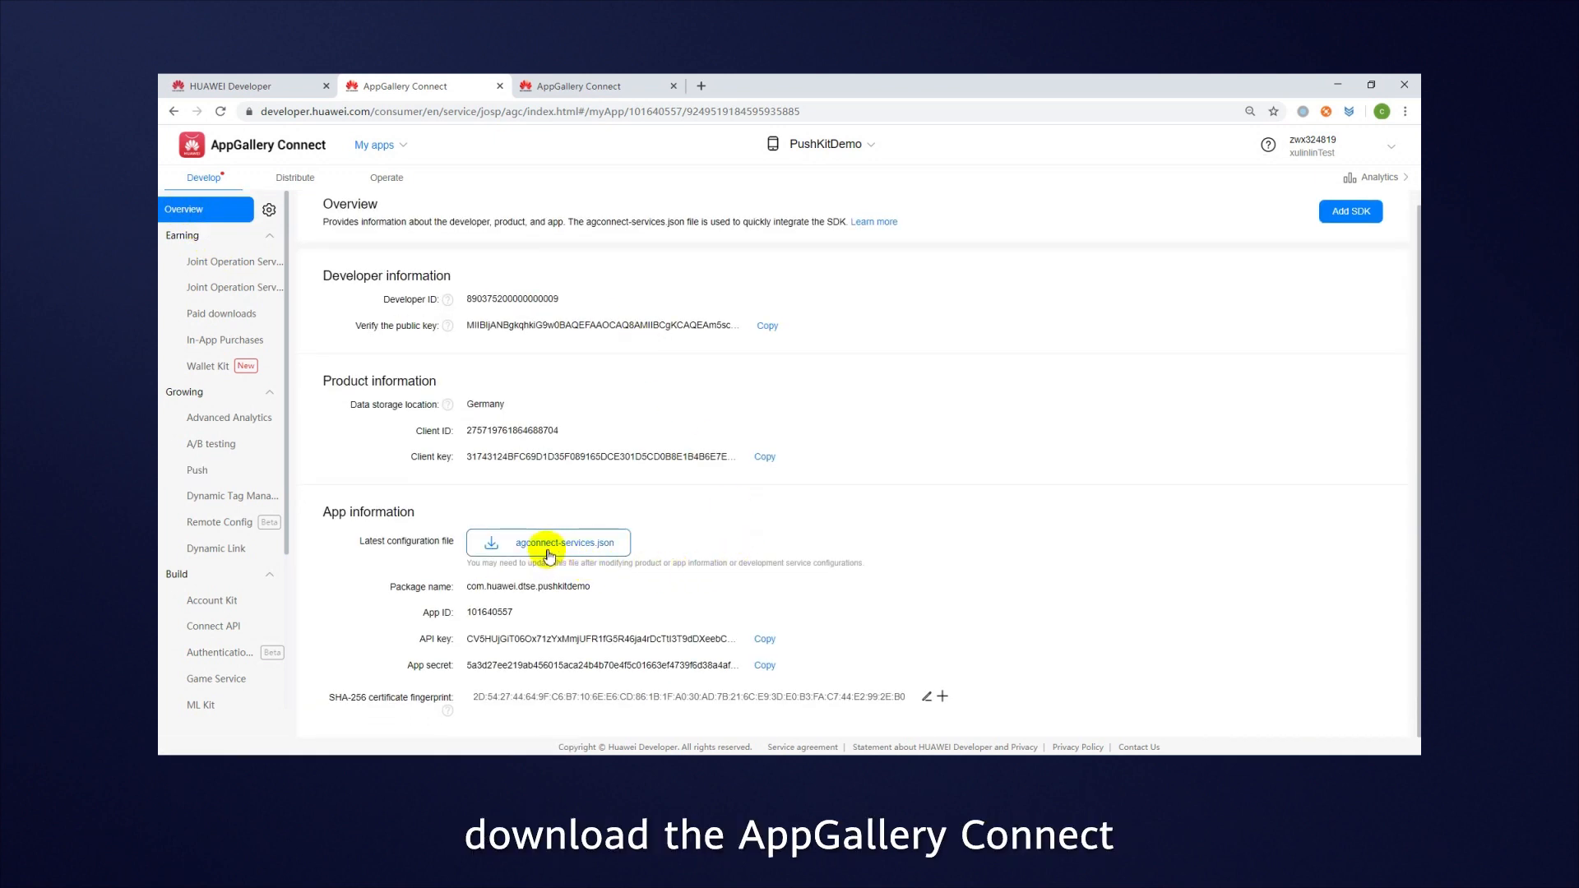
pyautogui.click(550, 541)
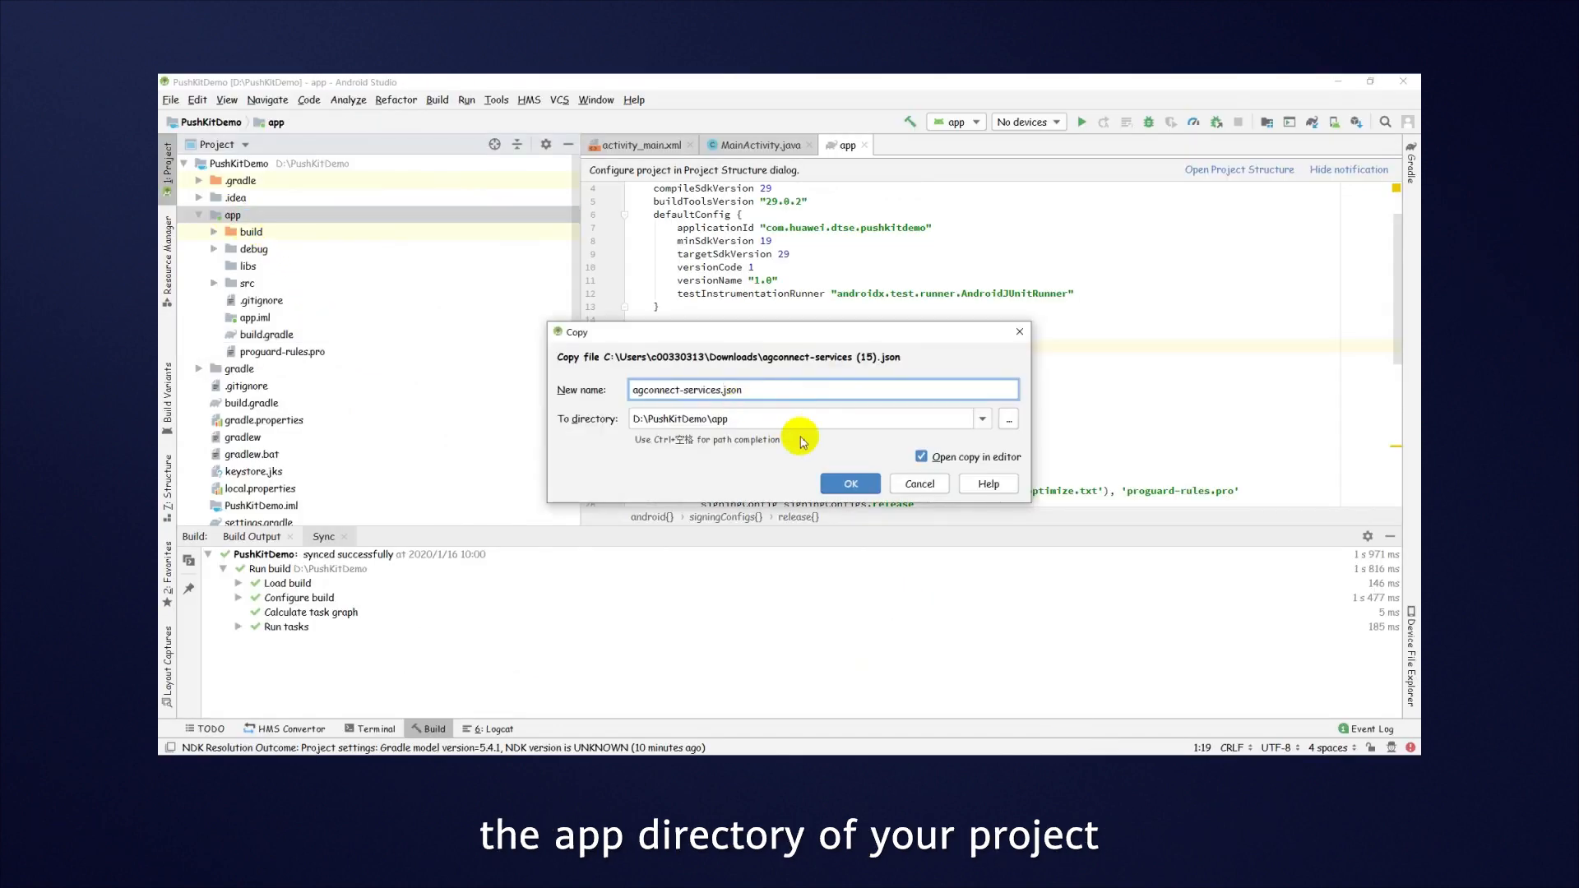
# - Copy the JSON into app and add the Huawei Maven repo, agconnect plugin and push 4.0.0.300 dependency
pyautogui.click(849, 484)
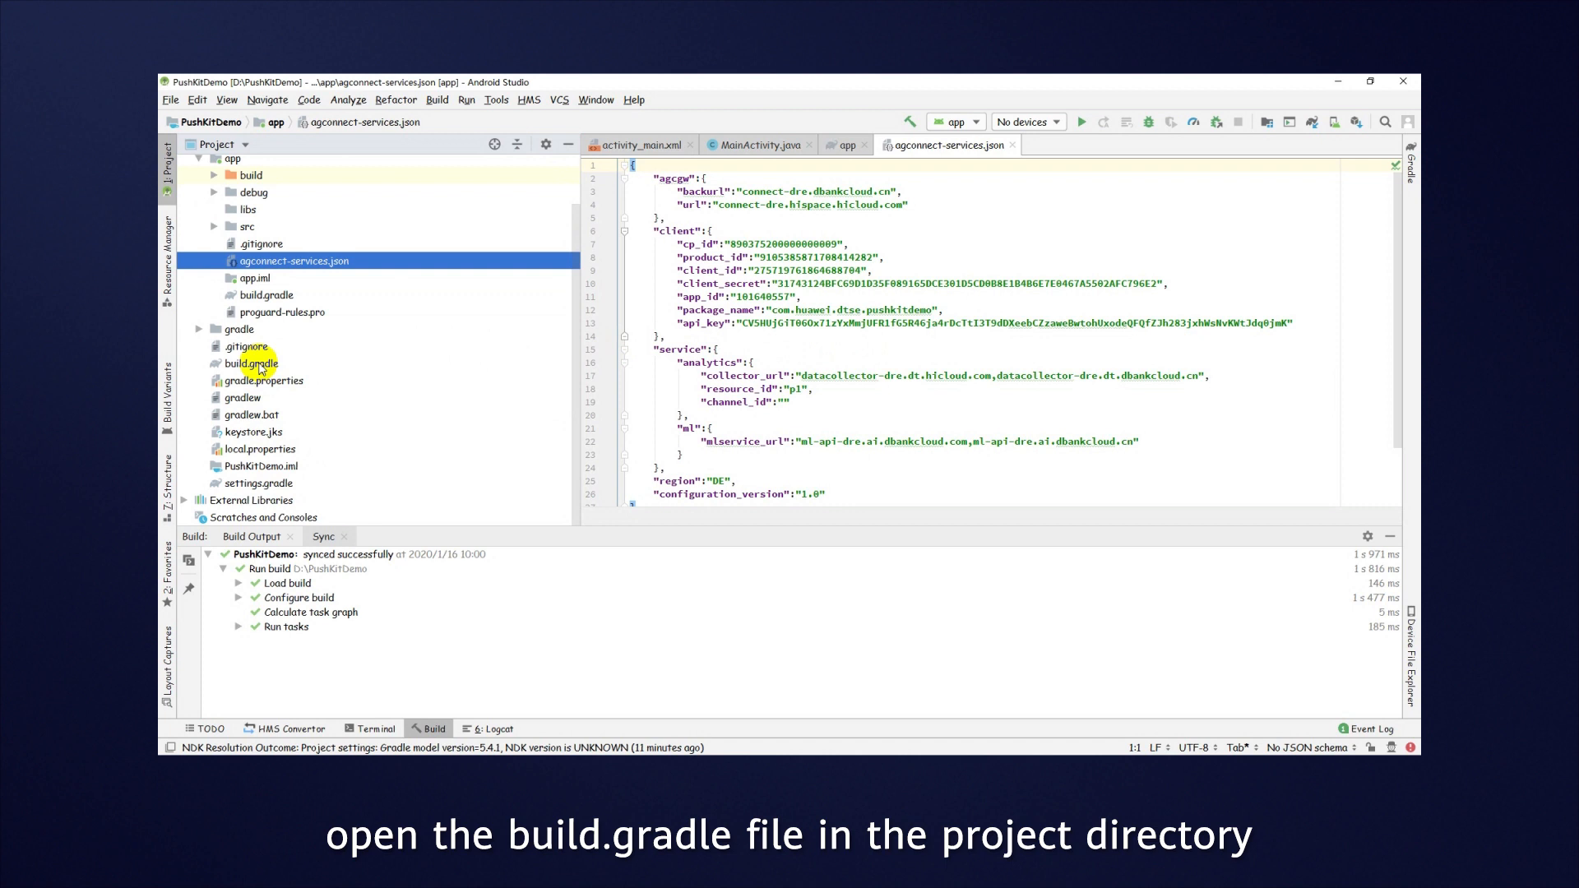
pyautogui.doubleClick(253, 363)
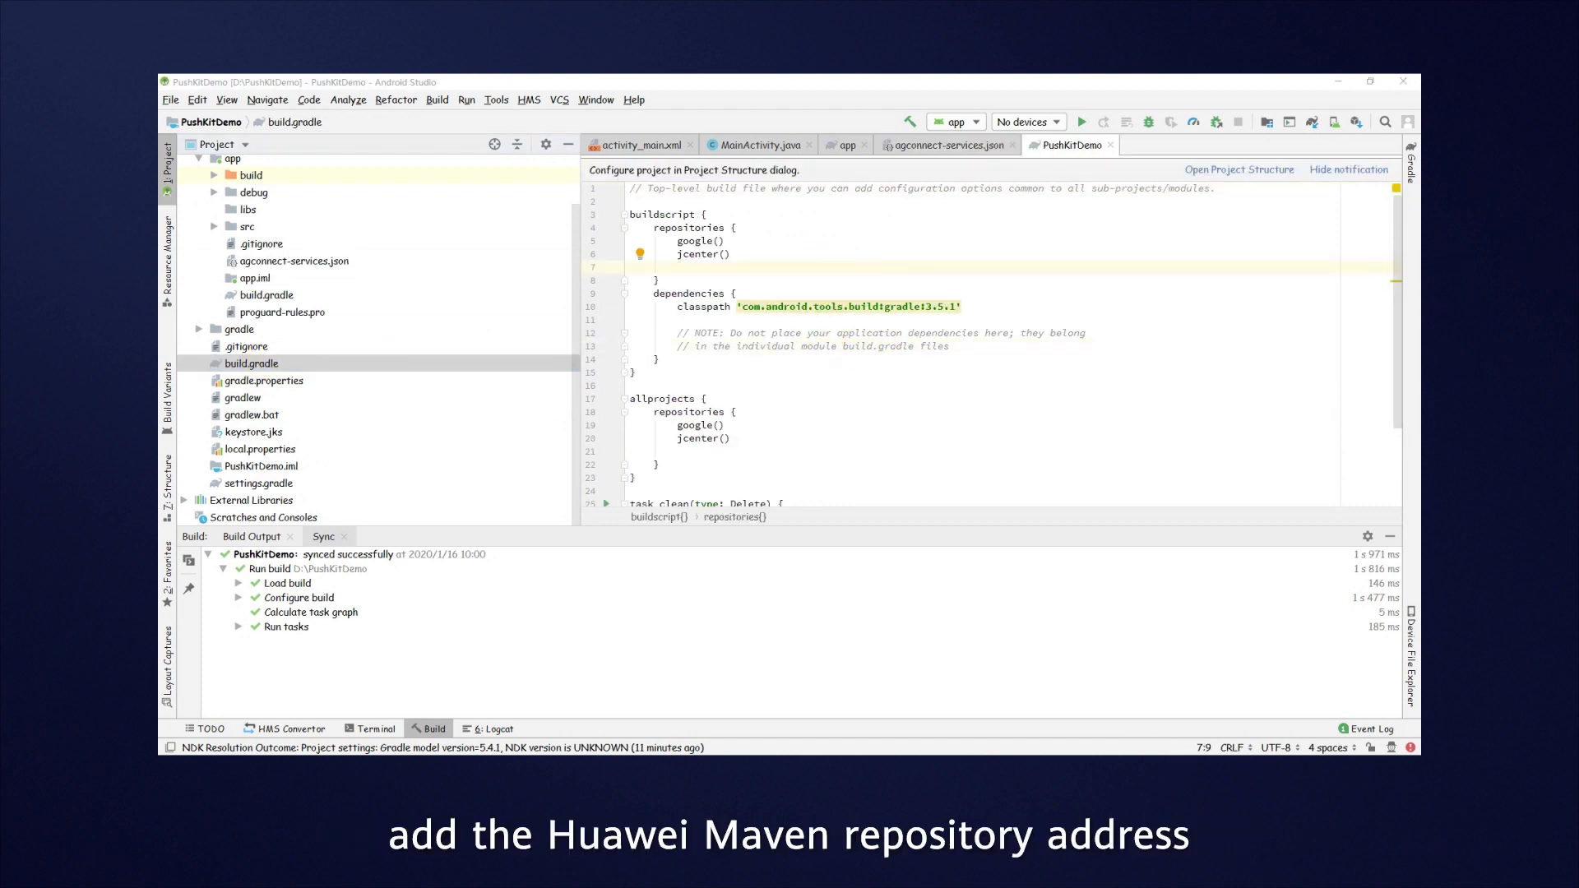
pyautogui.write("maven { url 'http://developer.huawei.com/repo/' }")
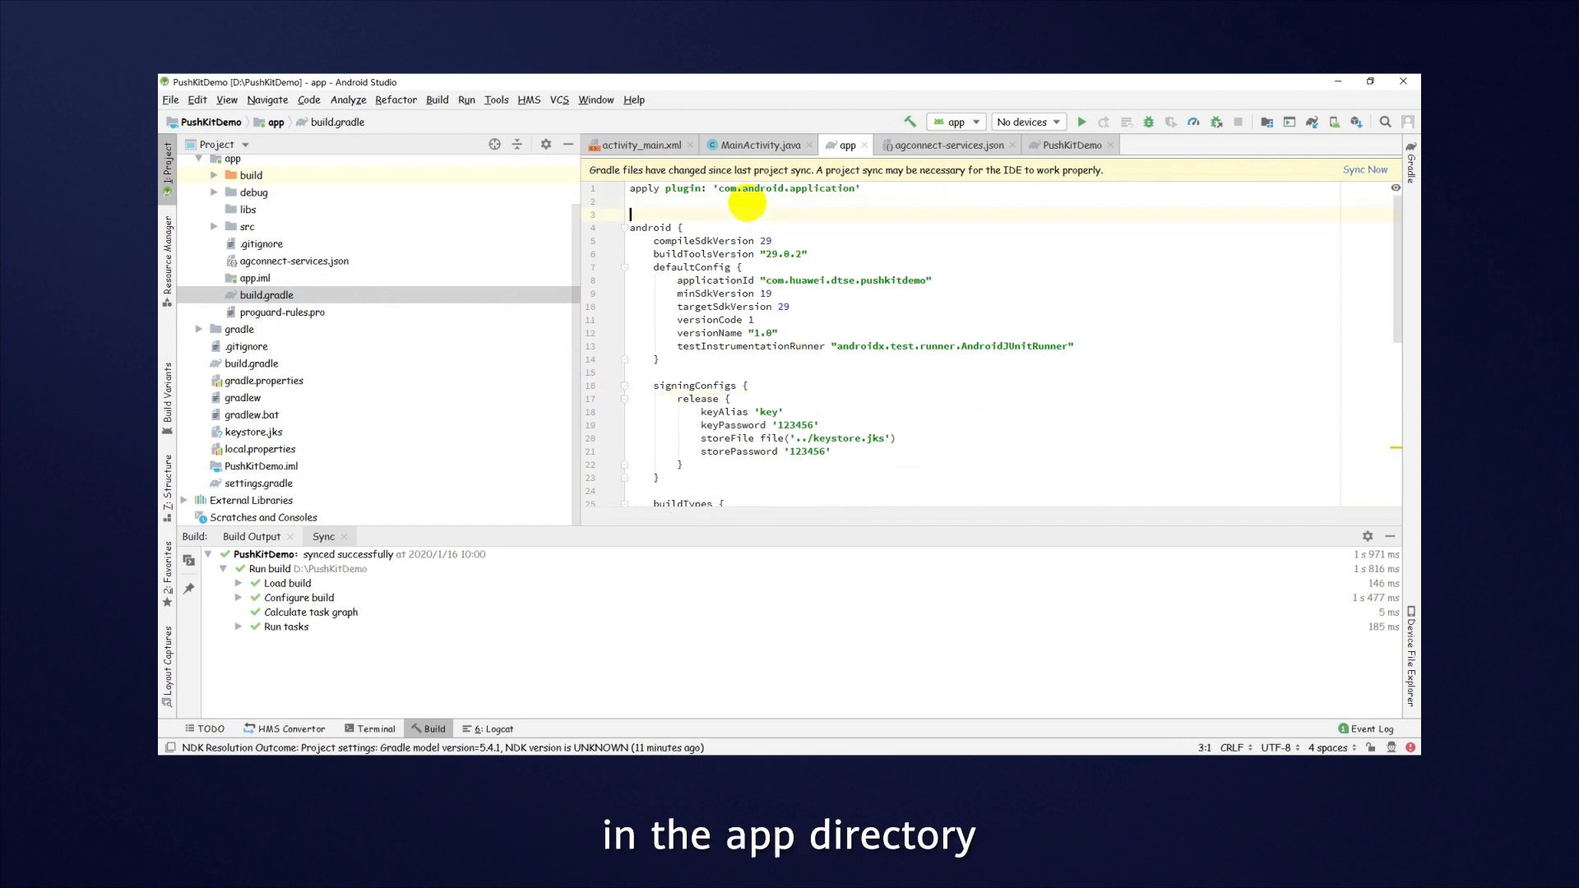
pyautogui.write("apply plugin: 'com.huawei.agconnect'")
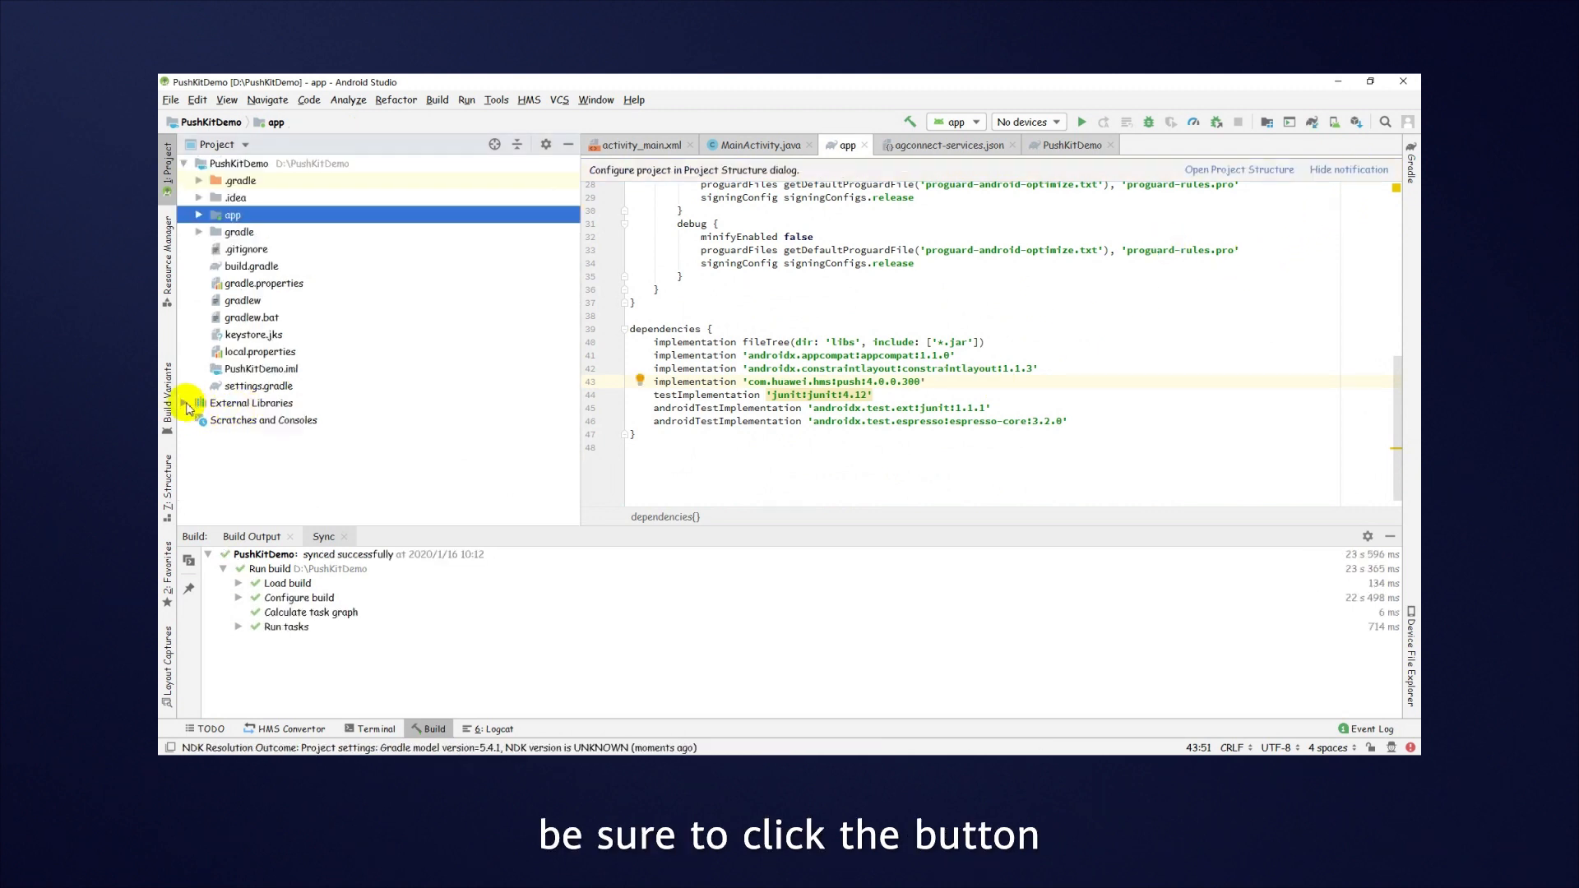
pyautogui.click(197, 403)
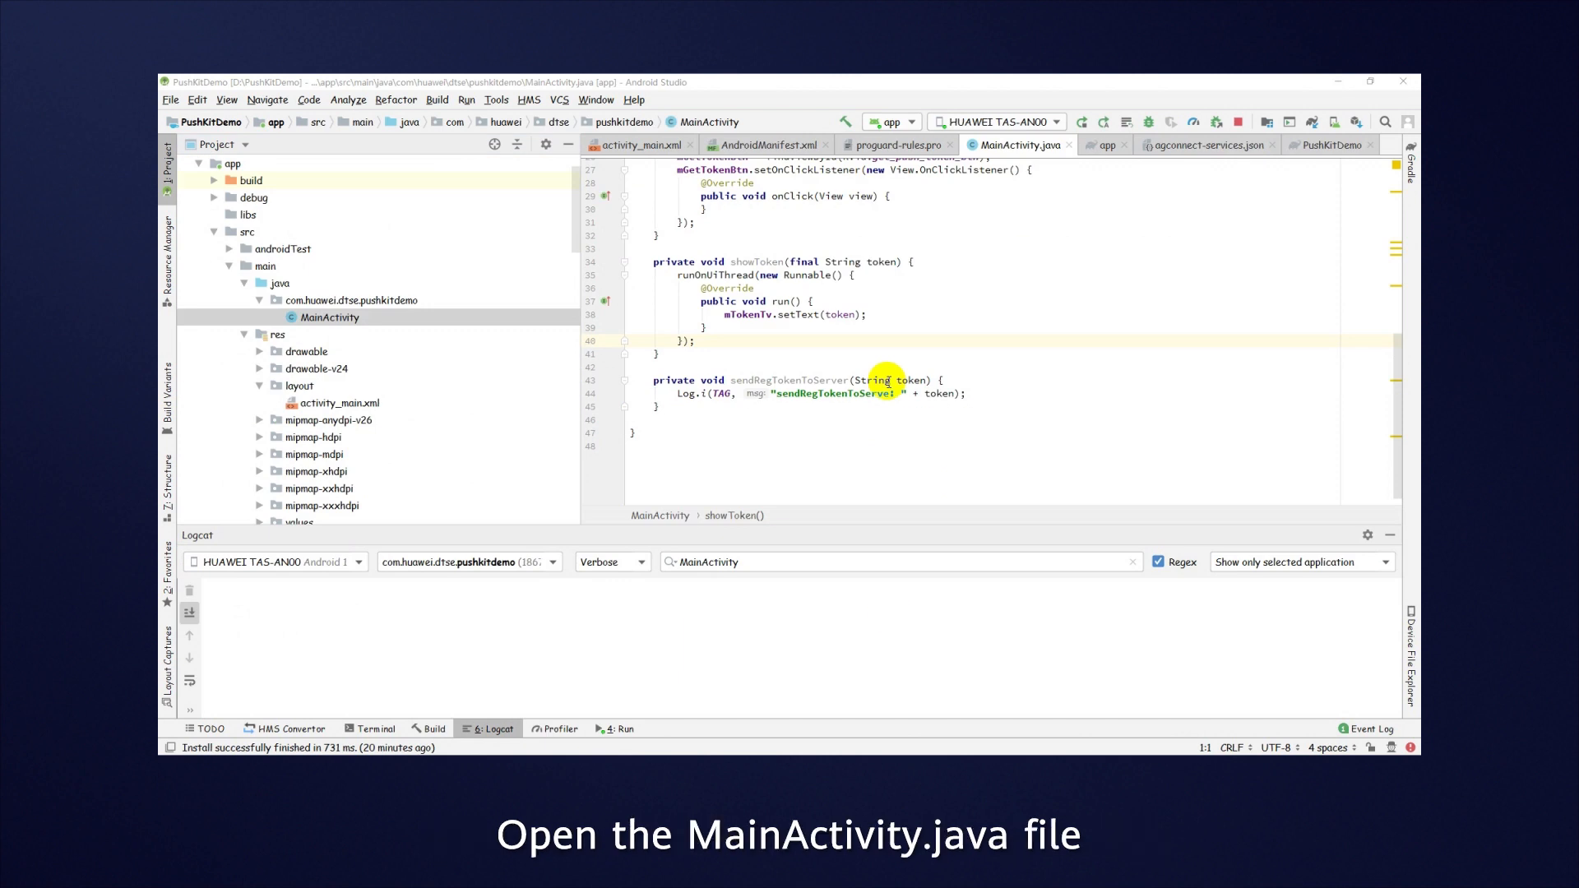
pyautogui.moveTo(903, 372)
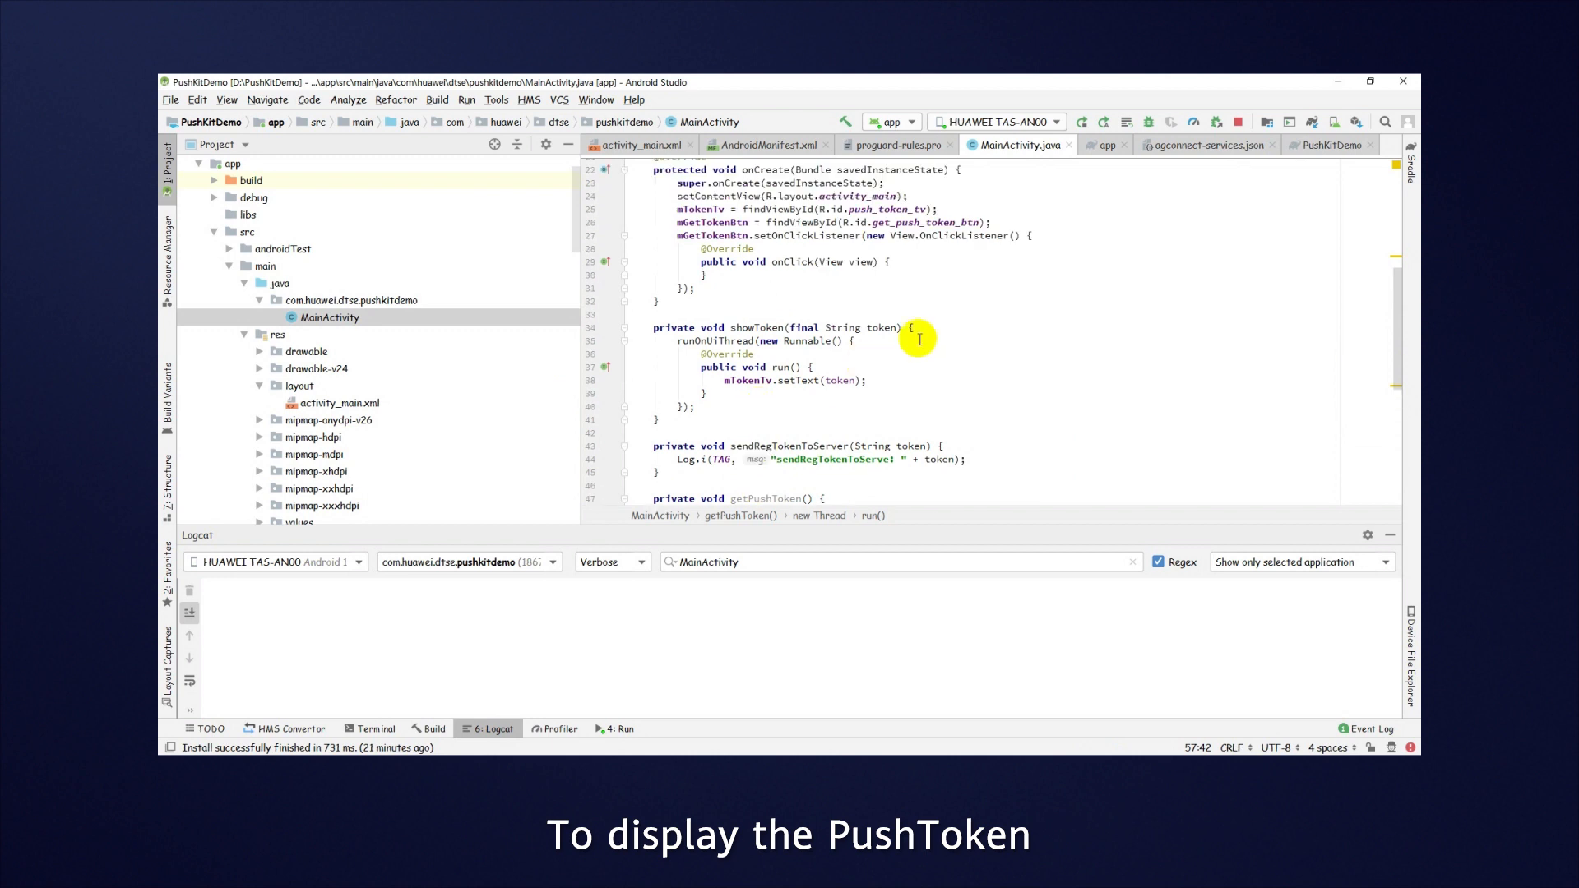
# - Add the token TextView and button to activity_main.xml and call getPushToken() in the button's click listener
pyautogui.click(635, 145)
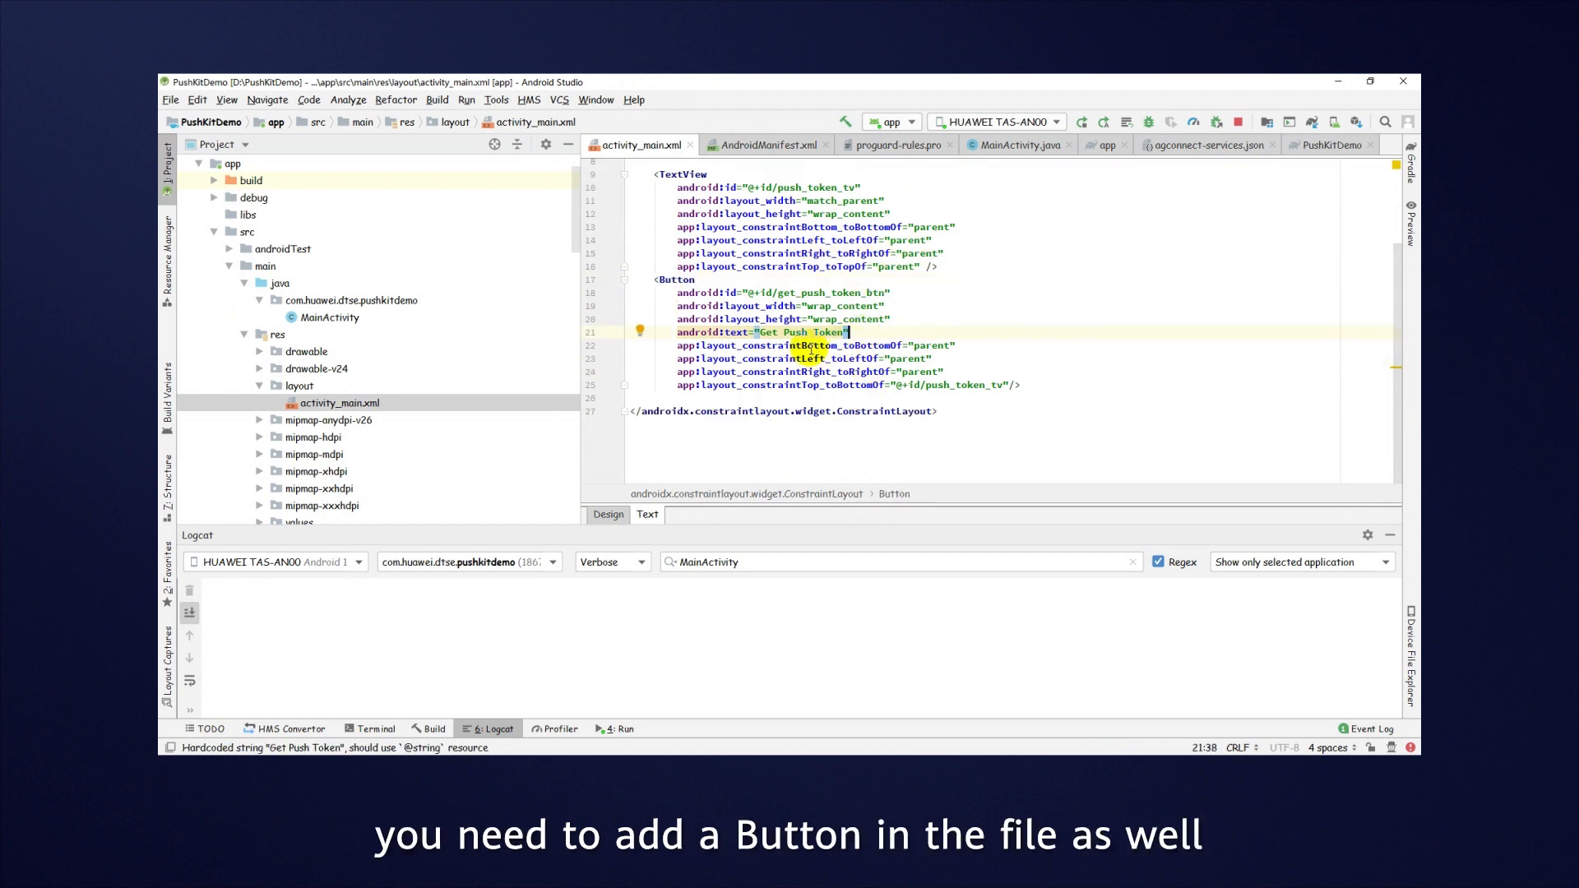
pyautogui.click(329, 317)
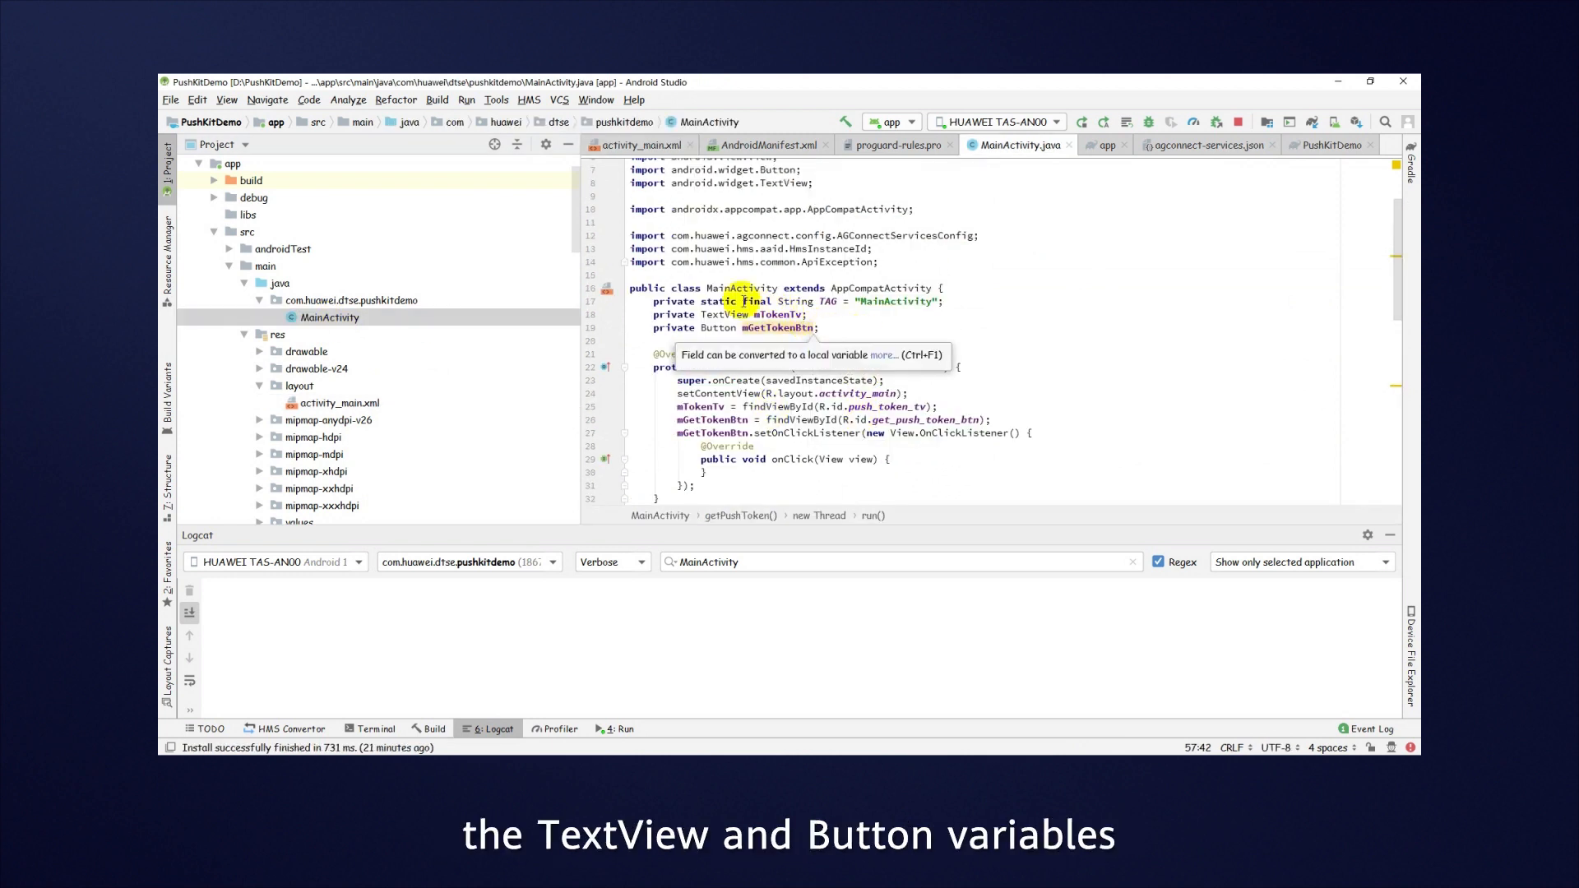
pyautogui.doubleClick(776, 327)
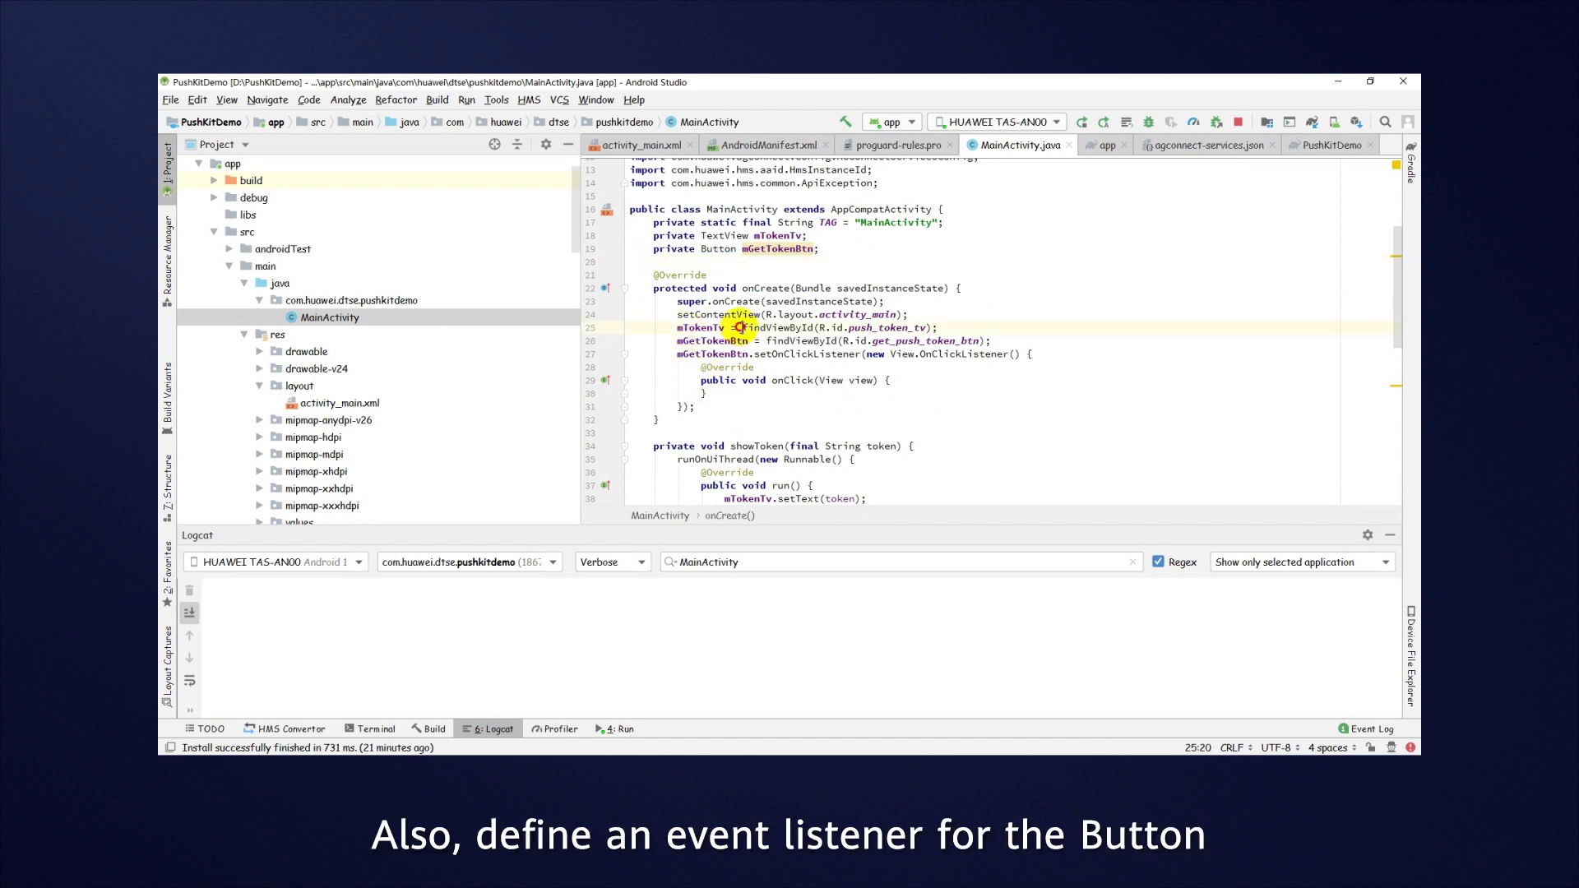
pyautogui.write('getPushToken();')
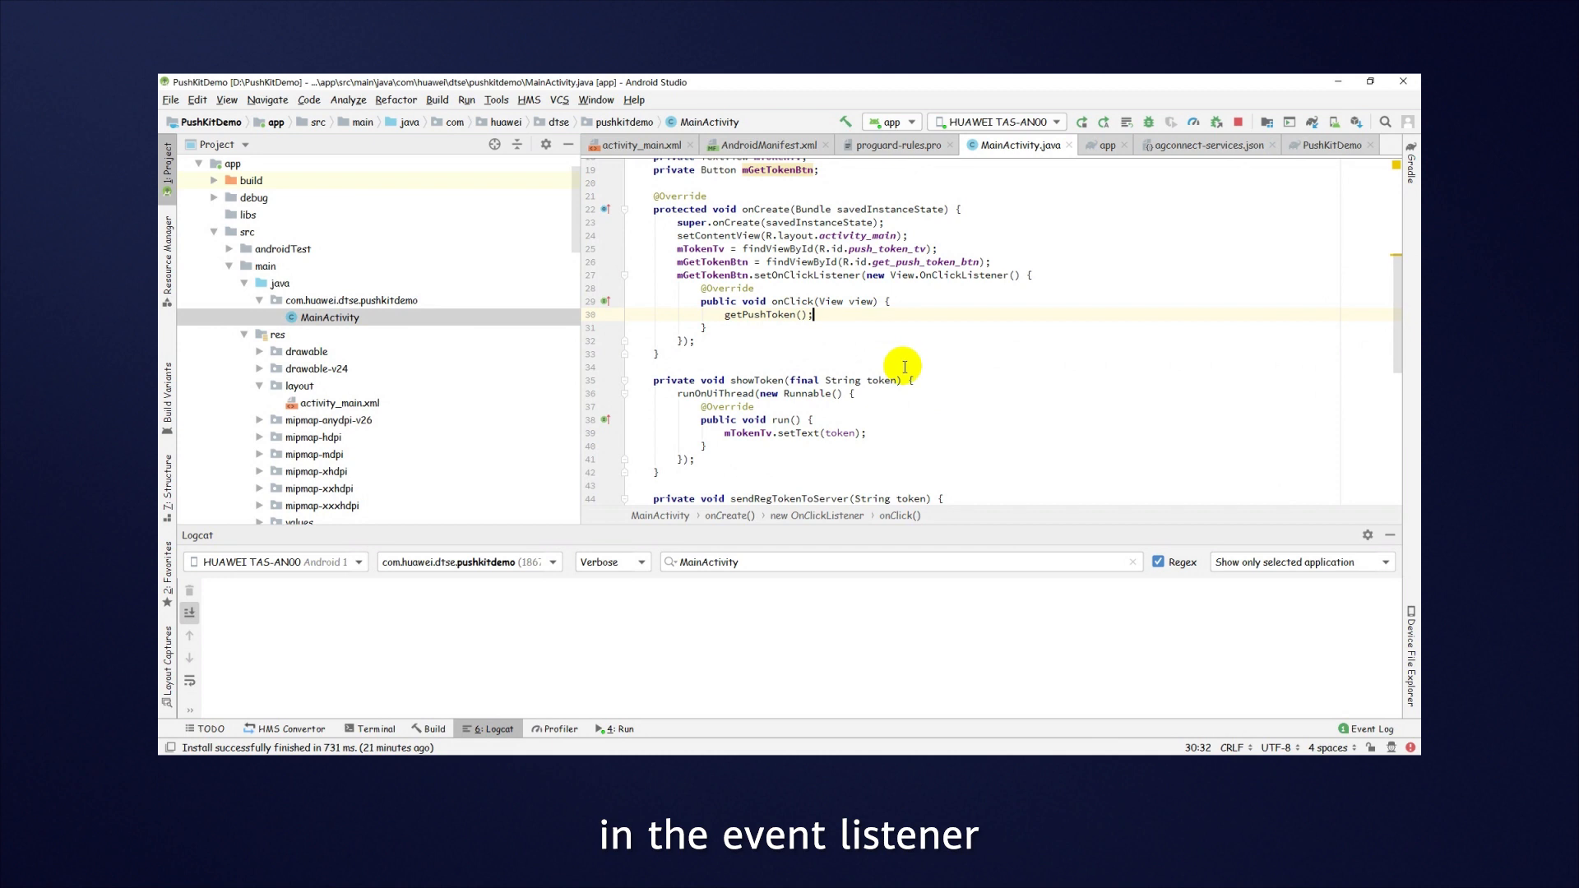
pyautogui.scroll(-3)
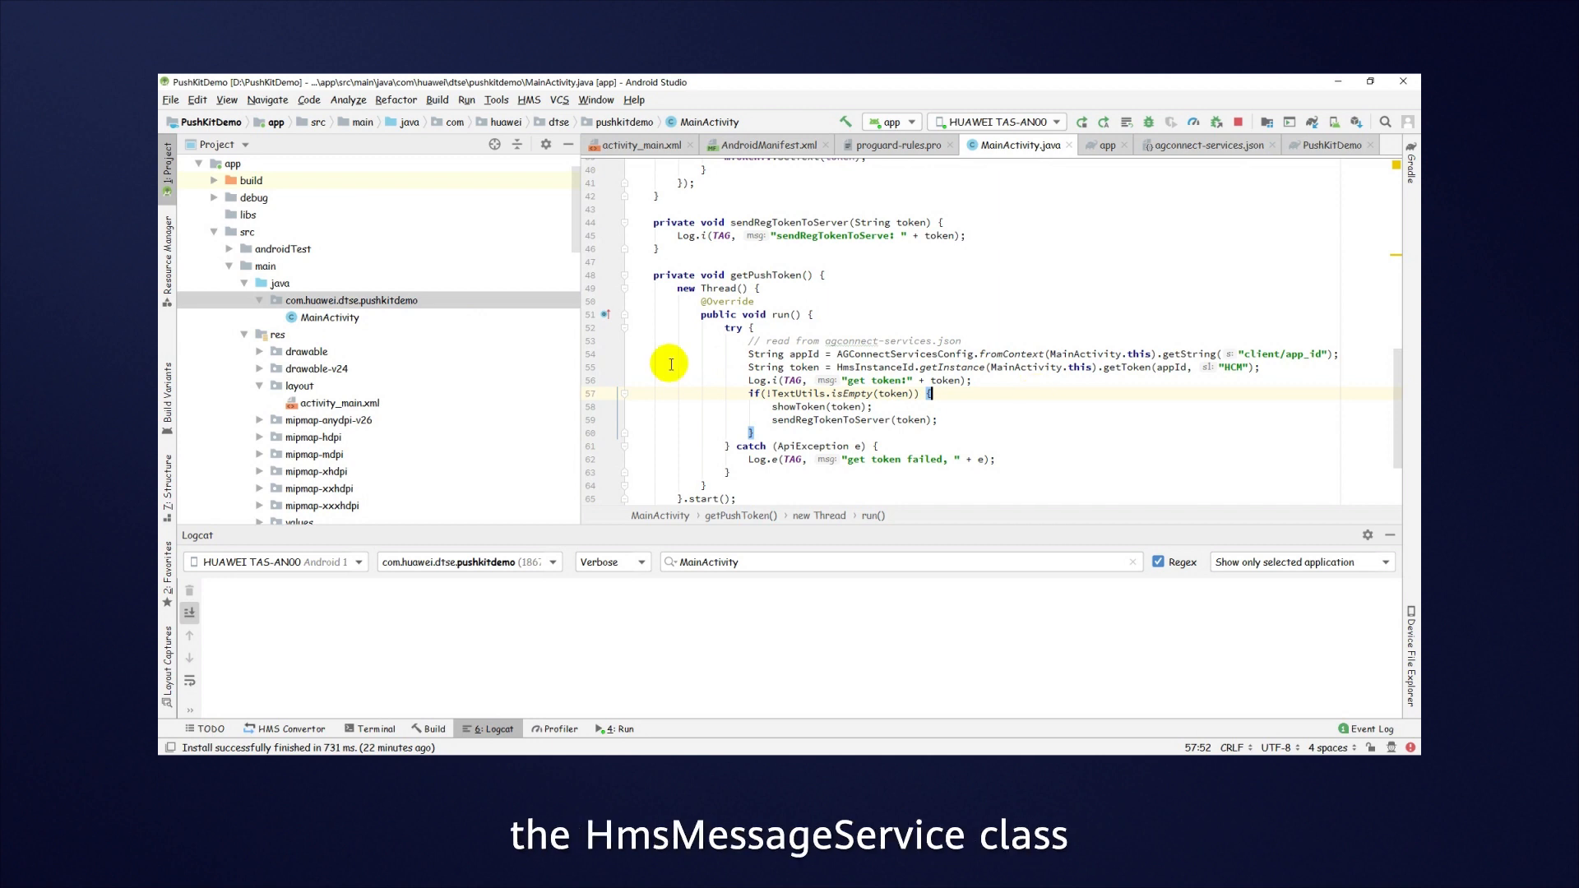
pyautogui.rightClick(329, 318)
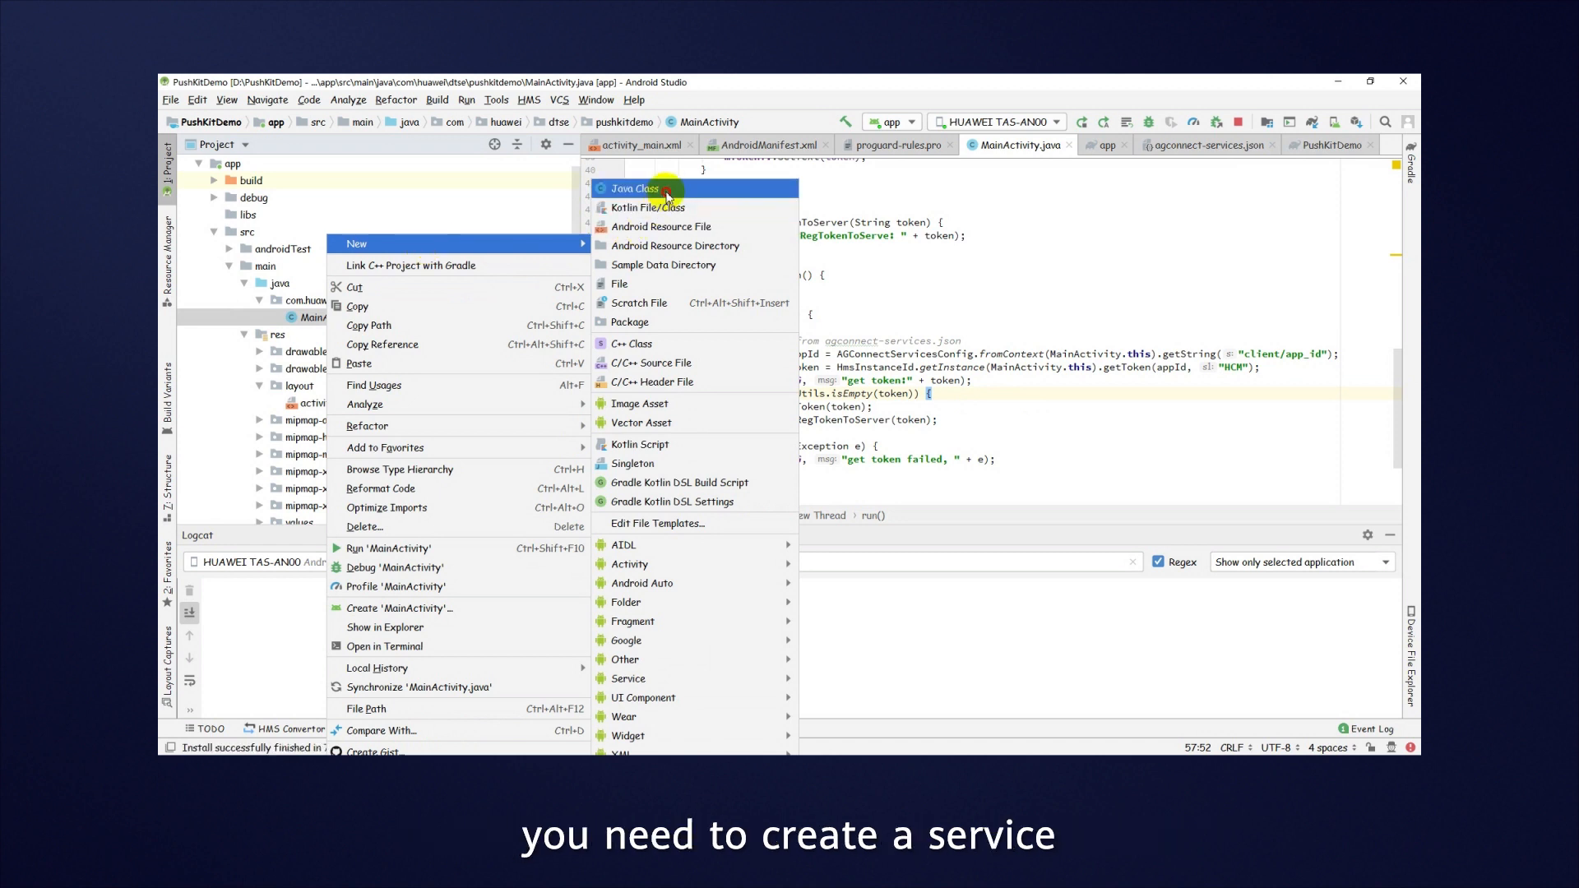
# - Create MyPushService extending HmsMessageService with overridden methods, register it in the manifest, and run the app
pyautogui.click(635, 188)
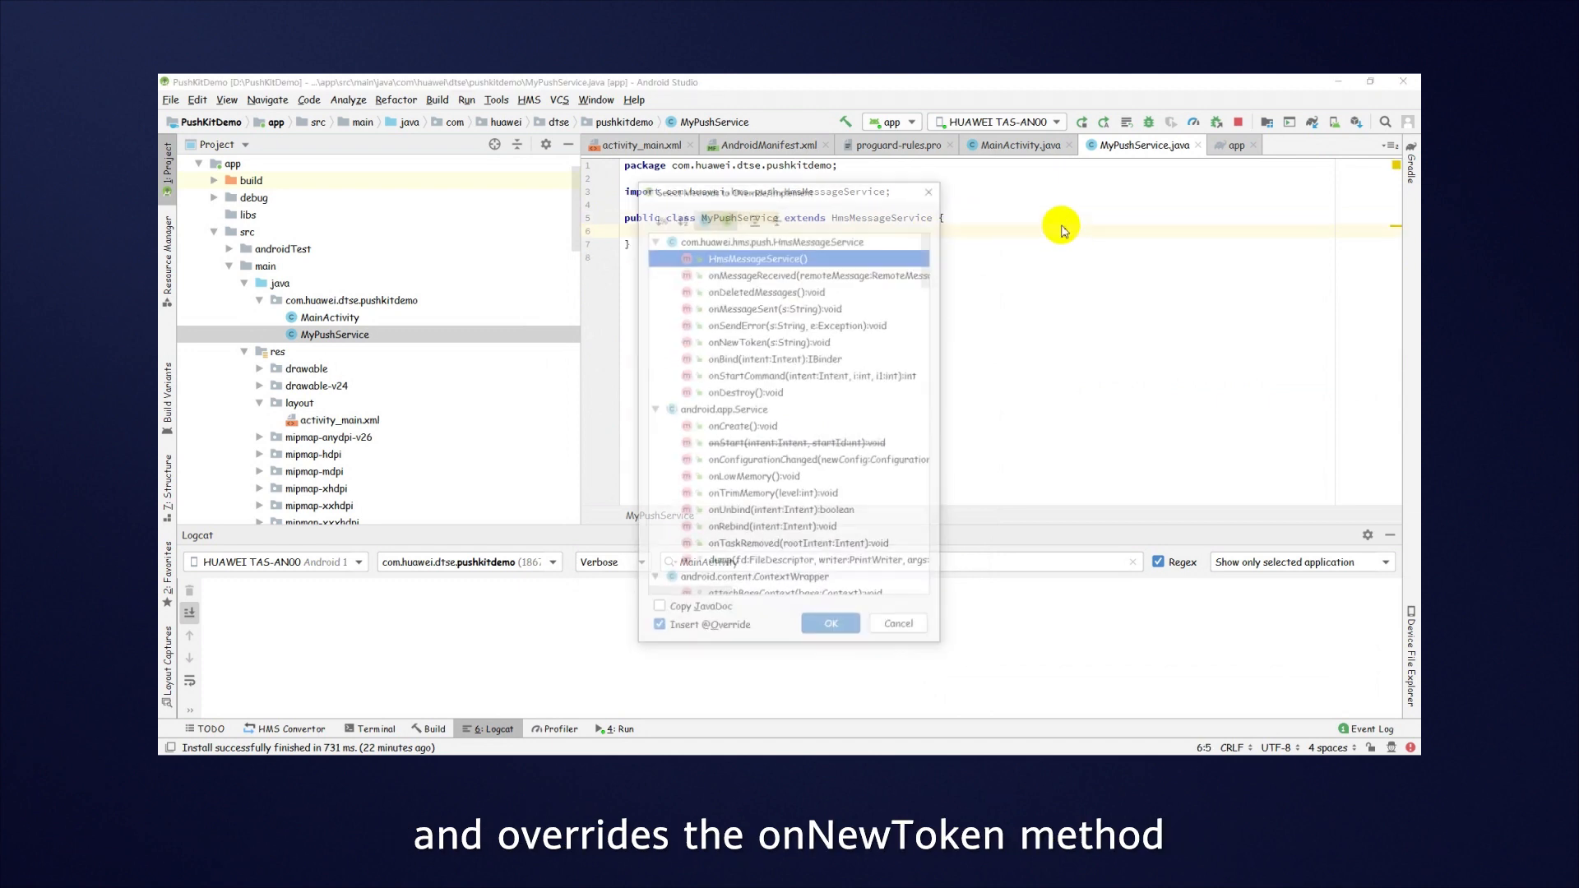
pyautogui.click(829, 622)
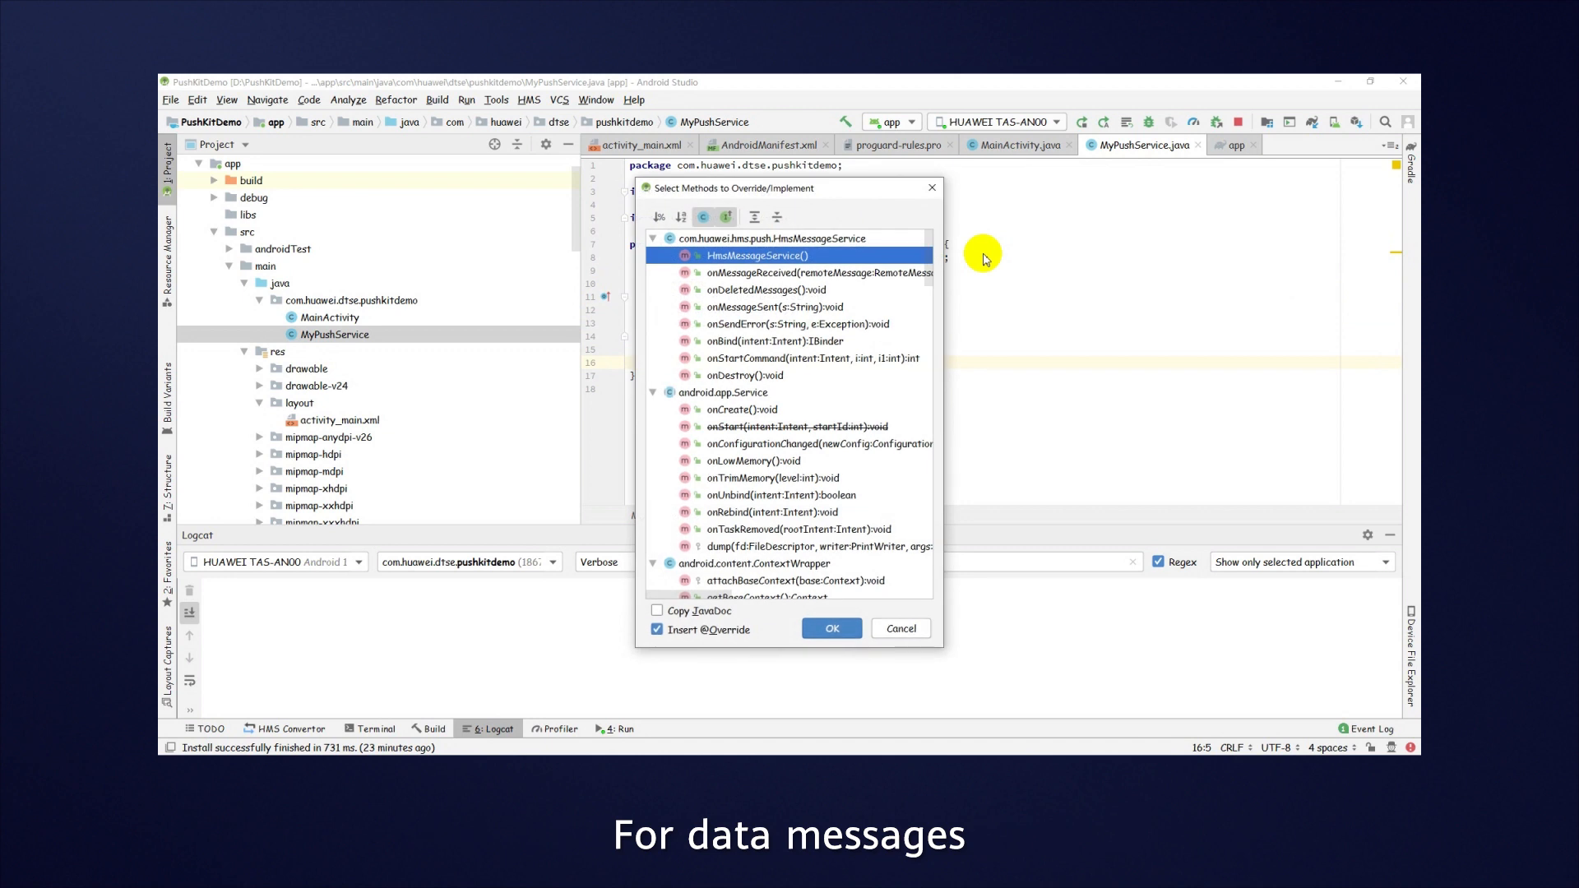
pyautogui.click(828, 628)
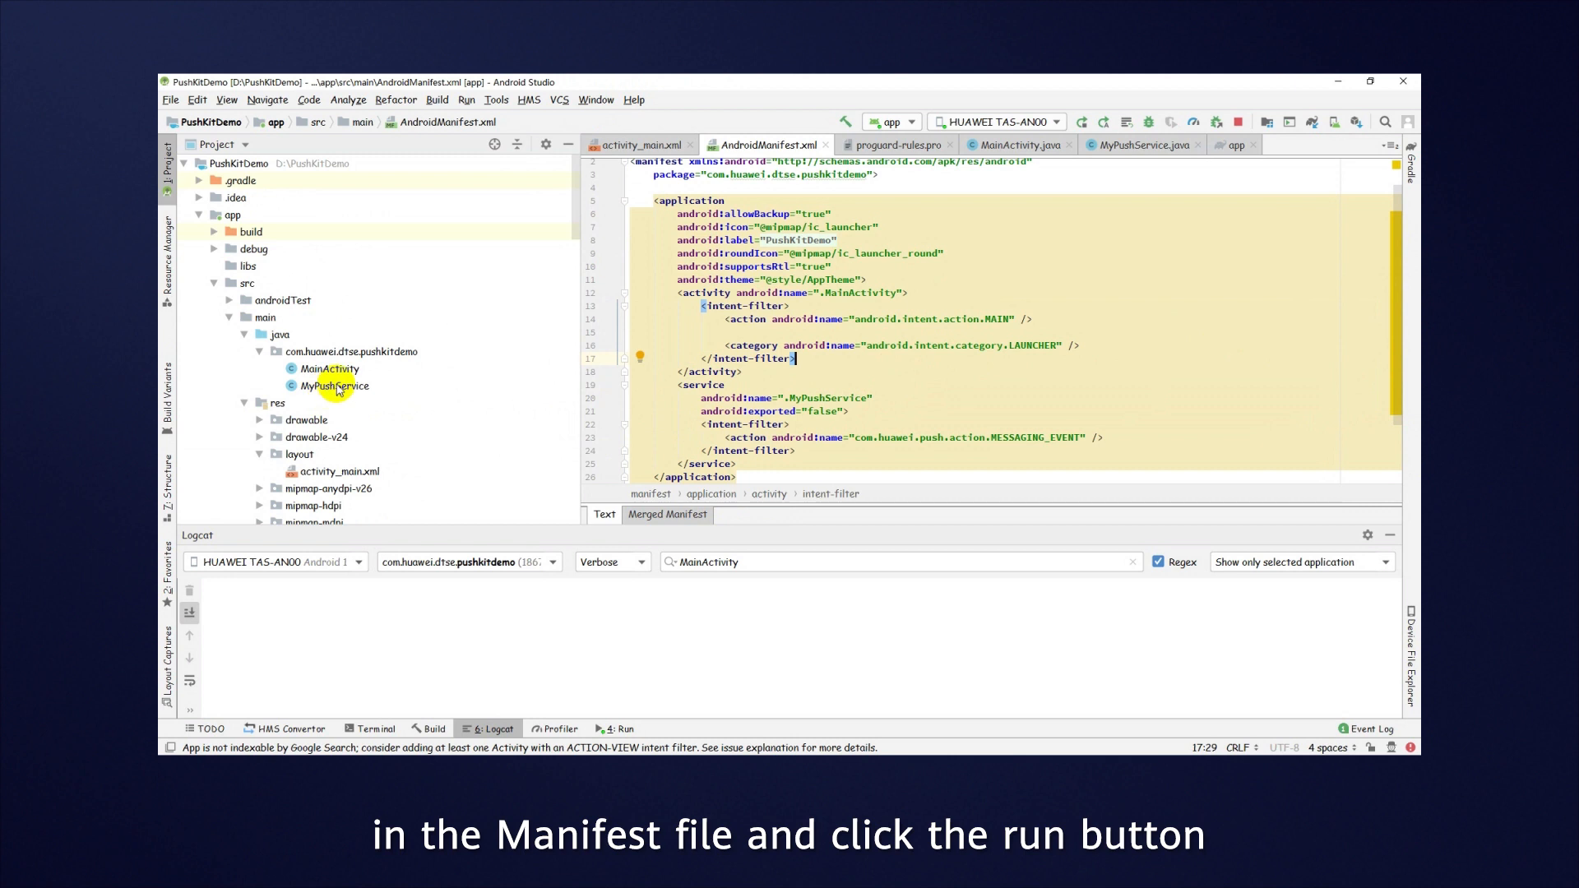
pyautogui.click(1082, 120)
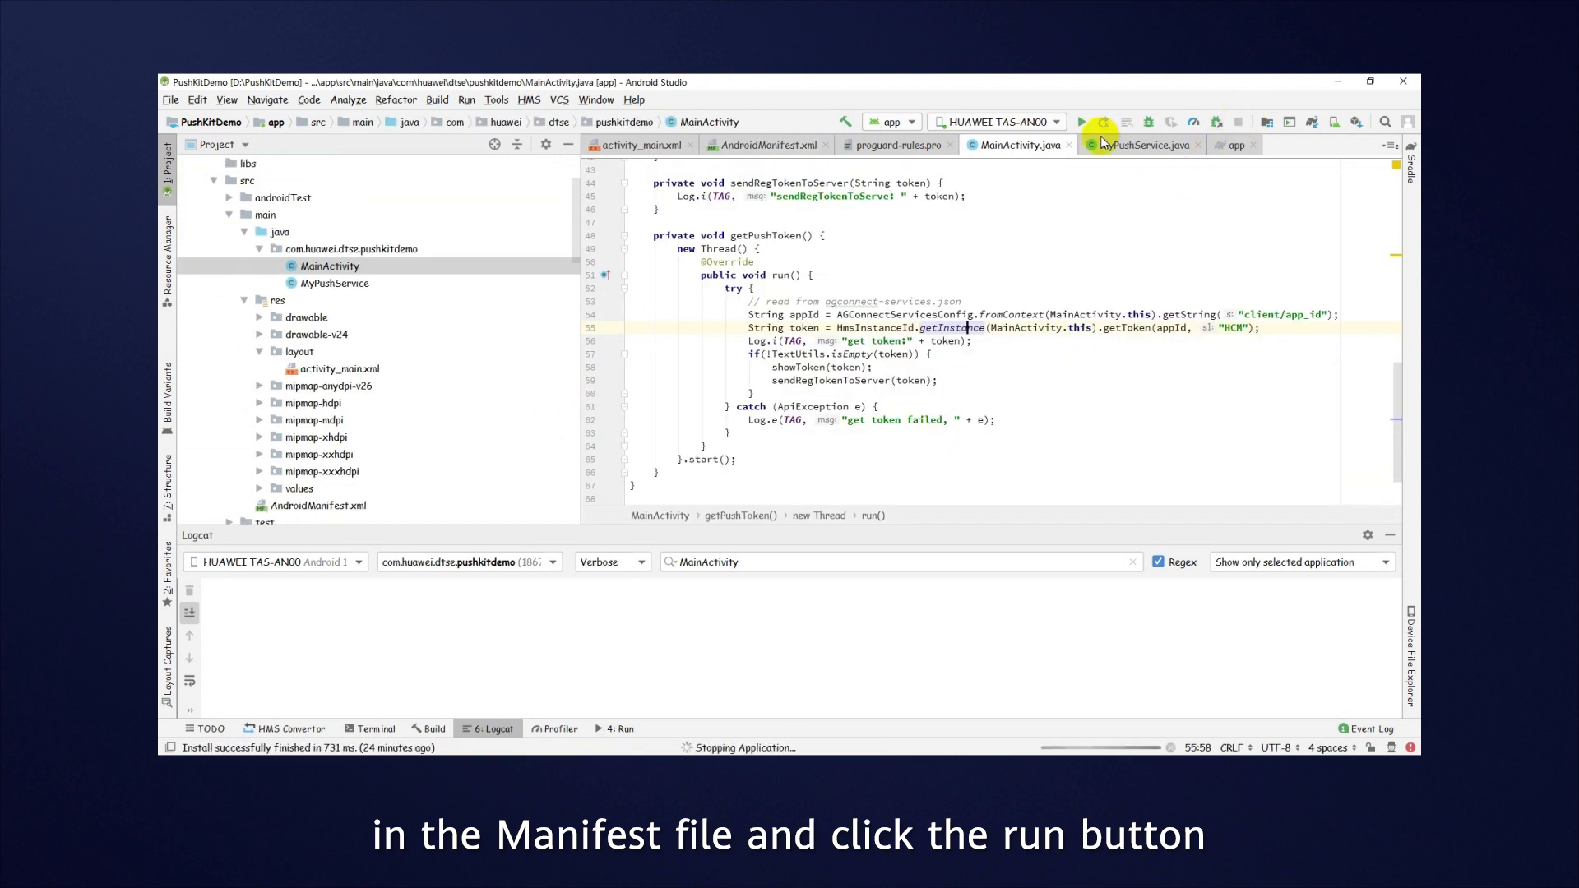
pyautogui.click(1082, 120)
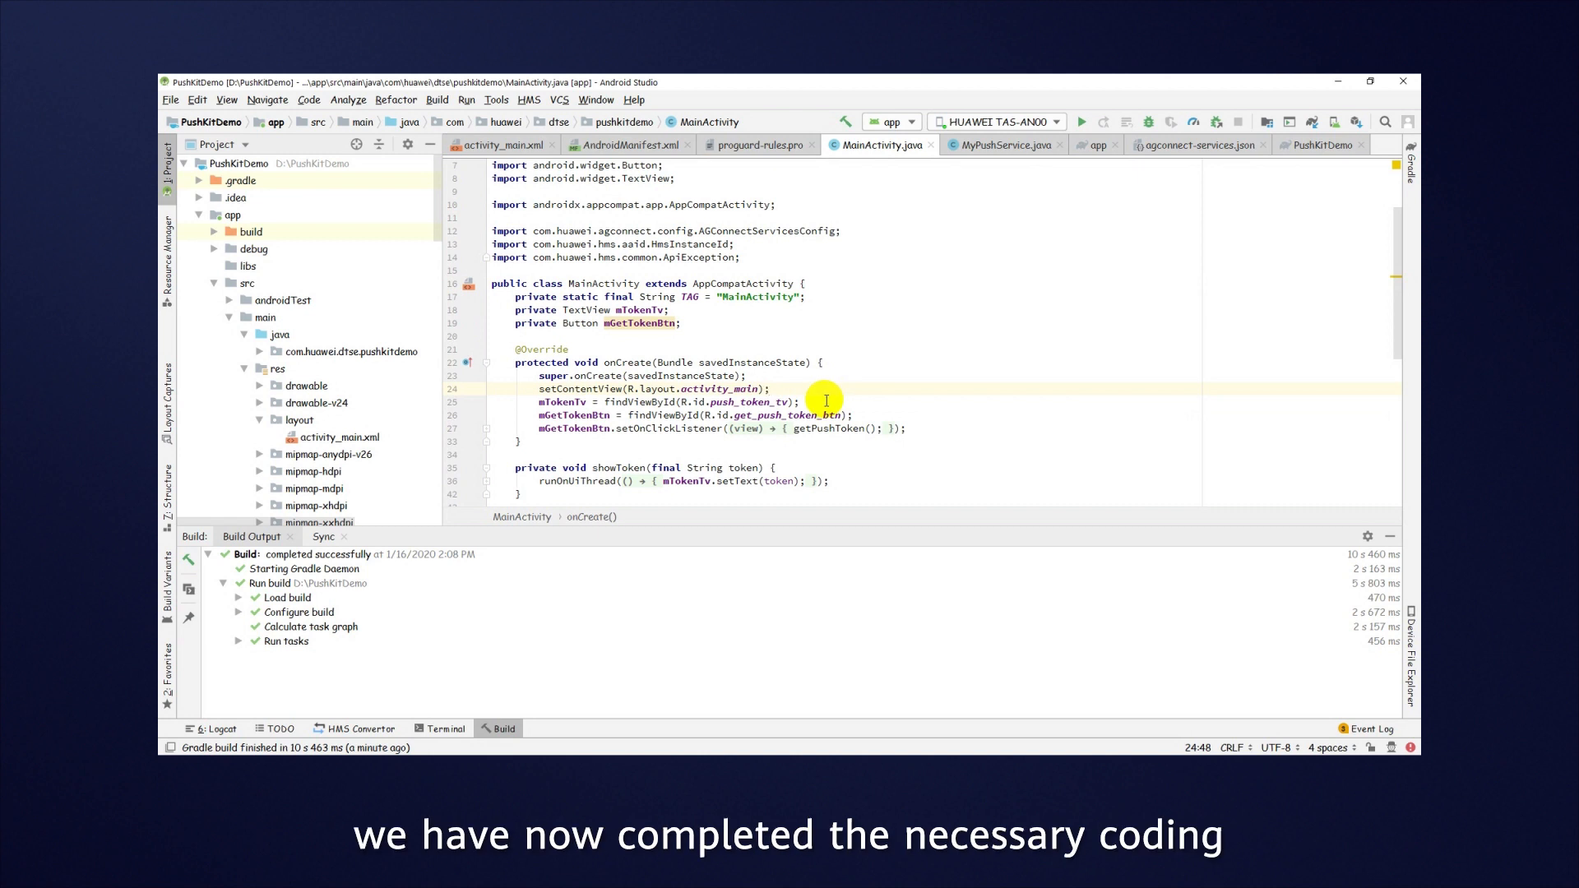
pyautogui.moveTo(949, 189)
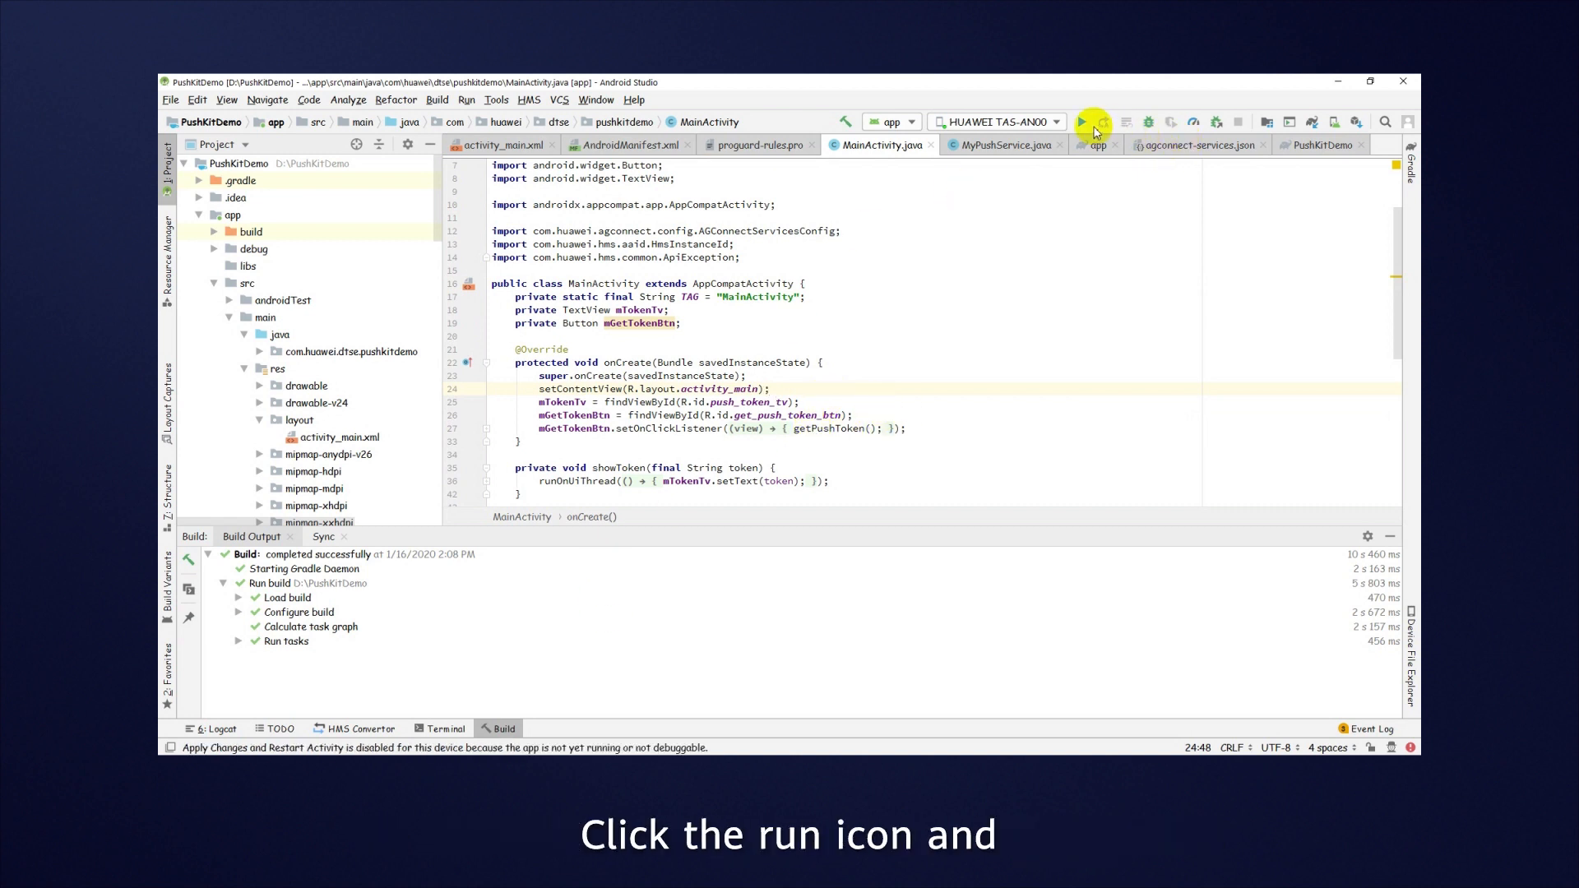
# - Launch PushKitDemo on the connected device and view Logcat to locate the push token
pyautogui.click(1079, 120)
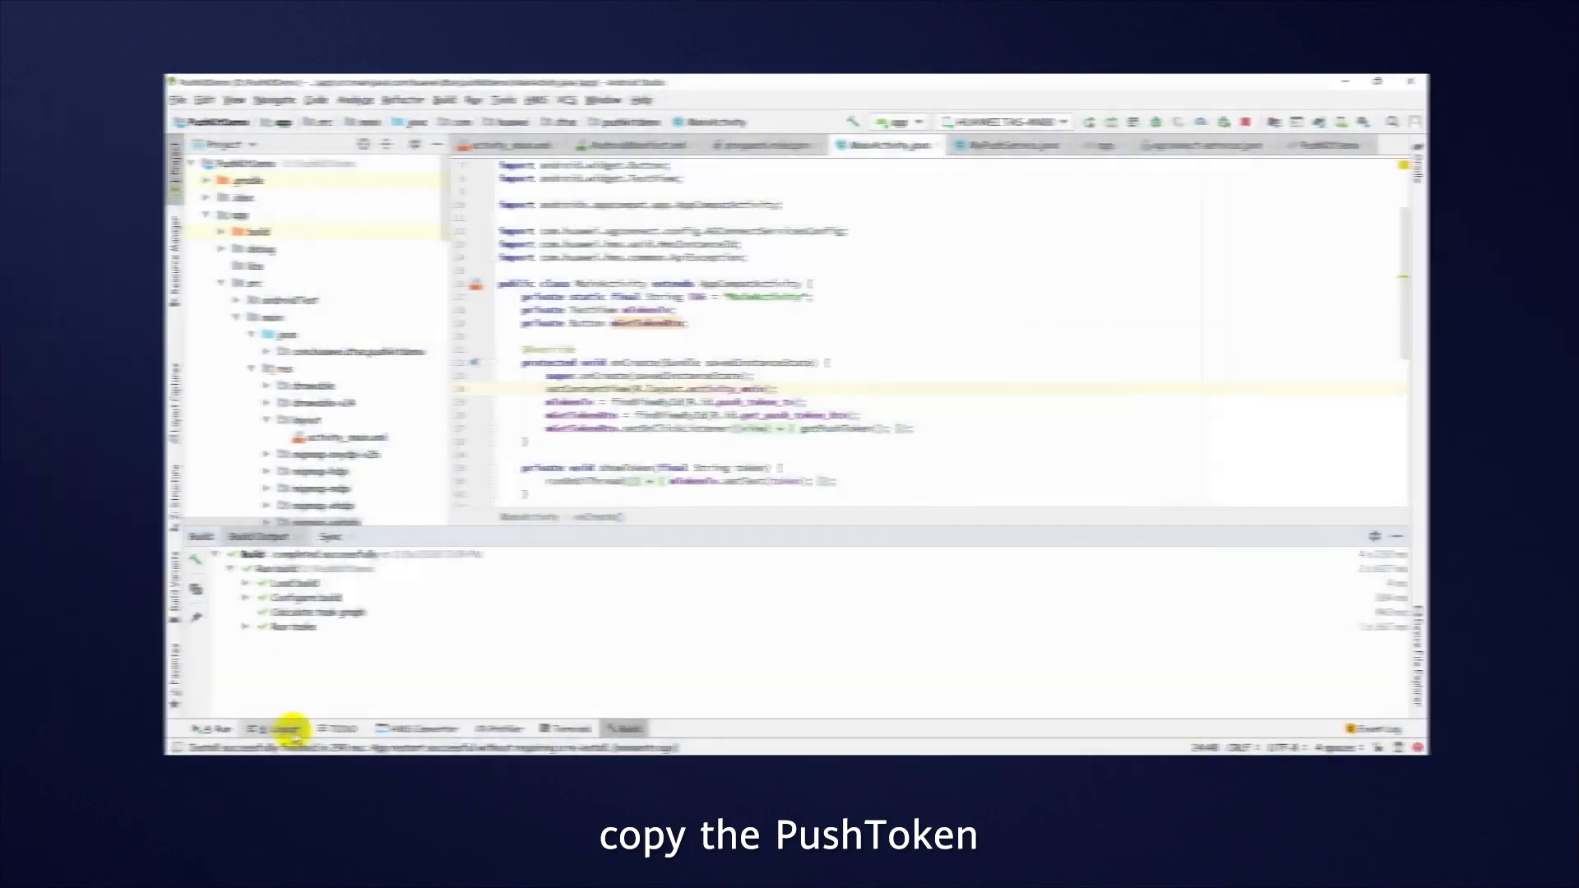
pyautogui.click(385, 178)
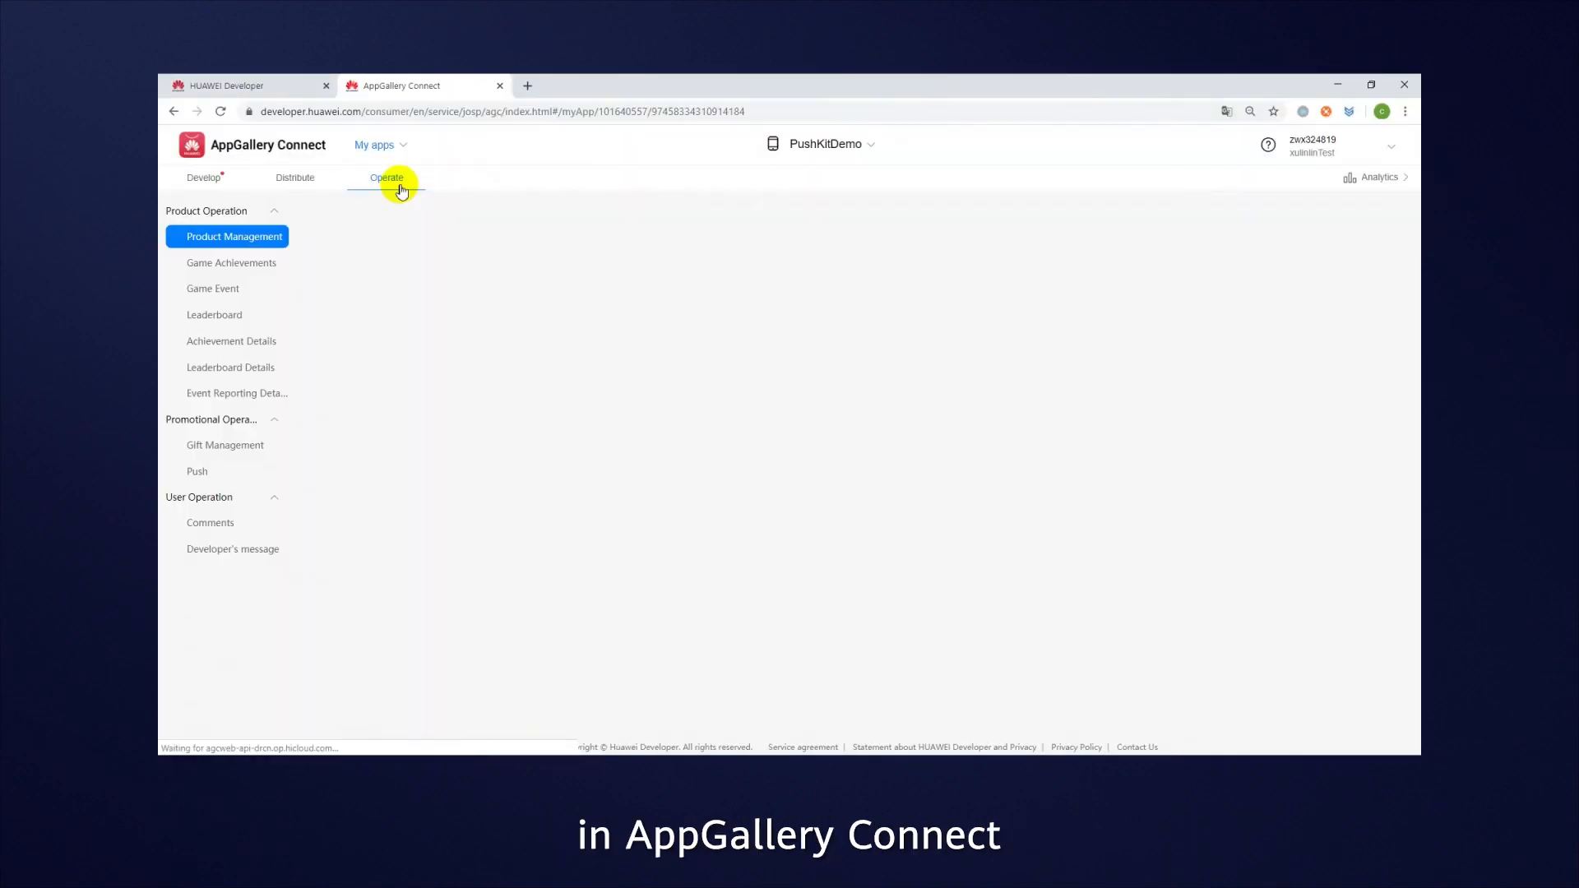
# - Create a new push notification for PushKitDemo and choose to test its effect on a device
pyautogui.click(197, 470)
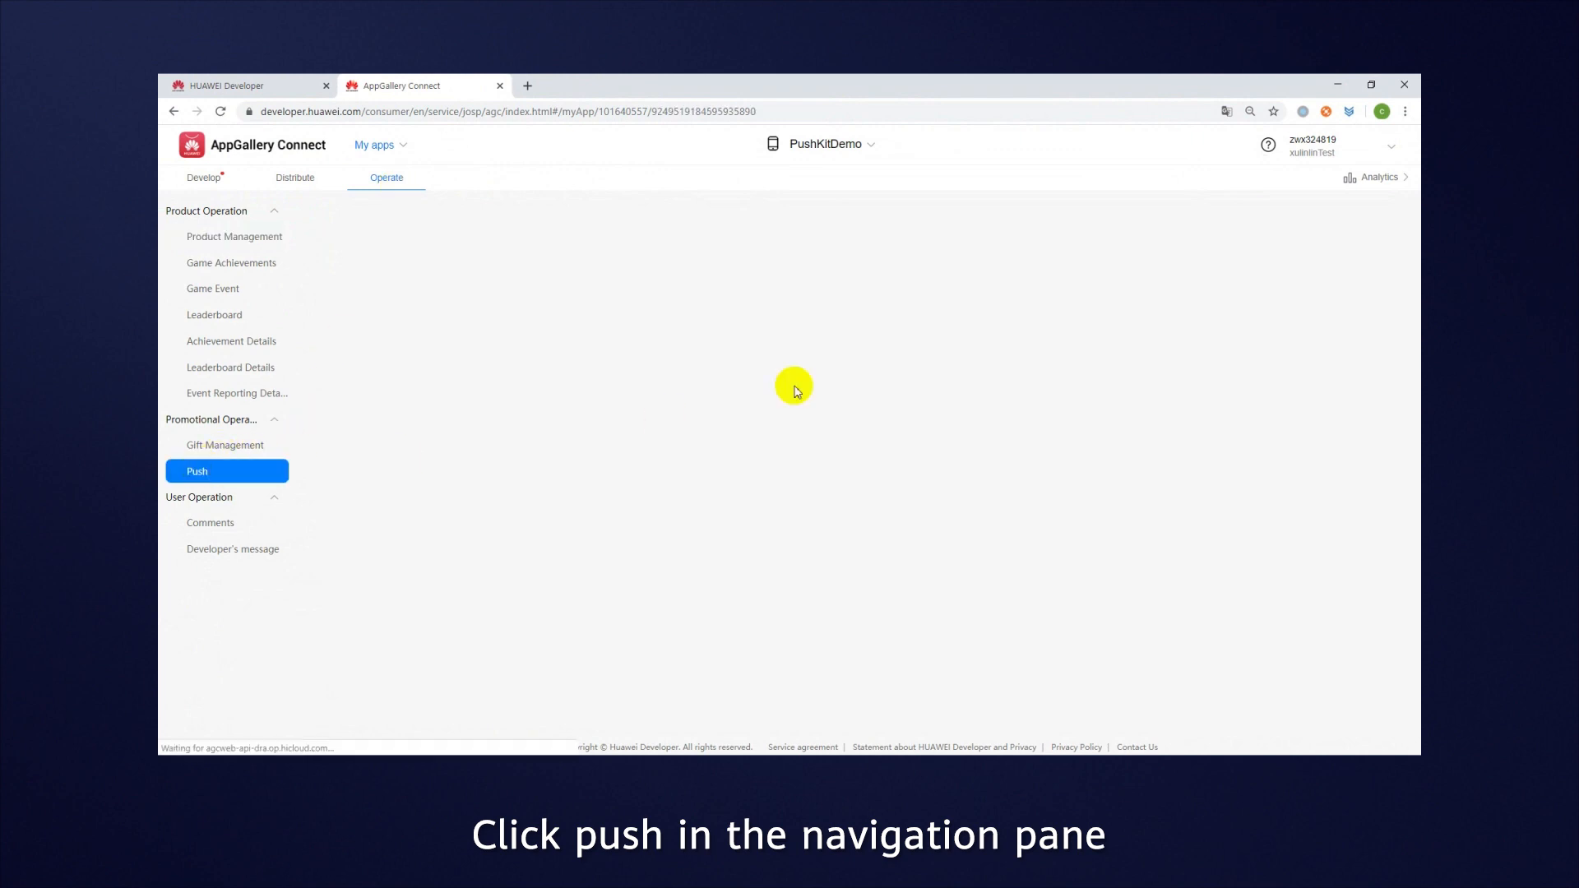
pyautogui.click(196, 470)
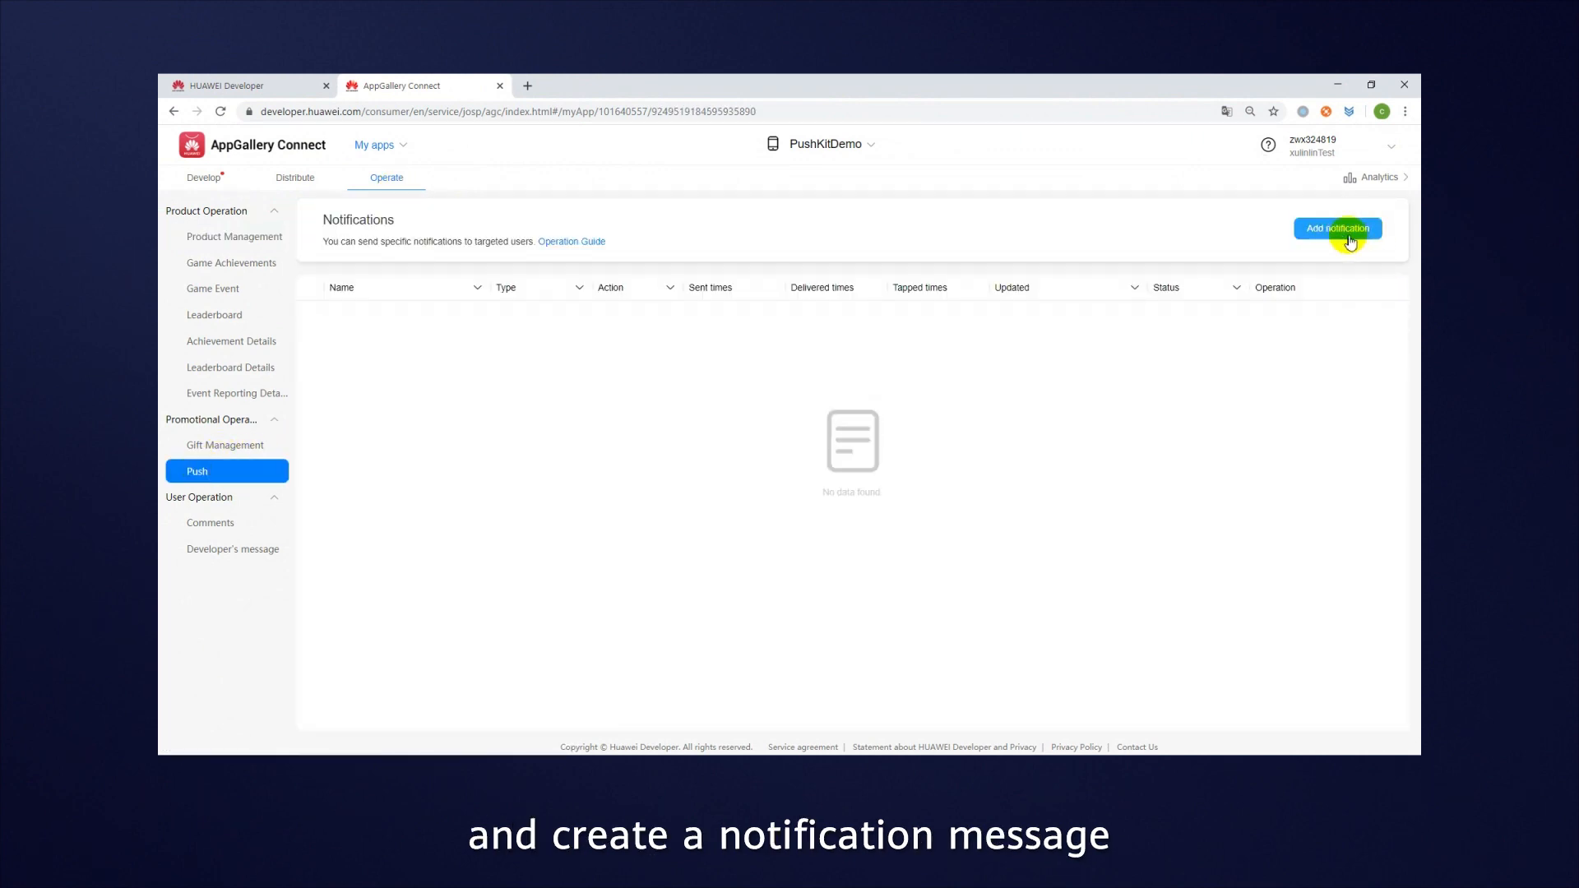
pyautogui.click(1337, 227)
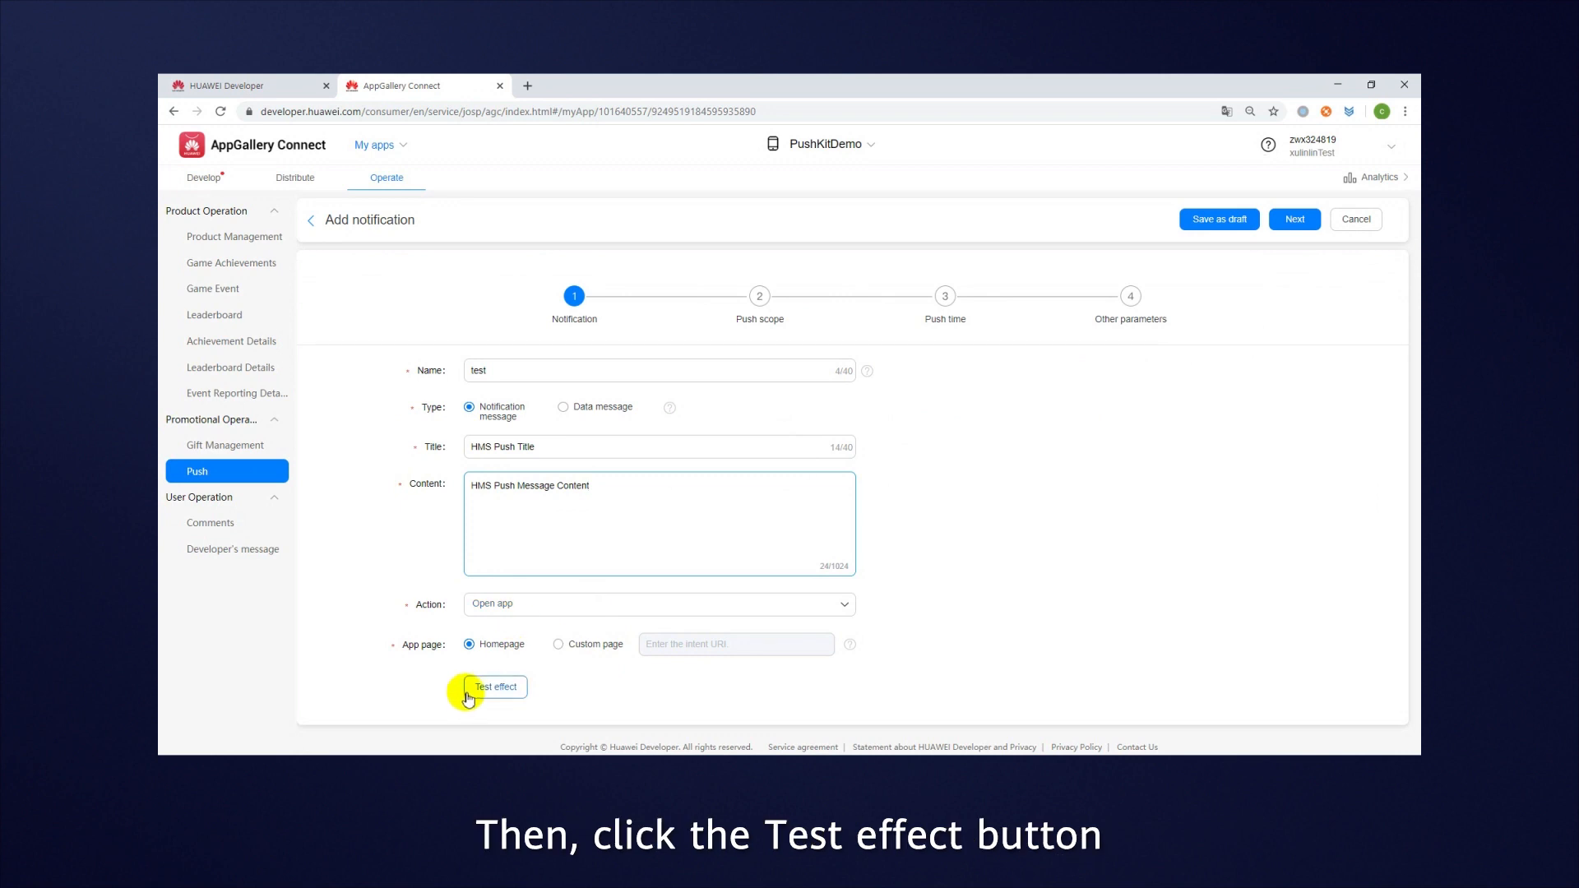
pyautogui.click(495, 687)
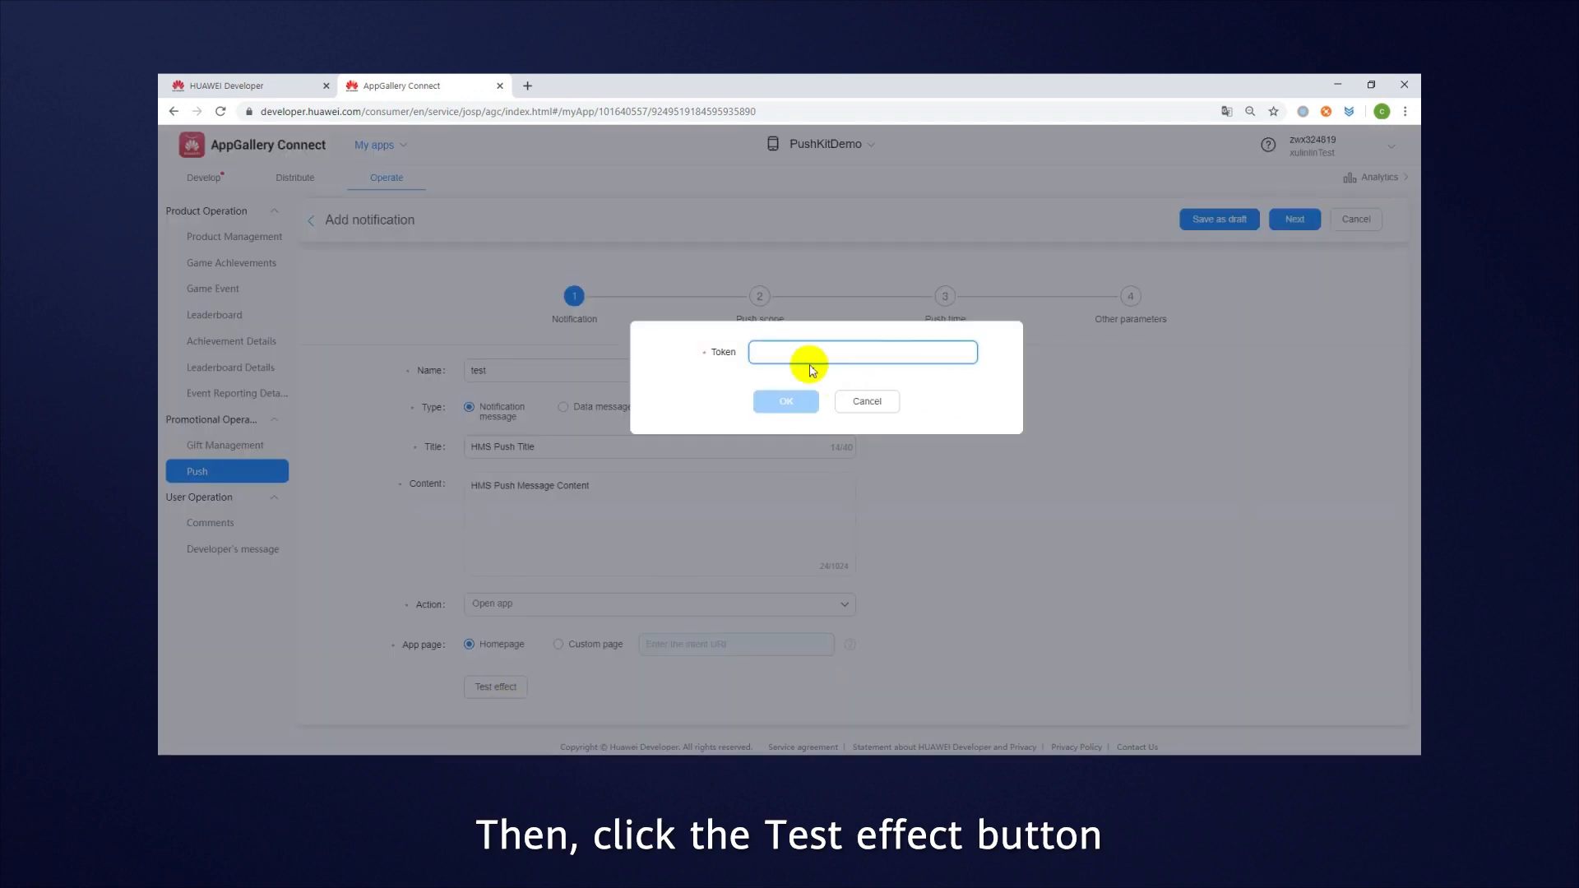
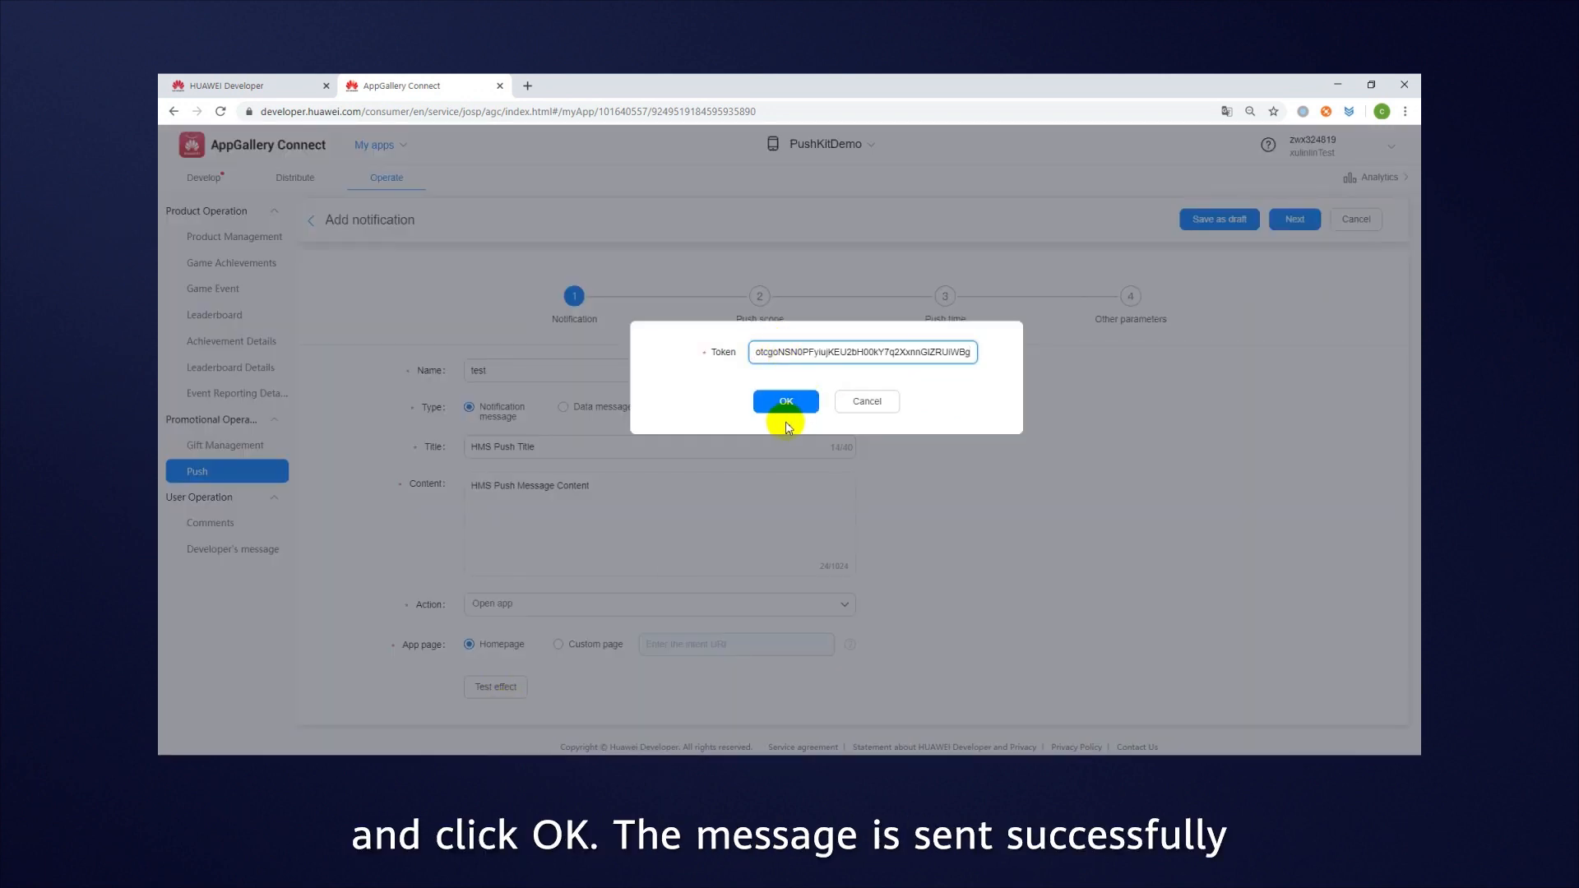
pyautogui.click(785, 401)
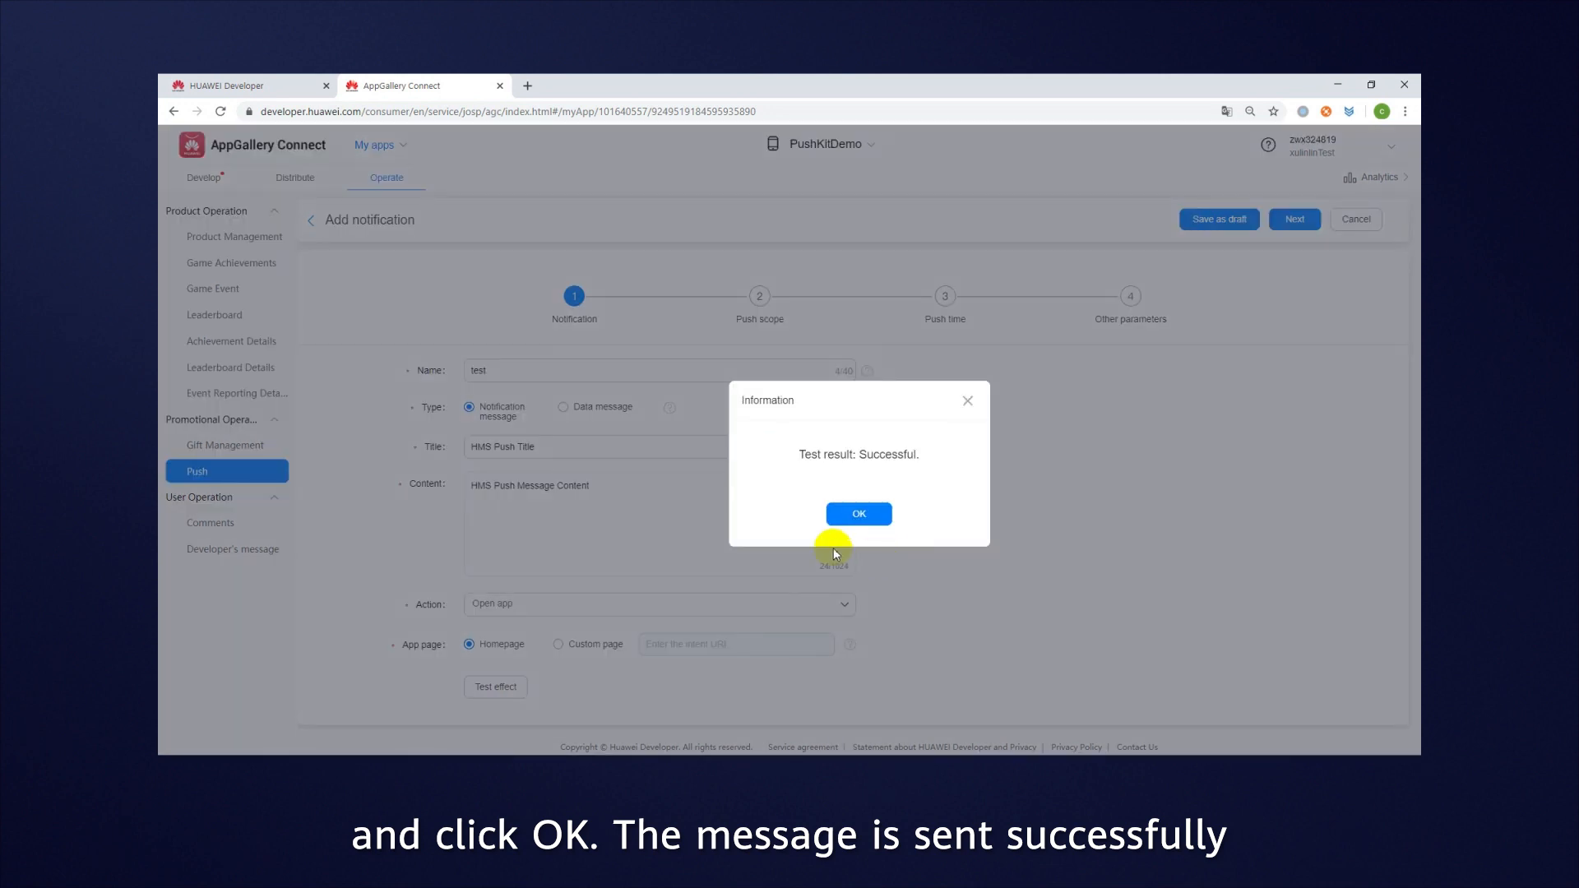